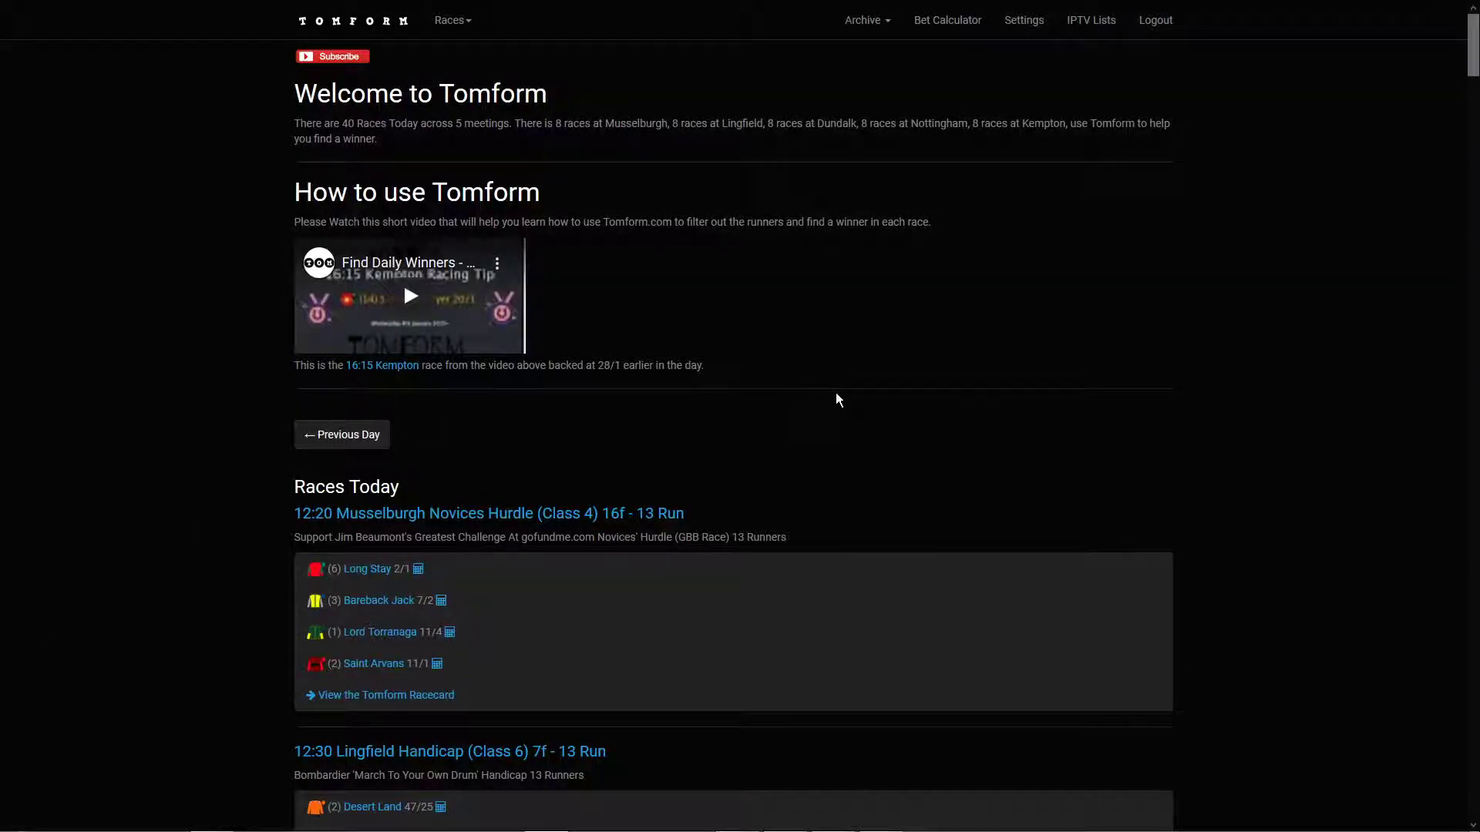
pyautogui.moveTo(644, 453)
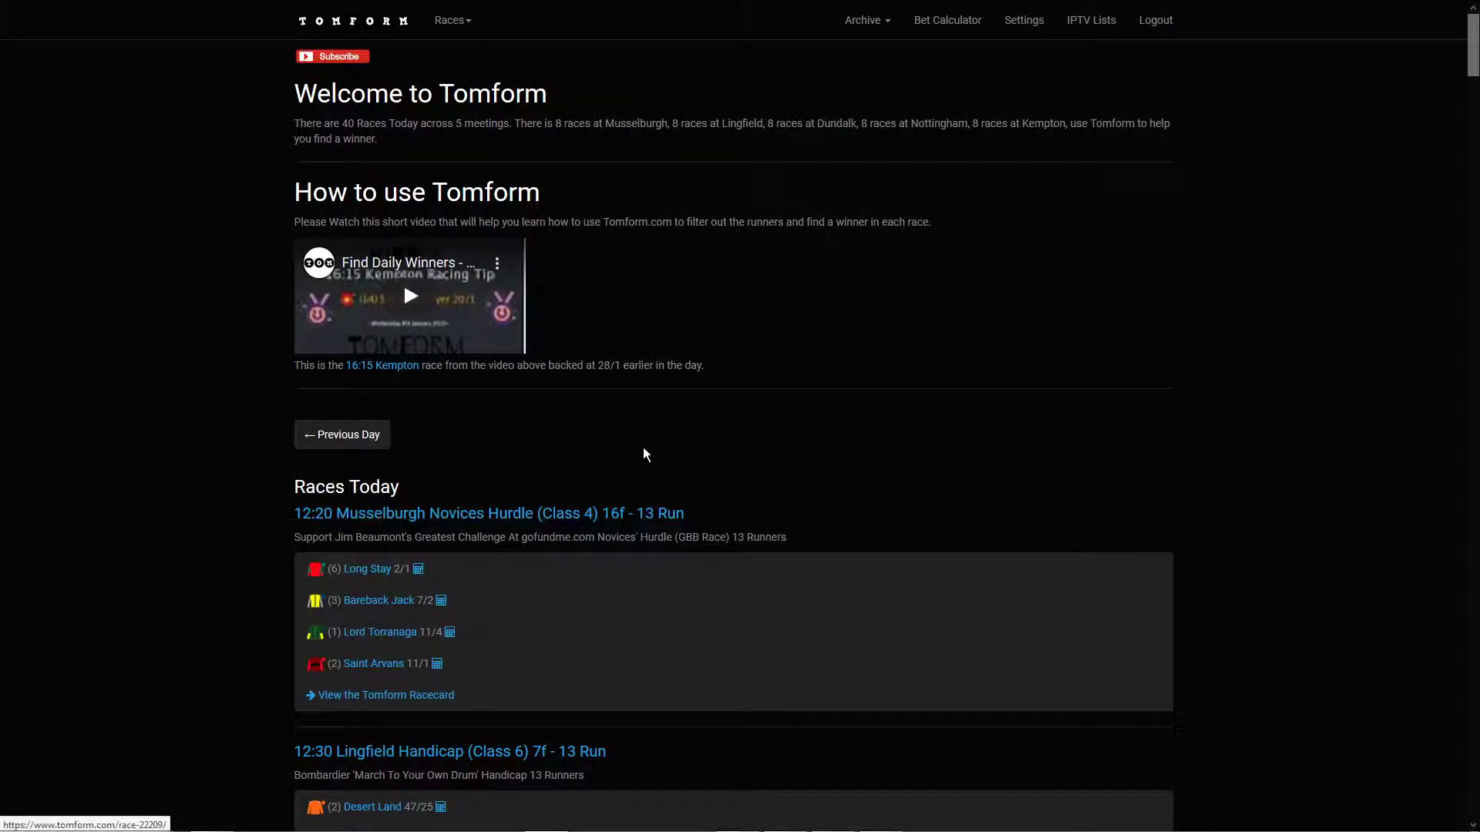
# Scroll down the home page to reach the Musselburgh 12:20 Novices Hurdle racecard link.
pyautogui.scroll(-3)
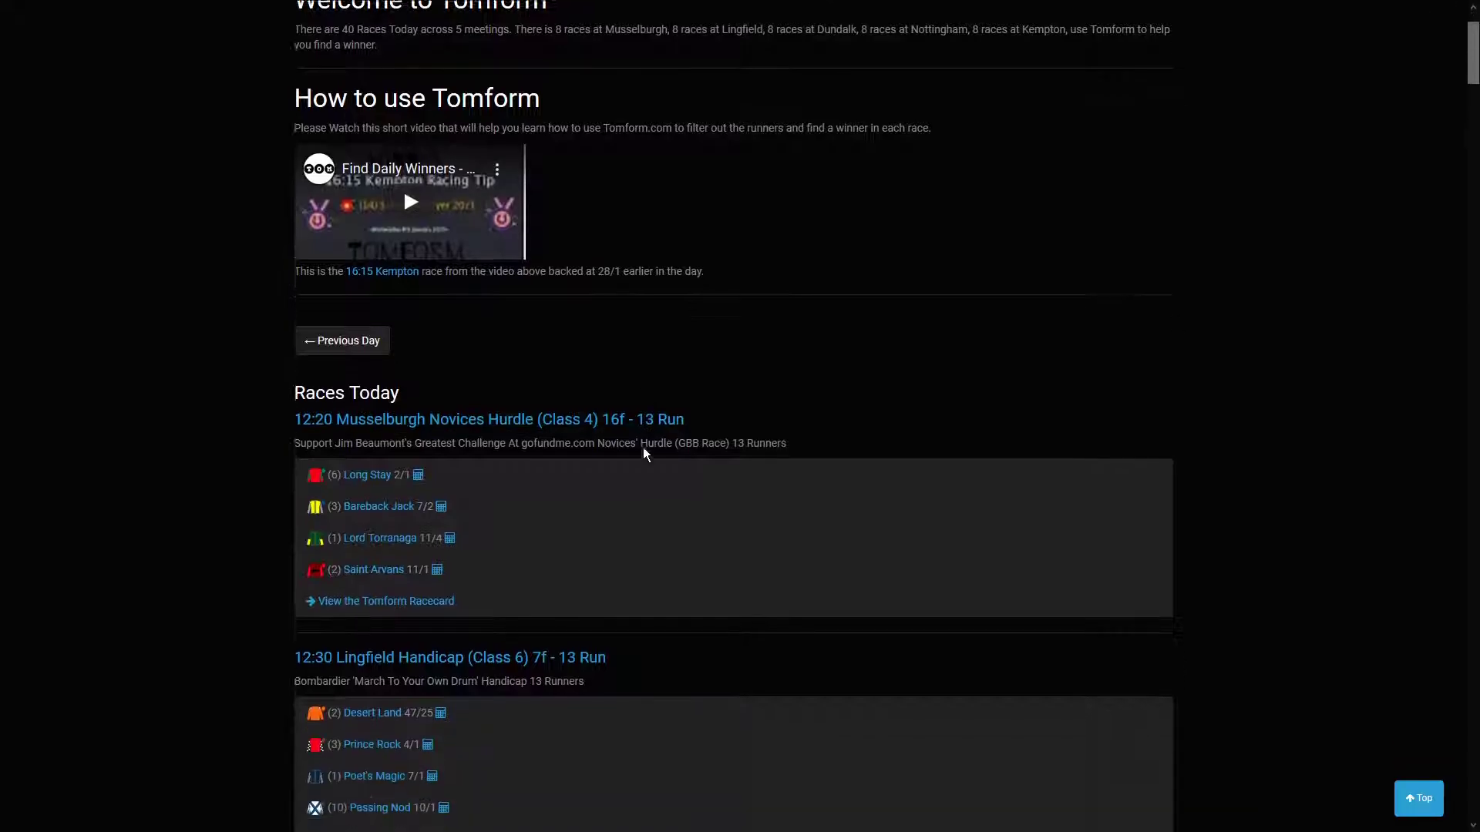
pyautogui.scroll(-3)
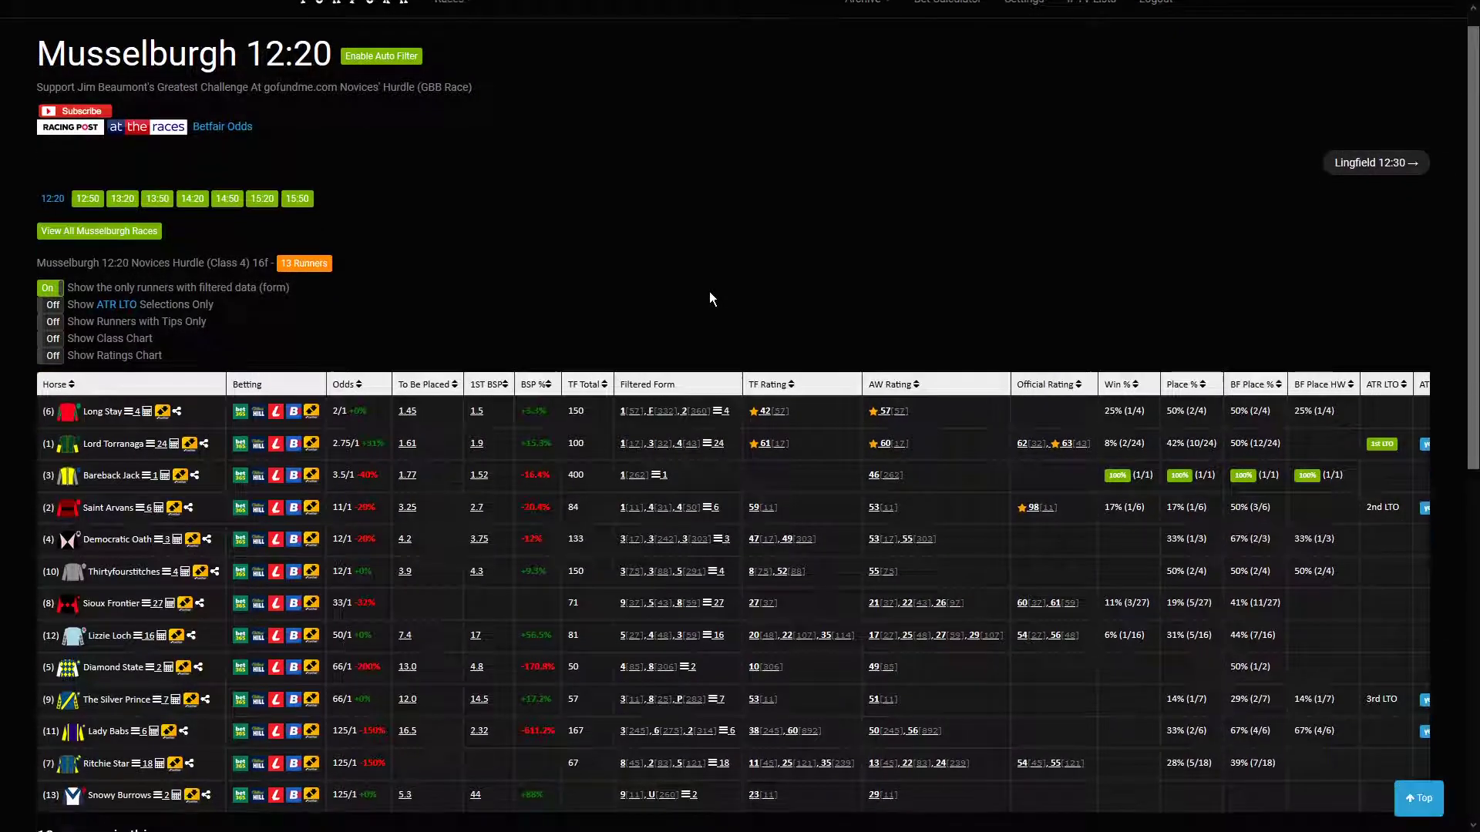
# Review the Musselburgh 12:20 runner table and move on to the Lingfield 12:30 racecard.
pyautogui.scroll(-3)
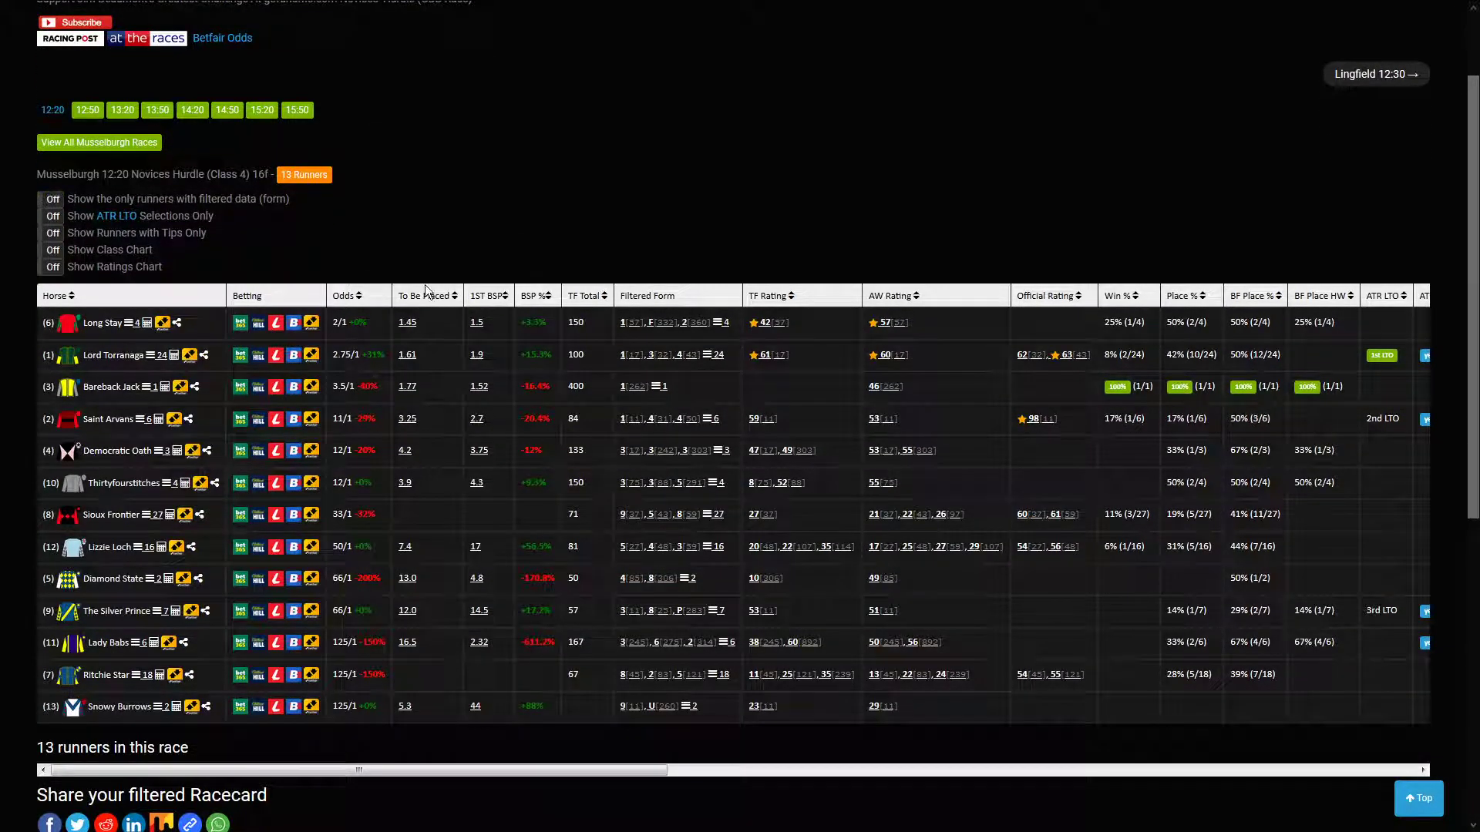
pyautogui.scroll(3)
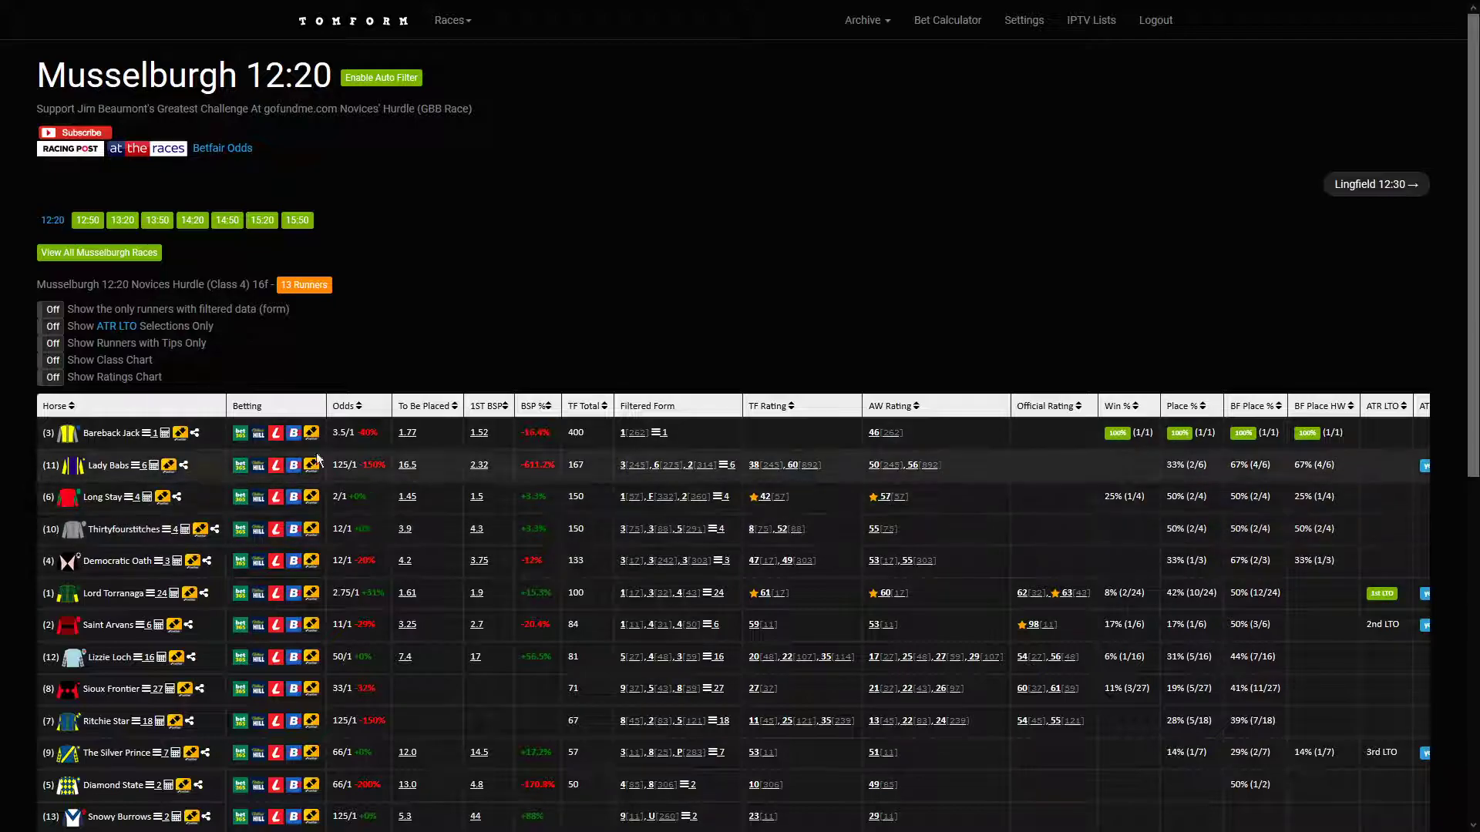
pyautogui.moveTo(555, 503)
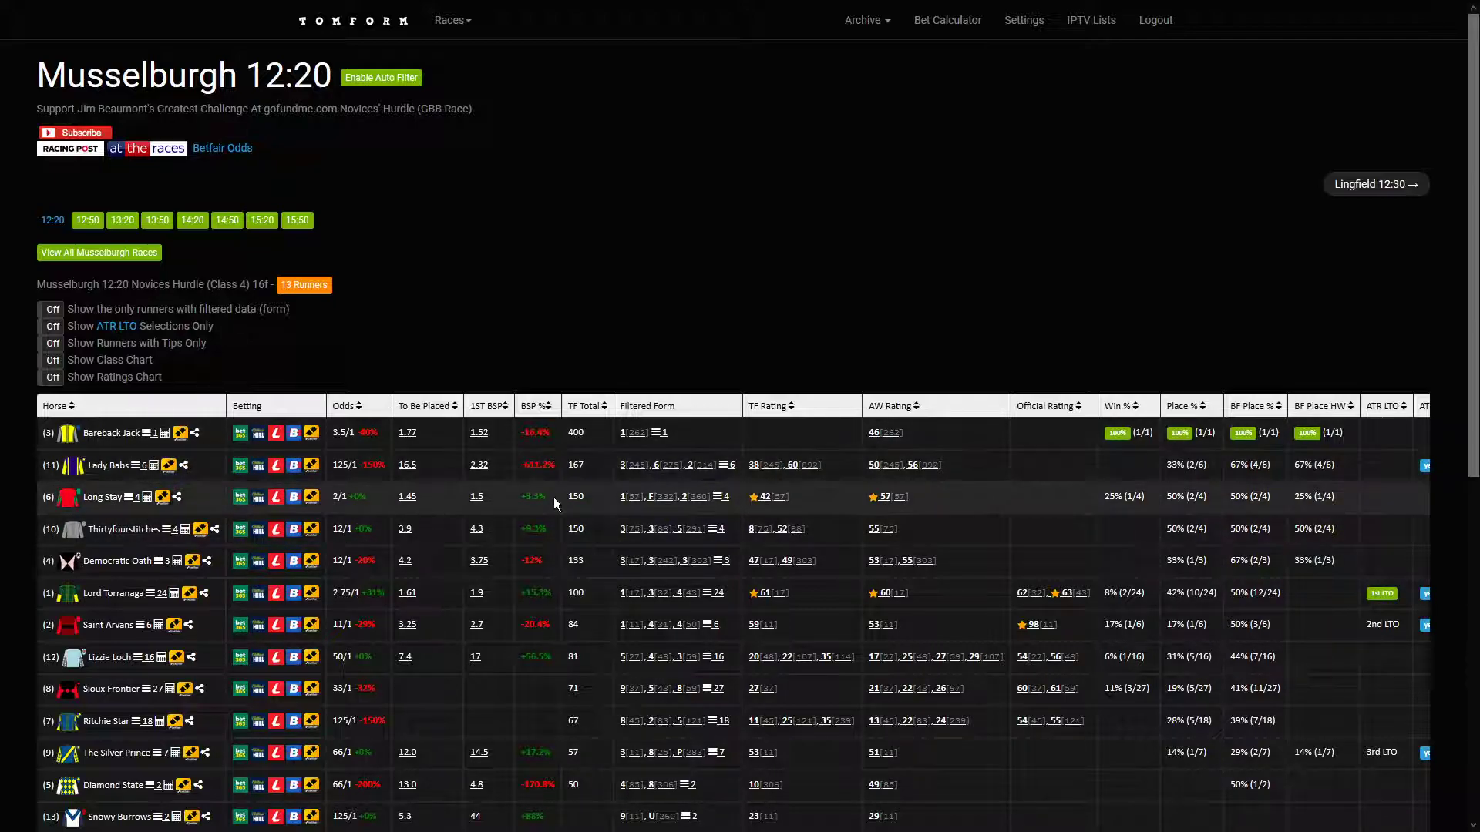
pyautogui.moveTo(595, 598)
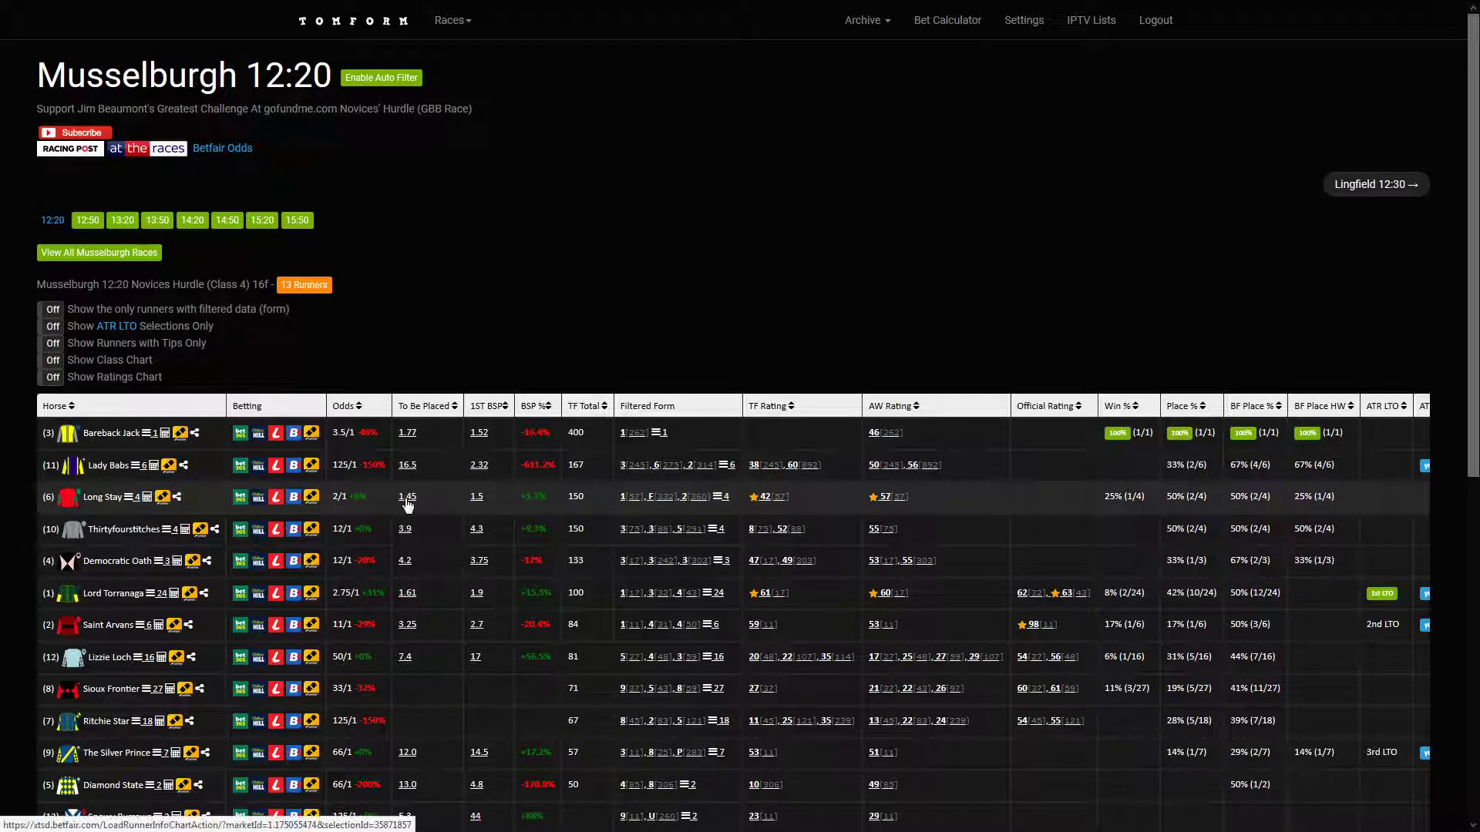
pyautogui.click(1373, 183)
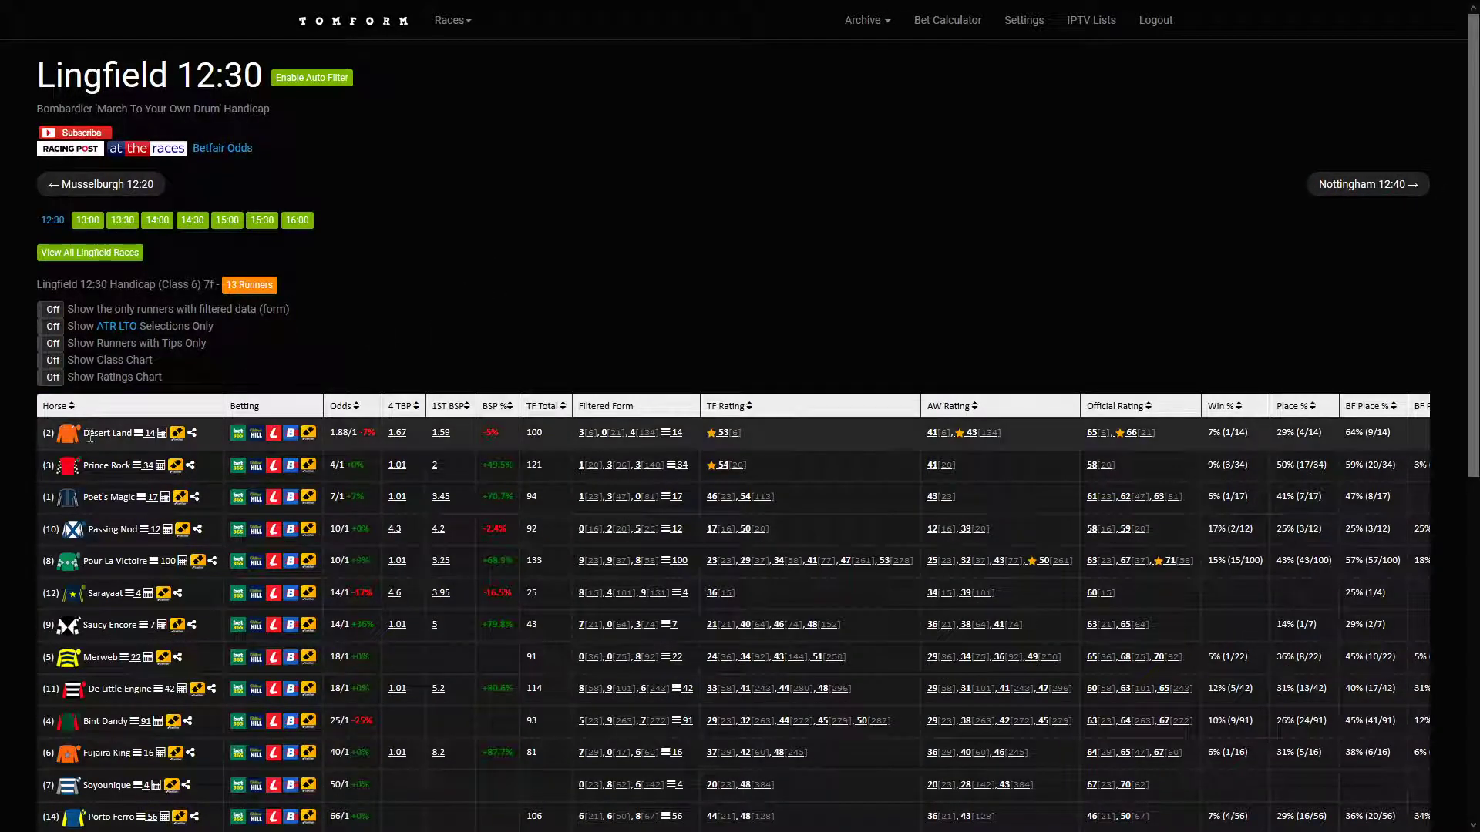
# Sort the Lingfield 12:30 runners by TF Total, then advance to the Nottingham 12:40 racecard.
pyautogui.click(538, 405)
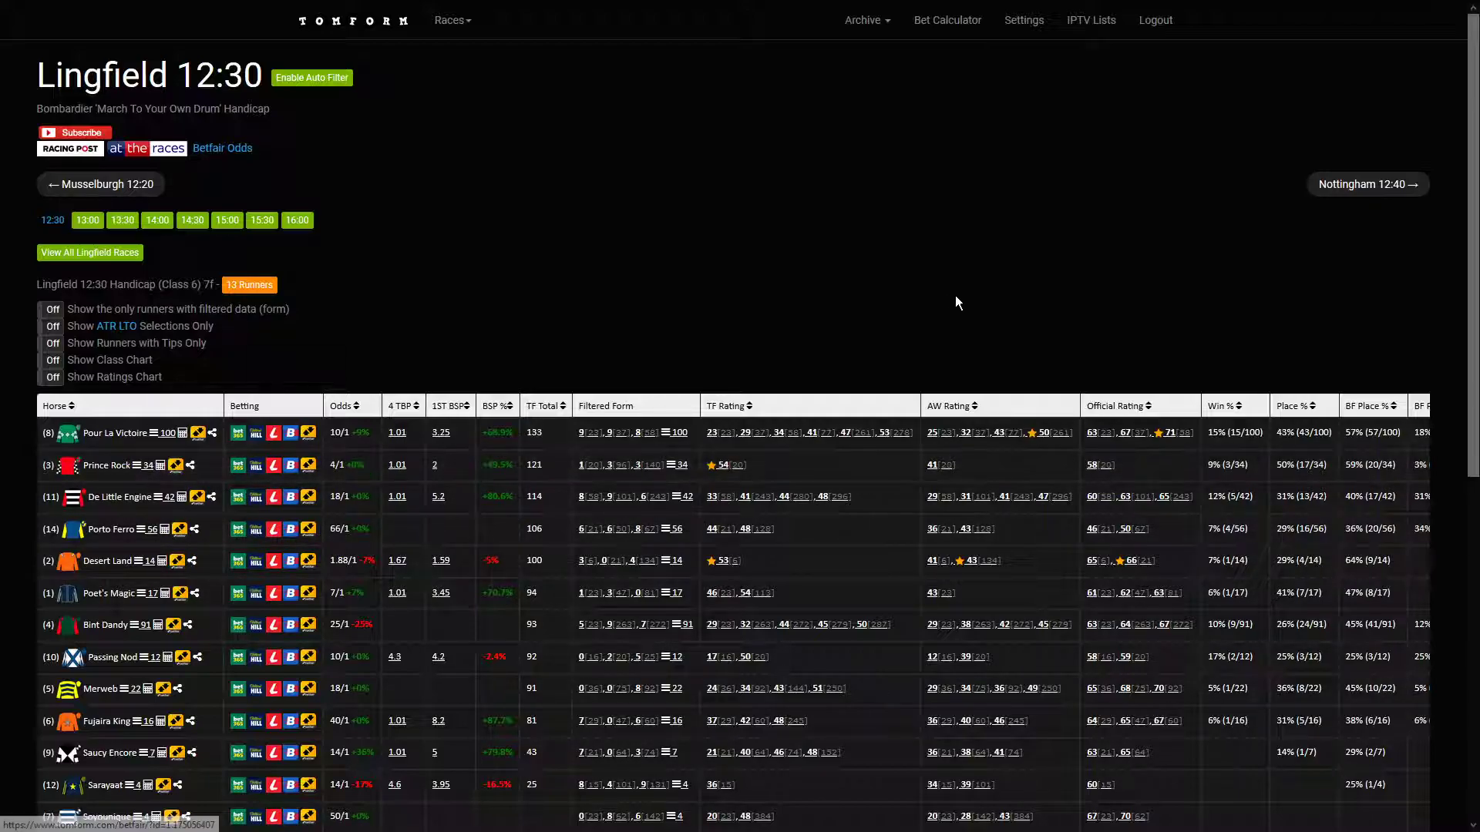
pyautogui.click(1365, 183)
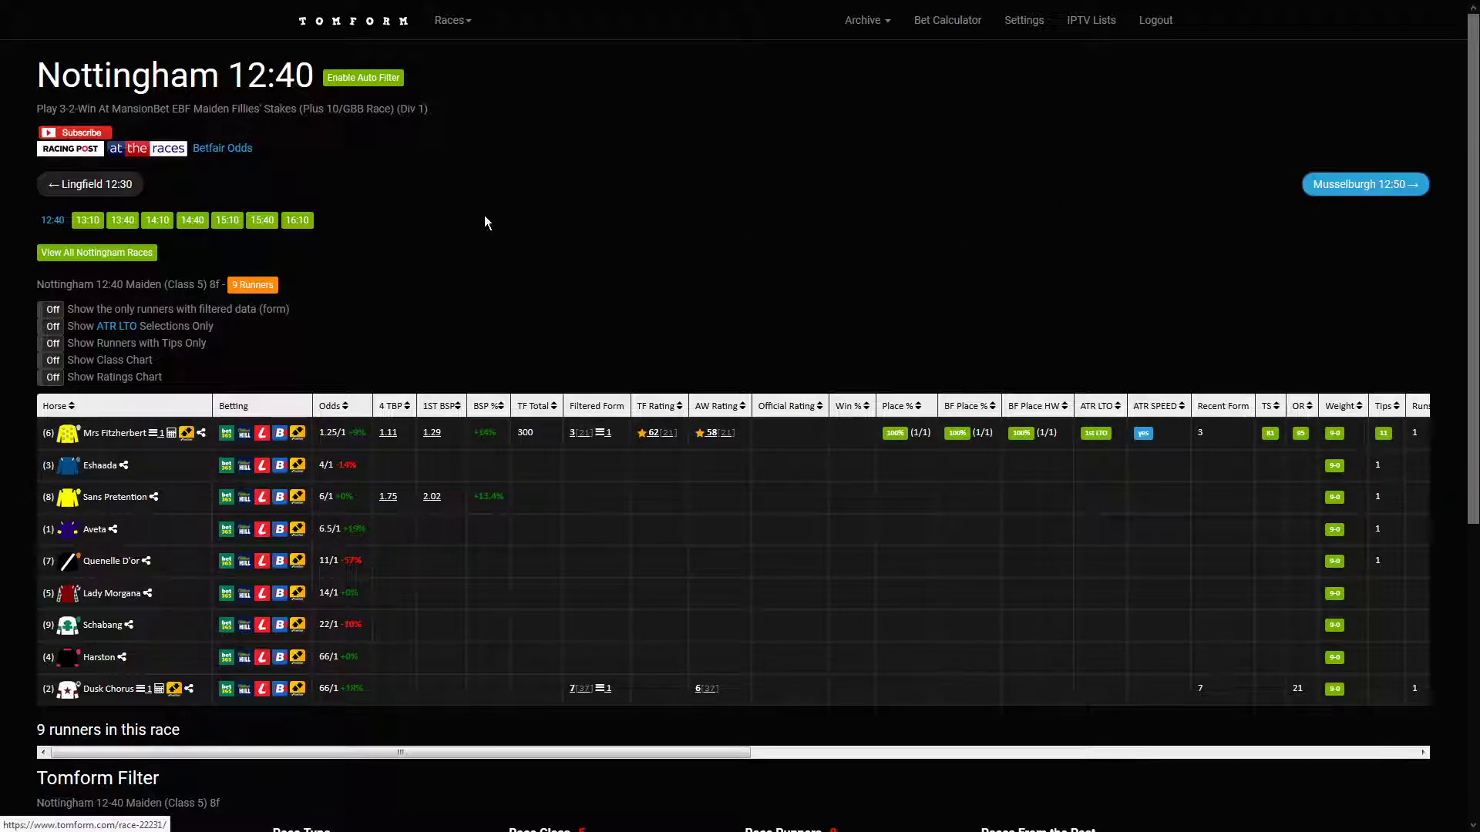
# Step through Musselburgh 12:50 to land on the Lingfield 13:00 stakes racecard.
pyautogui.click(1364, 183)
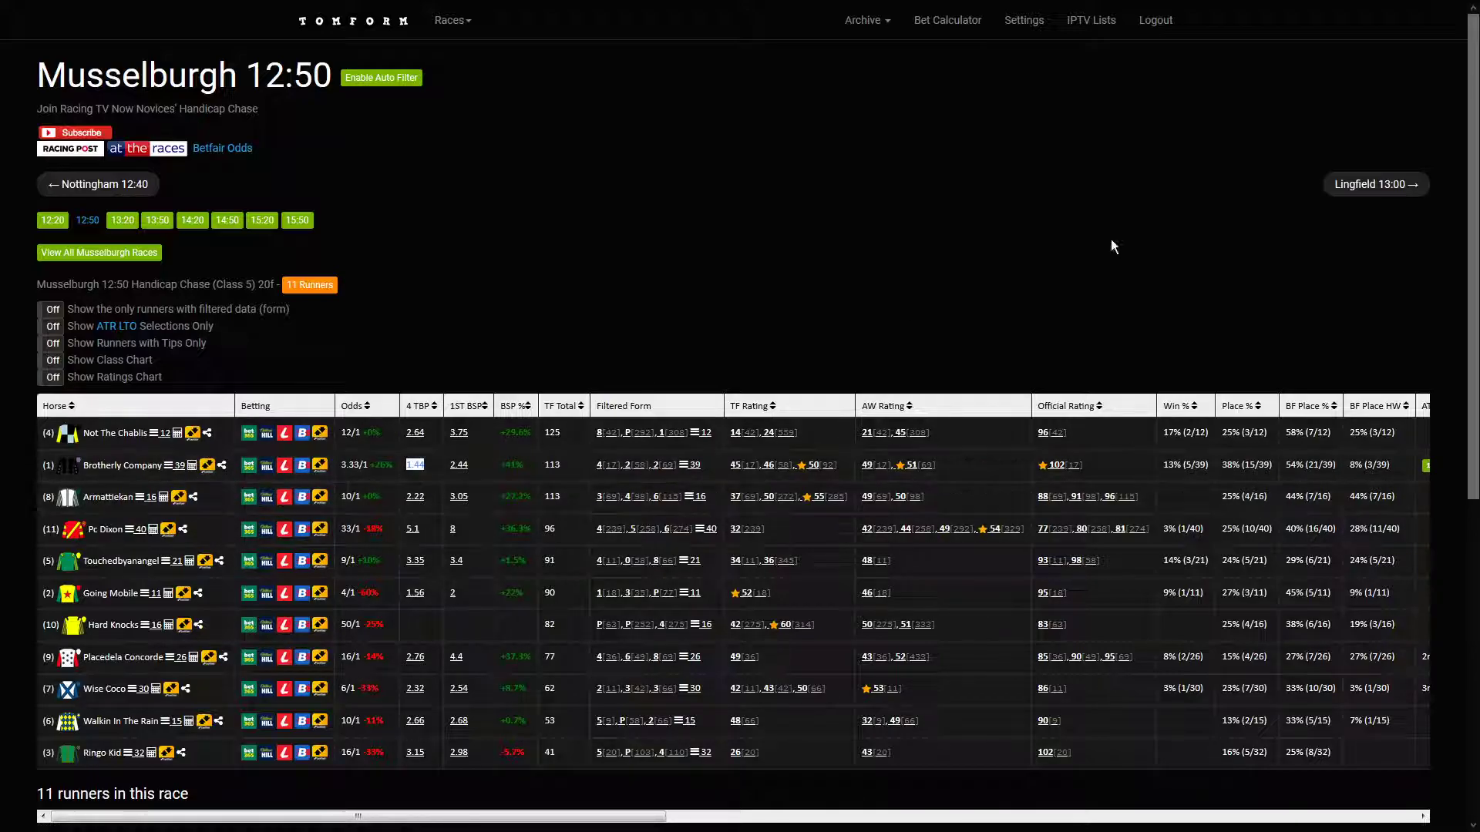
pyautogui.click(1373, 184)
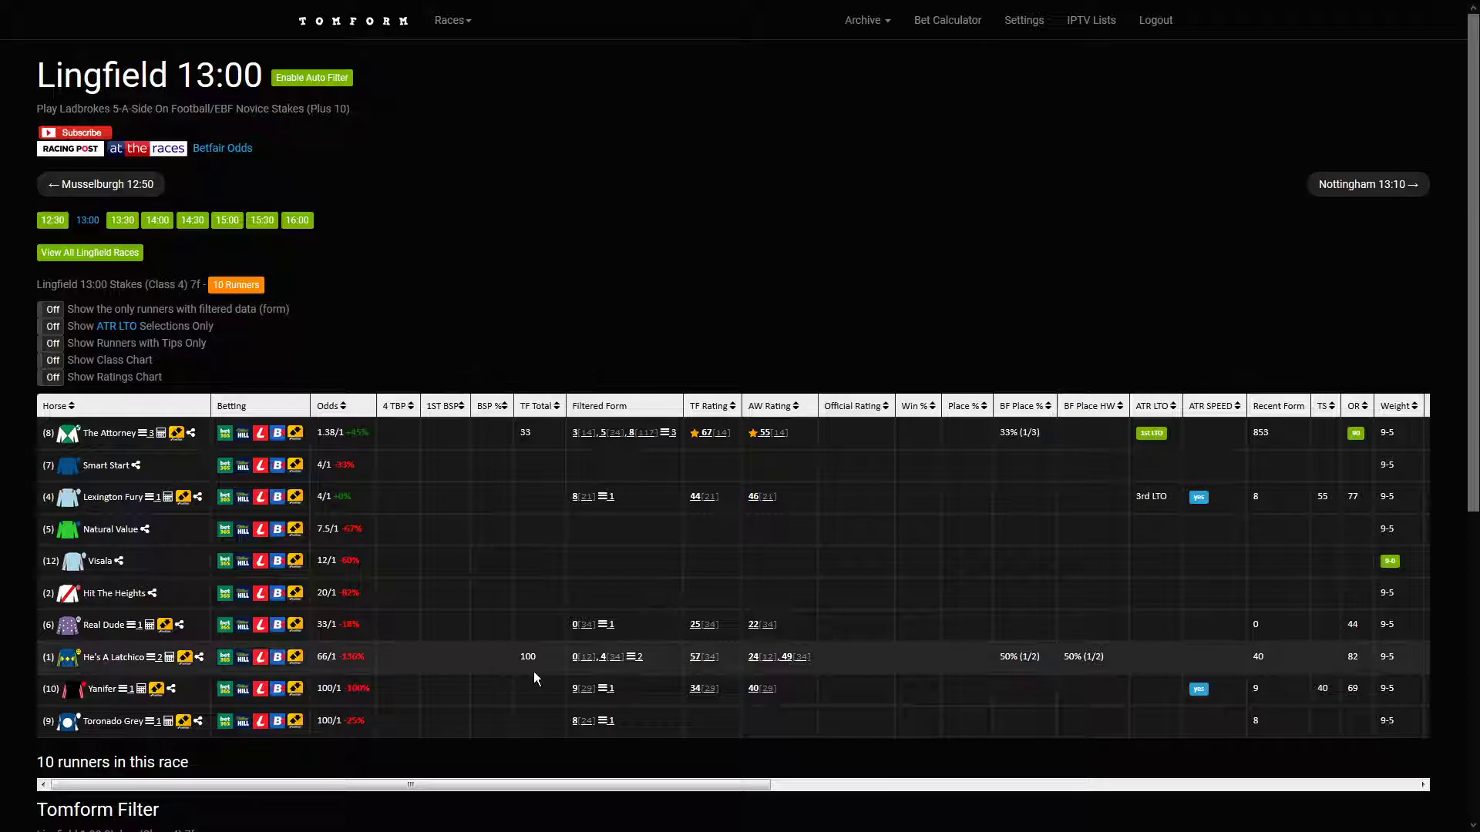
pyautogui.moveTo(557, 651)
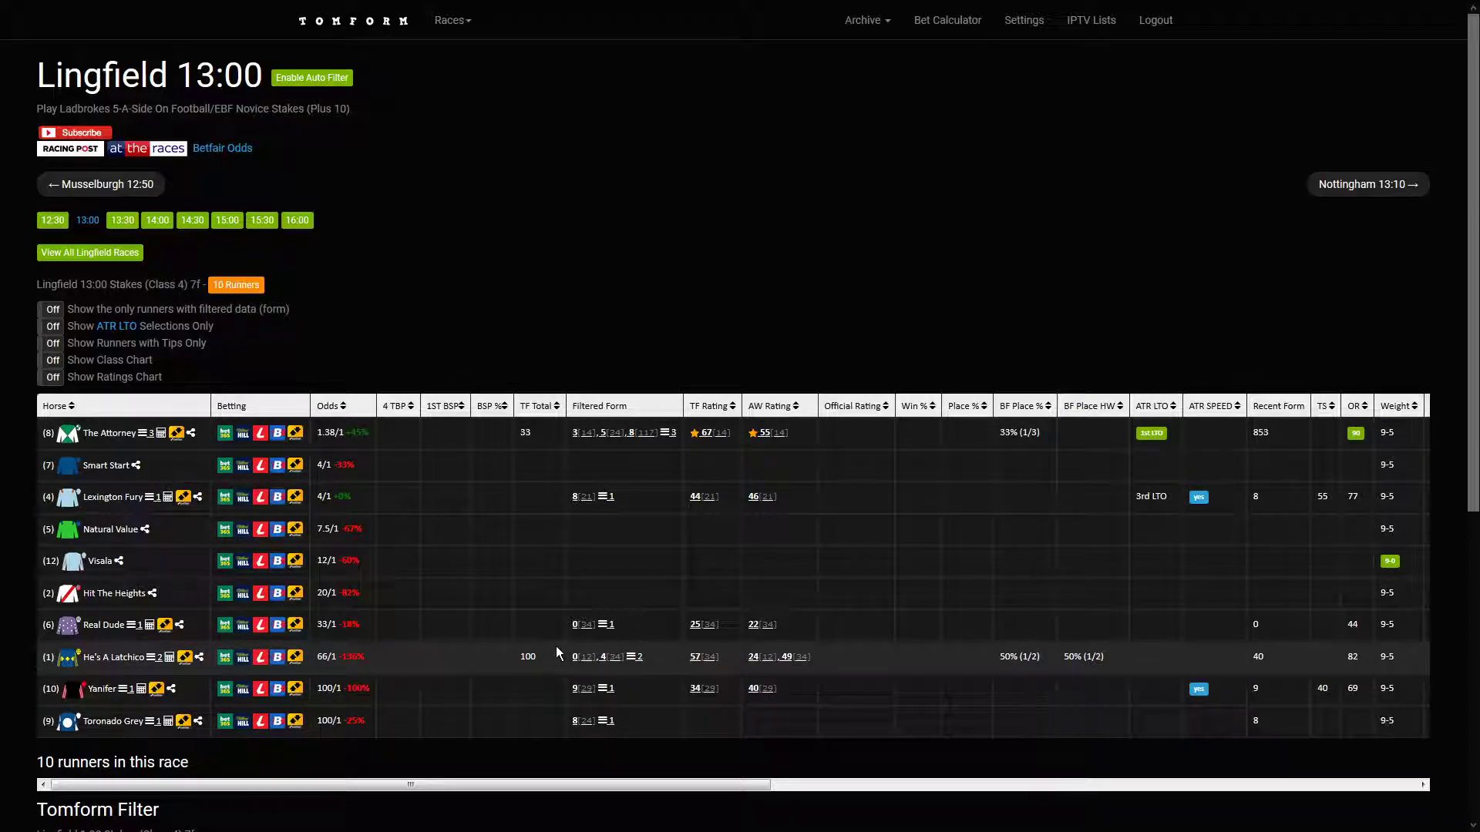
pyautogui.moveTo(534, 672)
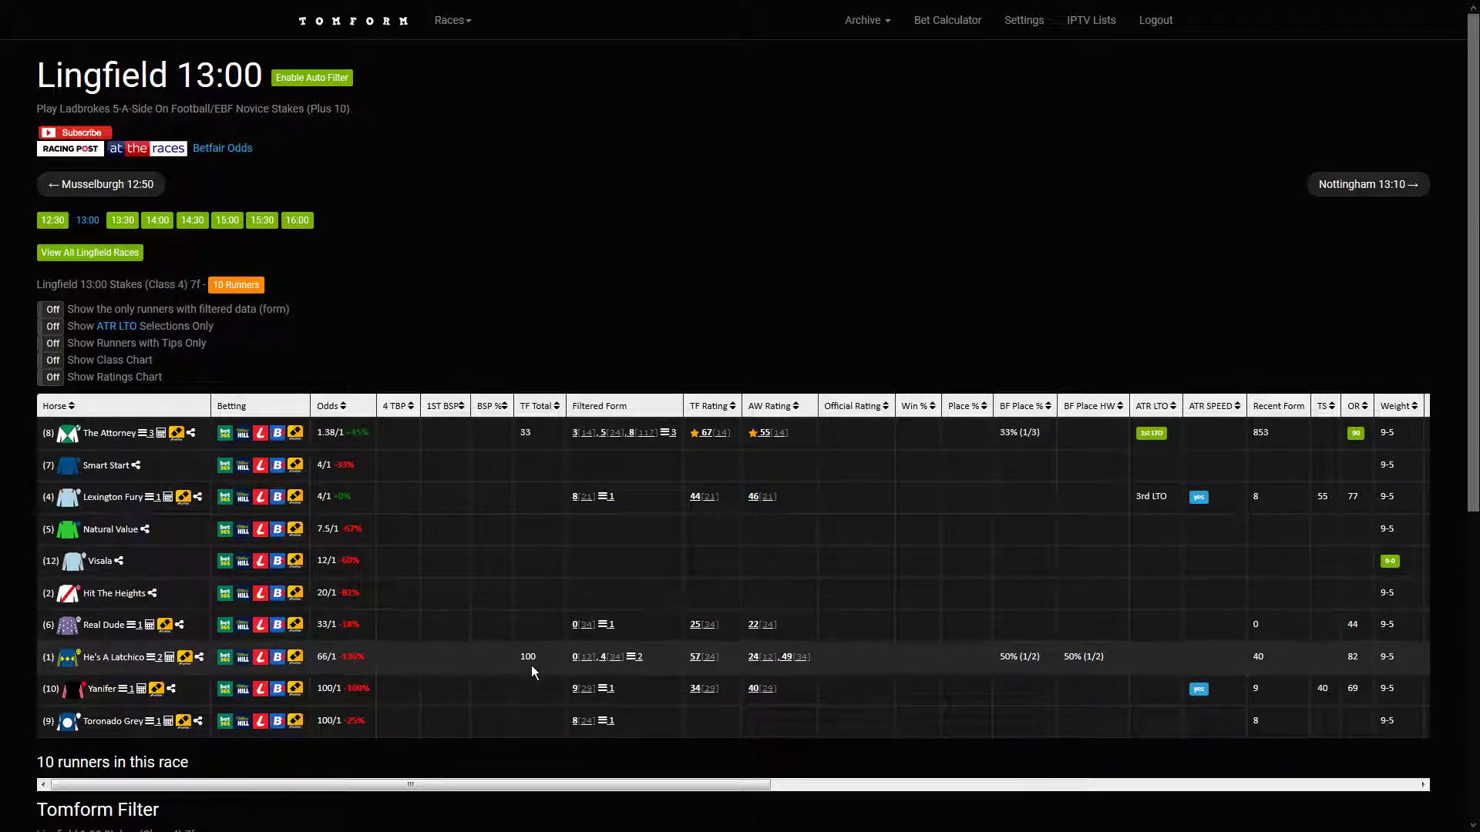
# Advance from Lingfield 13:00 to the Nottingham 13:10 maiden racecard.
pyautogui.click(1368, 184)
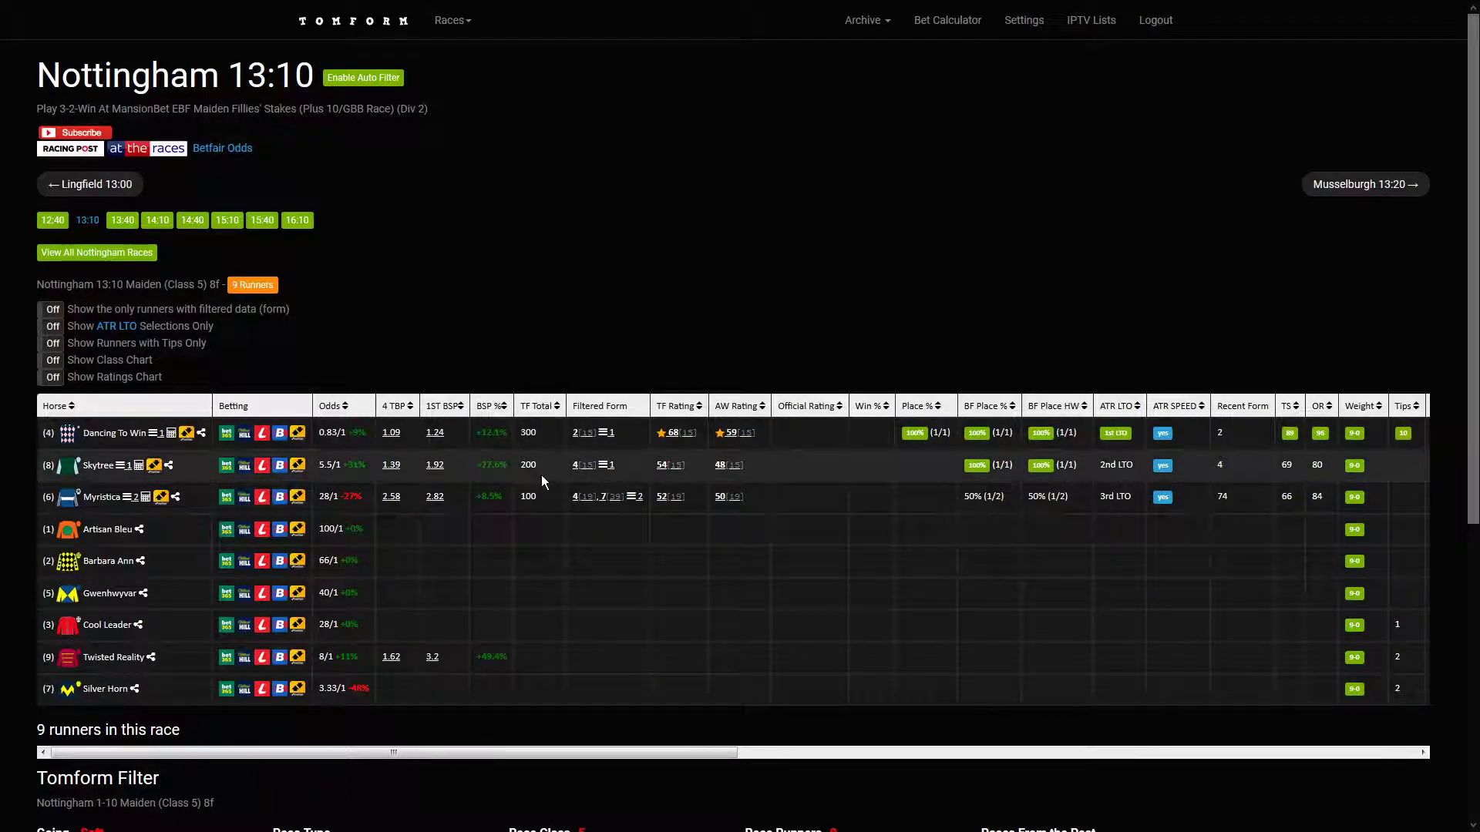
pyautogui.moveTo(99, 491)
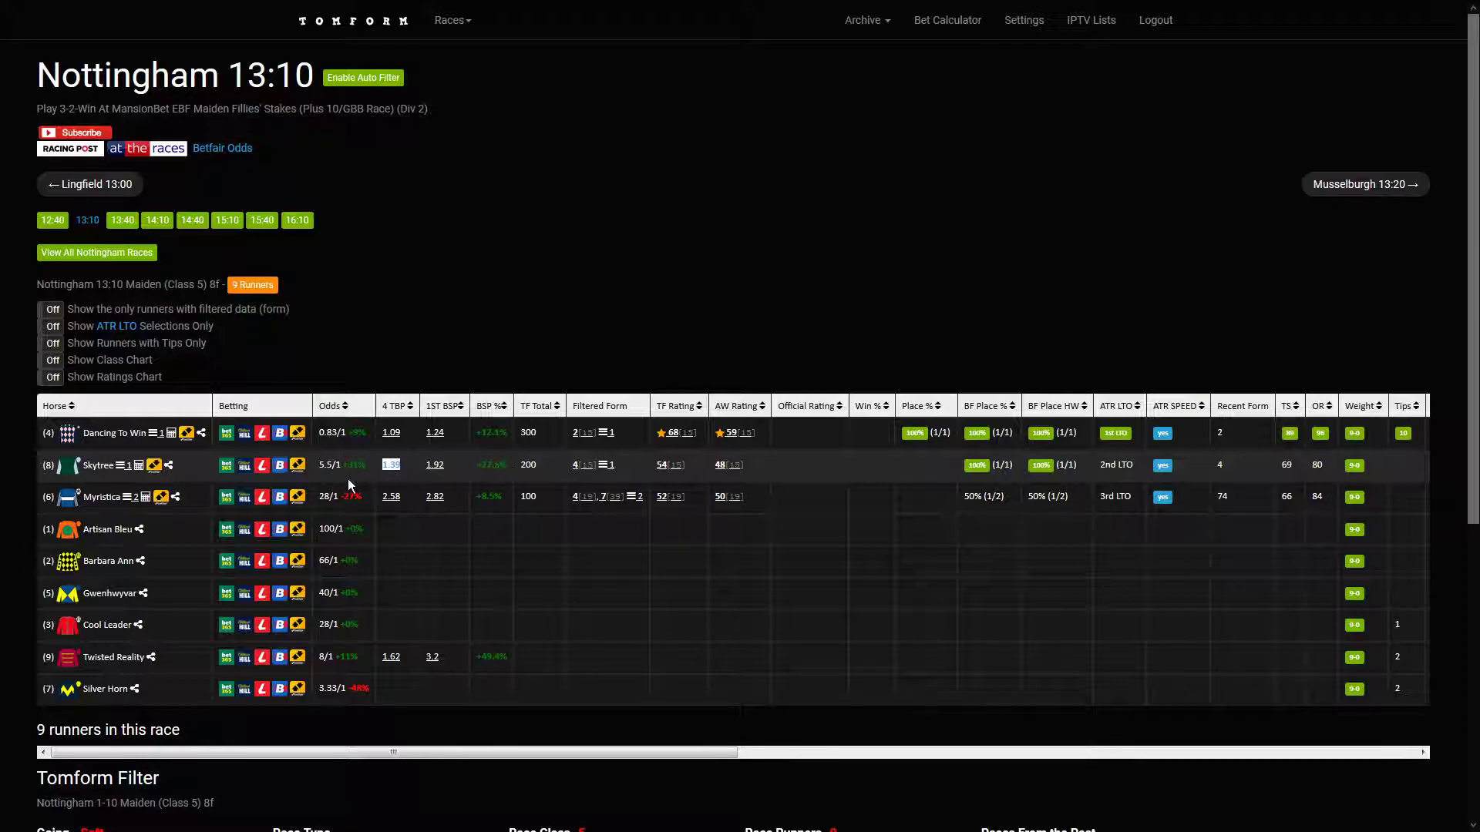
pyautogui.moveTo(536, 636)
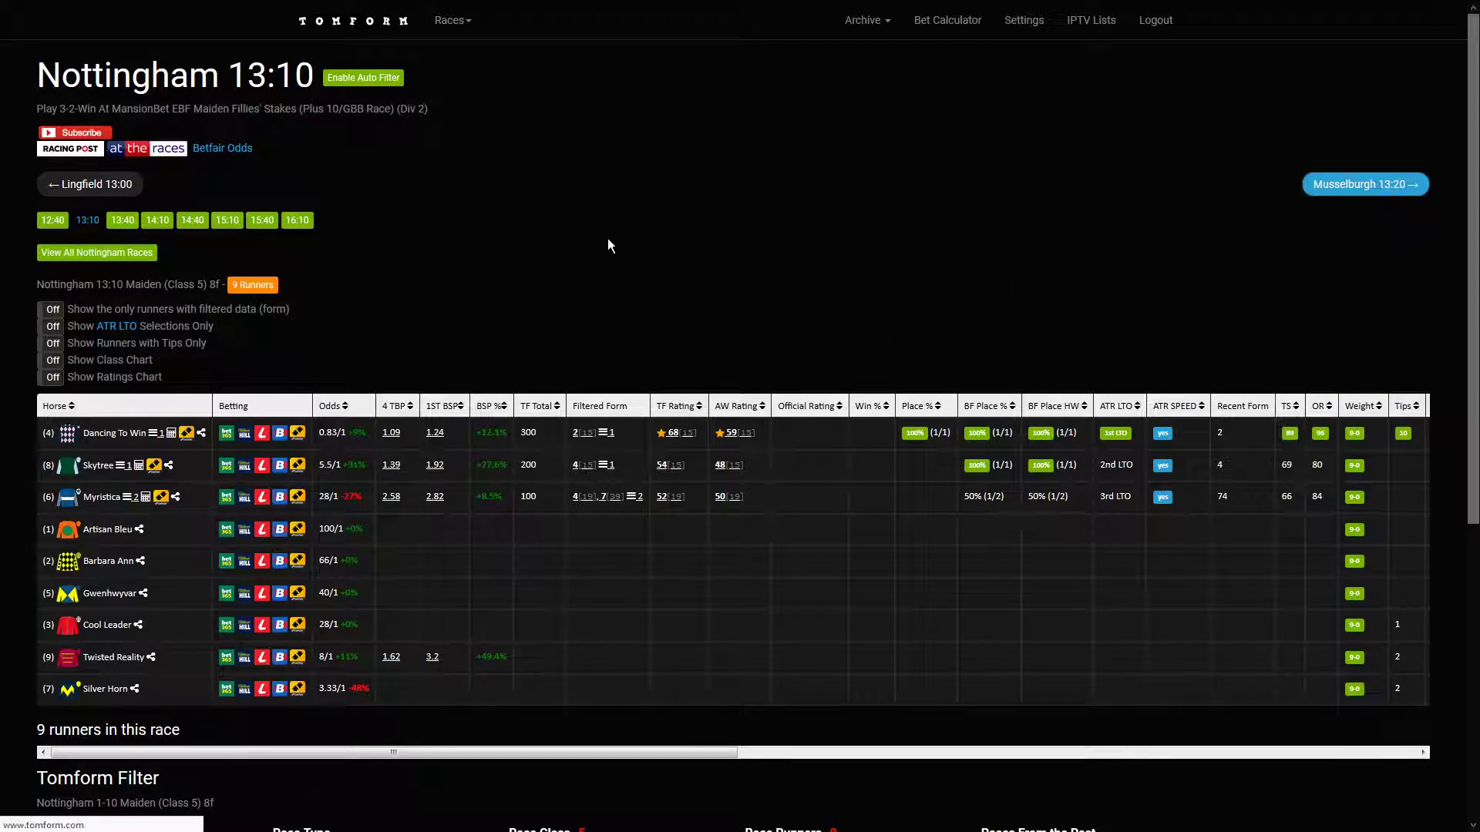
# Step through Musselburgh 13:20 to reach the Lingfield 13:30 handicap racecard.
pyautogui.click(1364, 184)
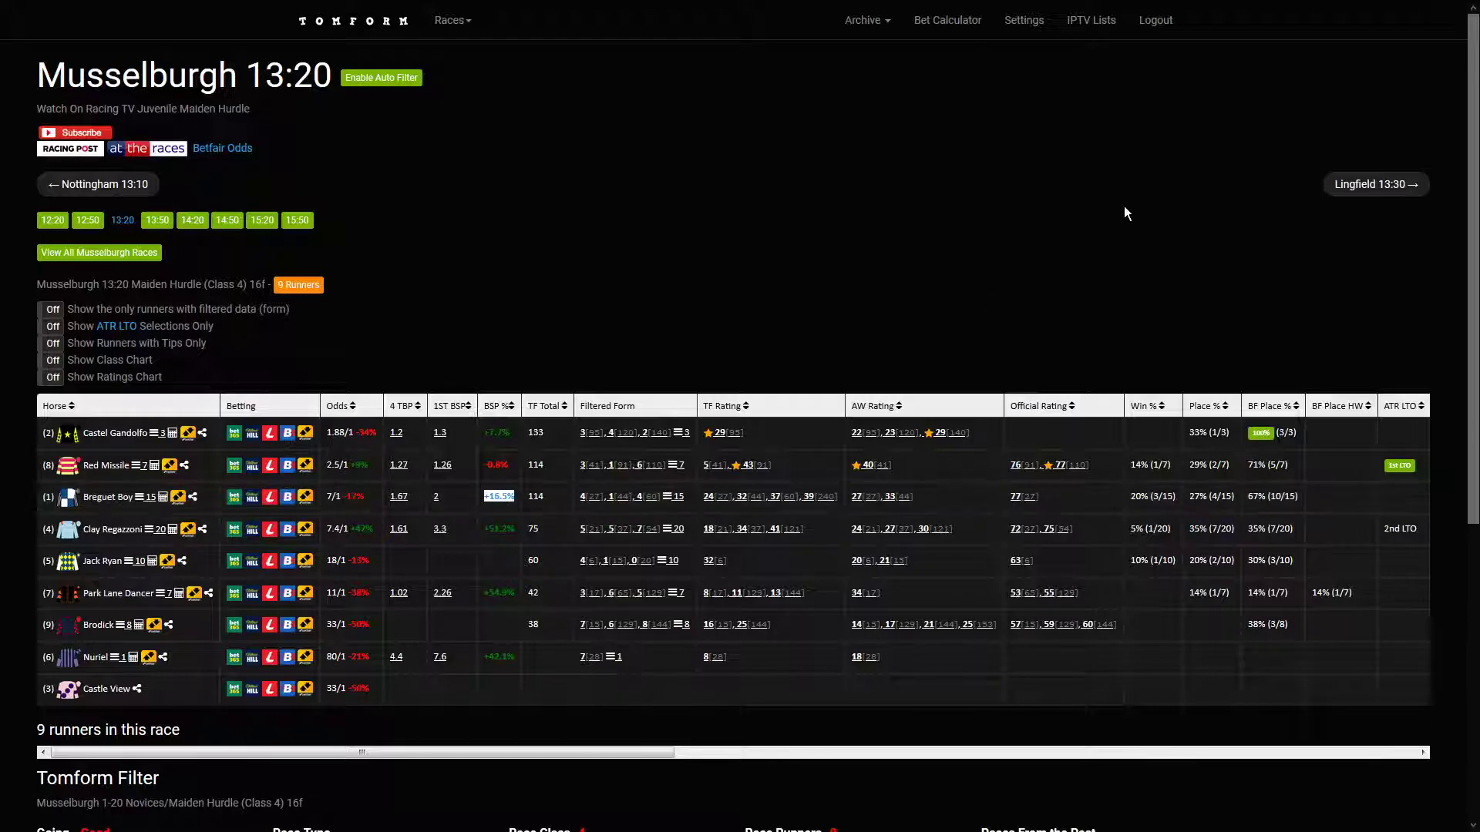
pyautogui.click(1374, 184)
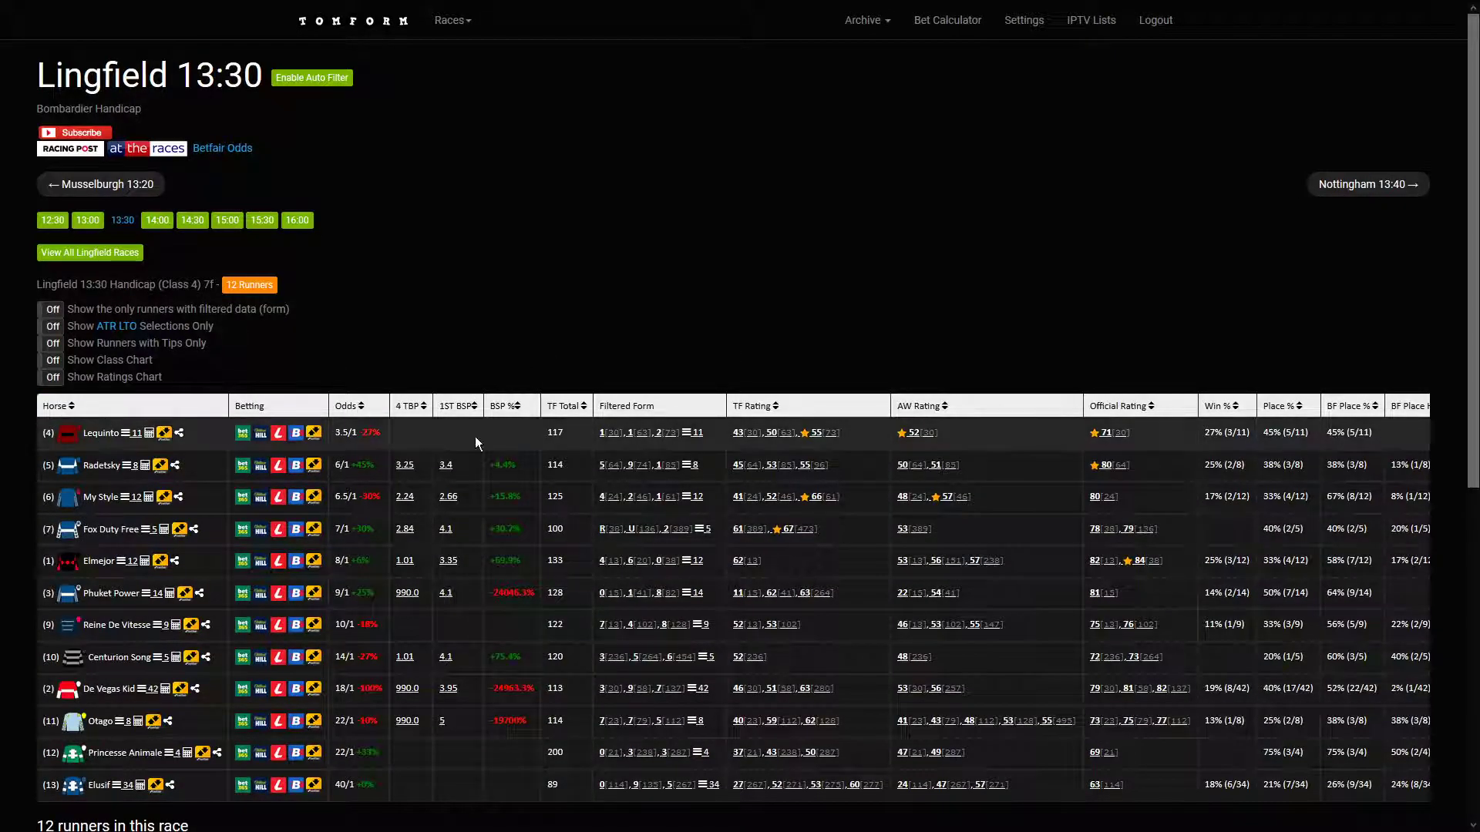
pyautogui.moveTo(578, 468)
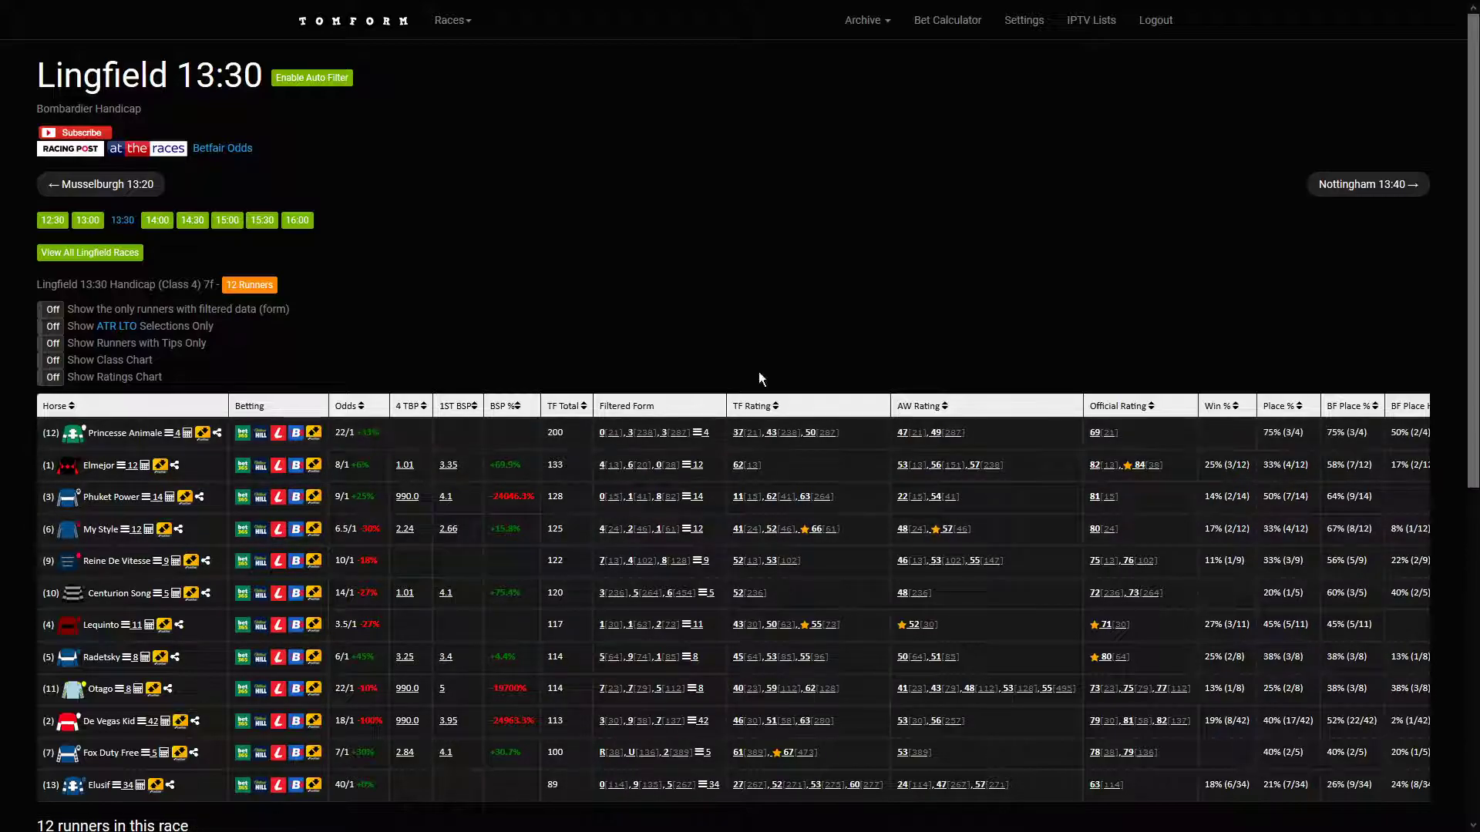
pyautogui.moveTo(810, 432)
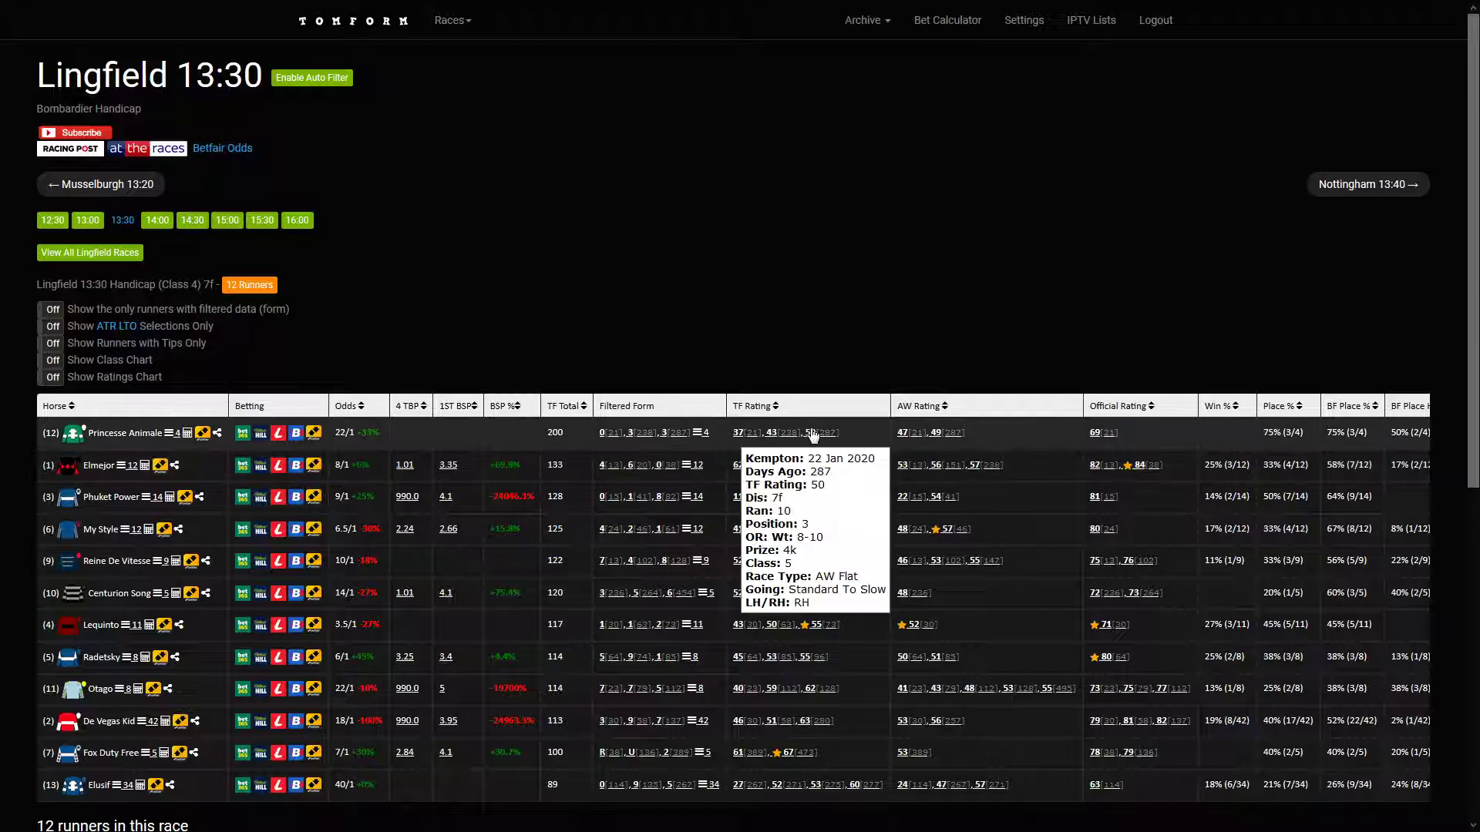
pyautogui.moveTo(914, 414)
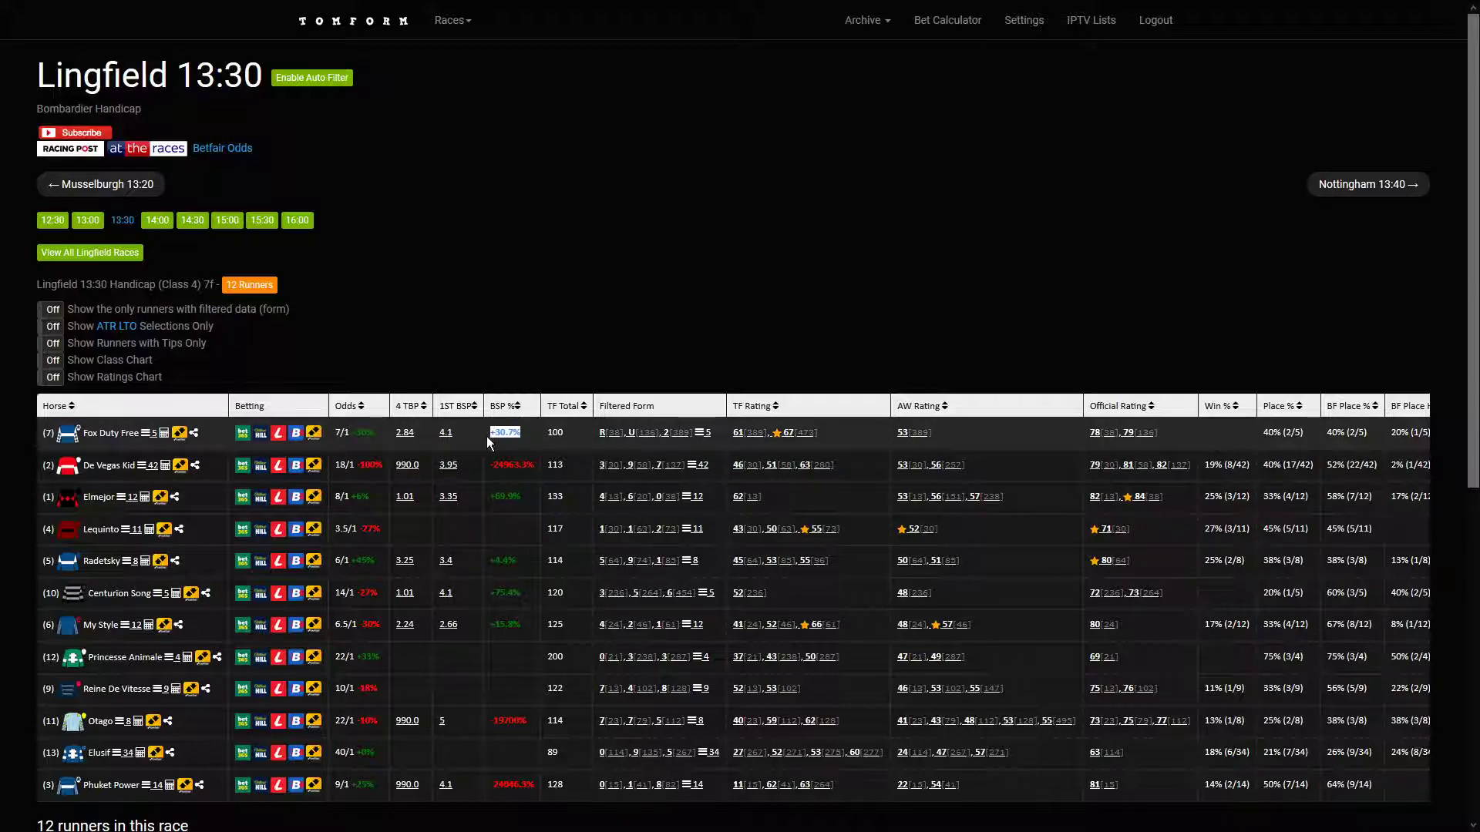
pyautogui.moveTo(1010, 367)
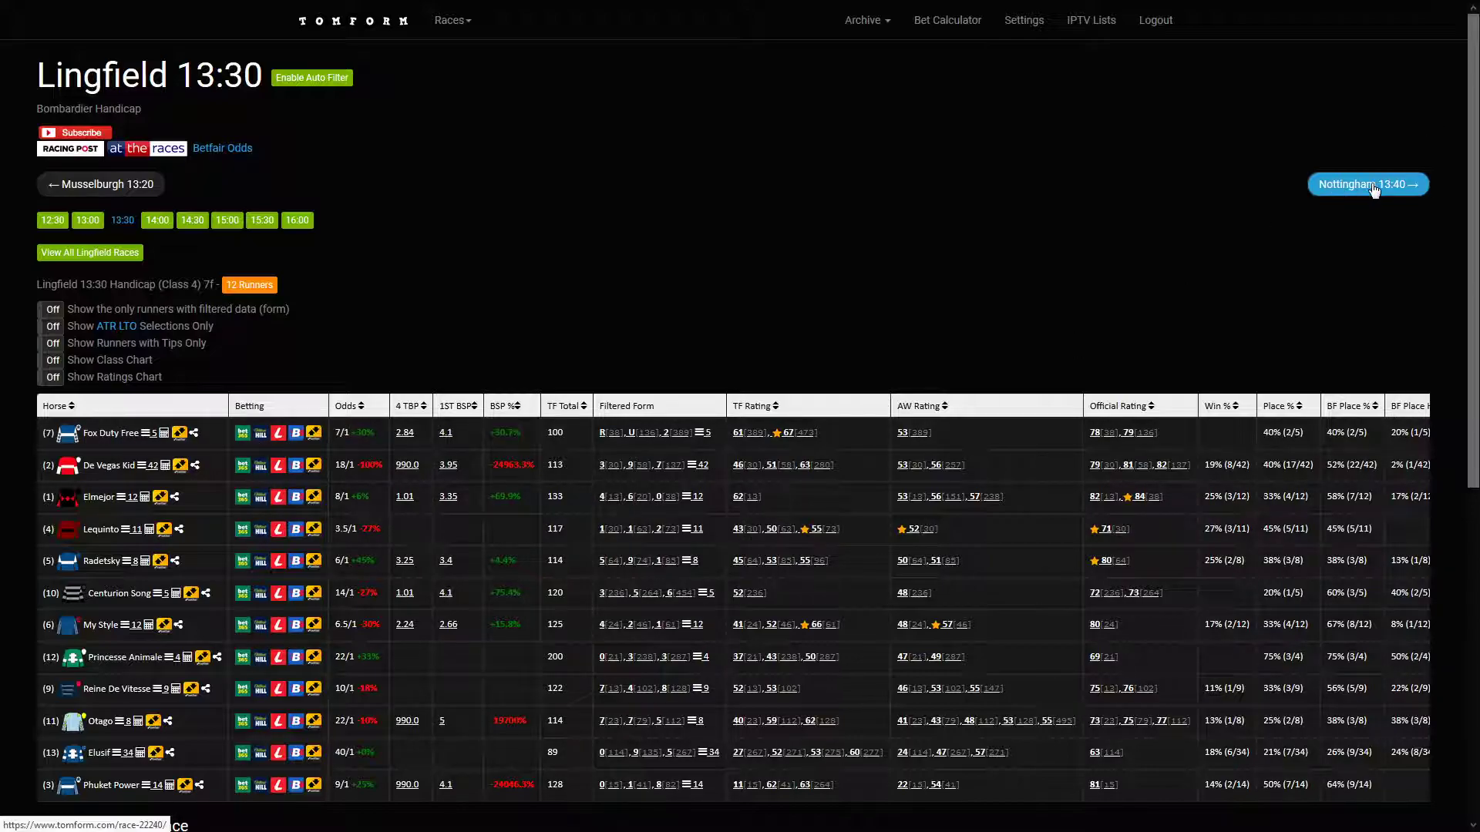
# Advance from Lingfield 13:30 to the 17-runner Nottingham 13:40 maiden racecard.
pyautogui.click(1367, 183)
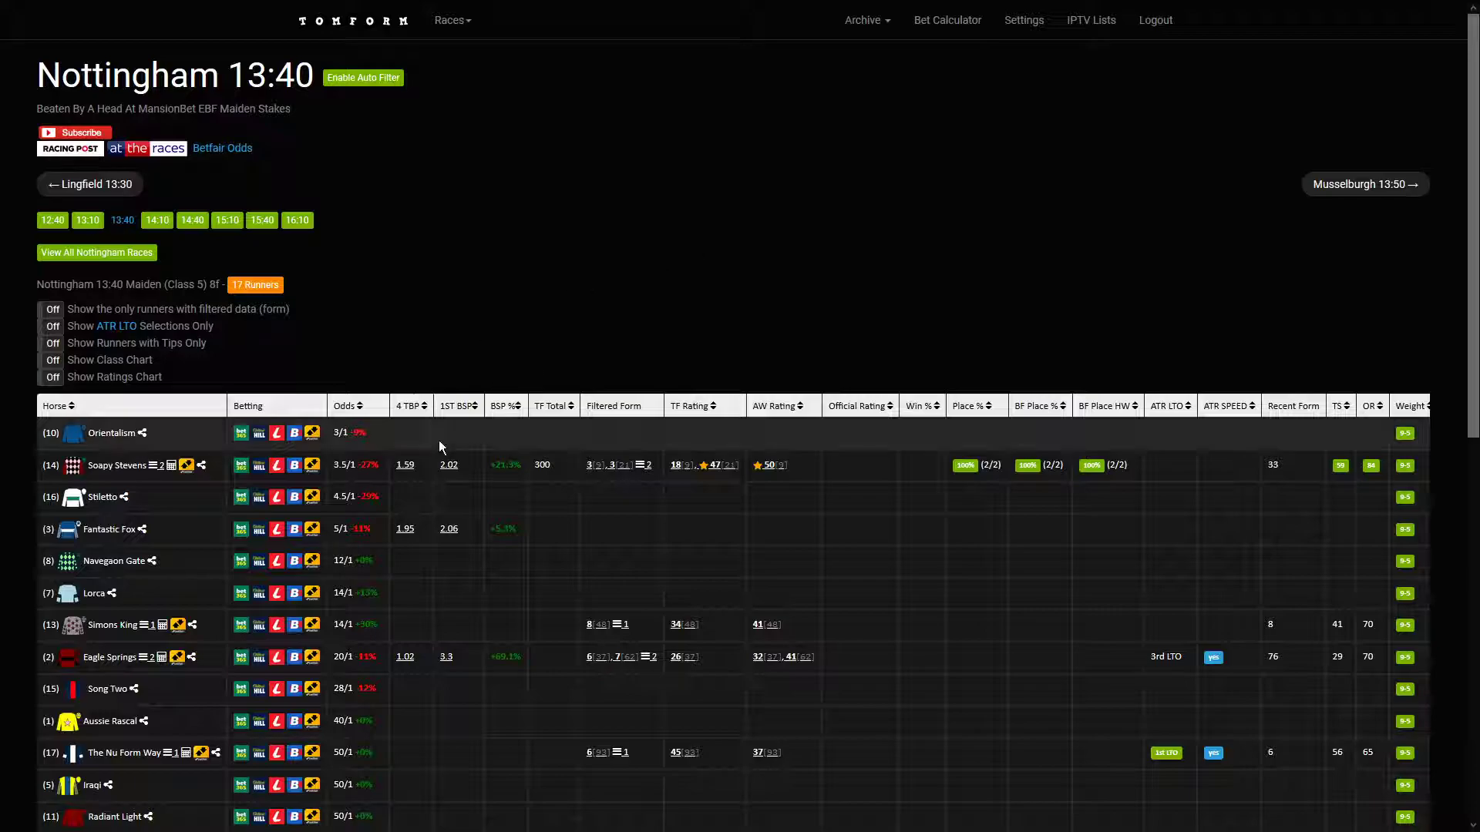
# Scan the Nottingham 13:40 field, then move on to the Musselburgh 13:50 handicap hurdle card.
pyautogui.scroll(-3)
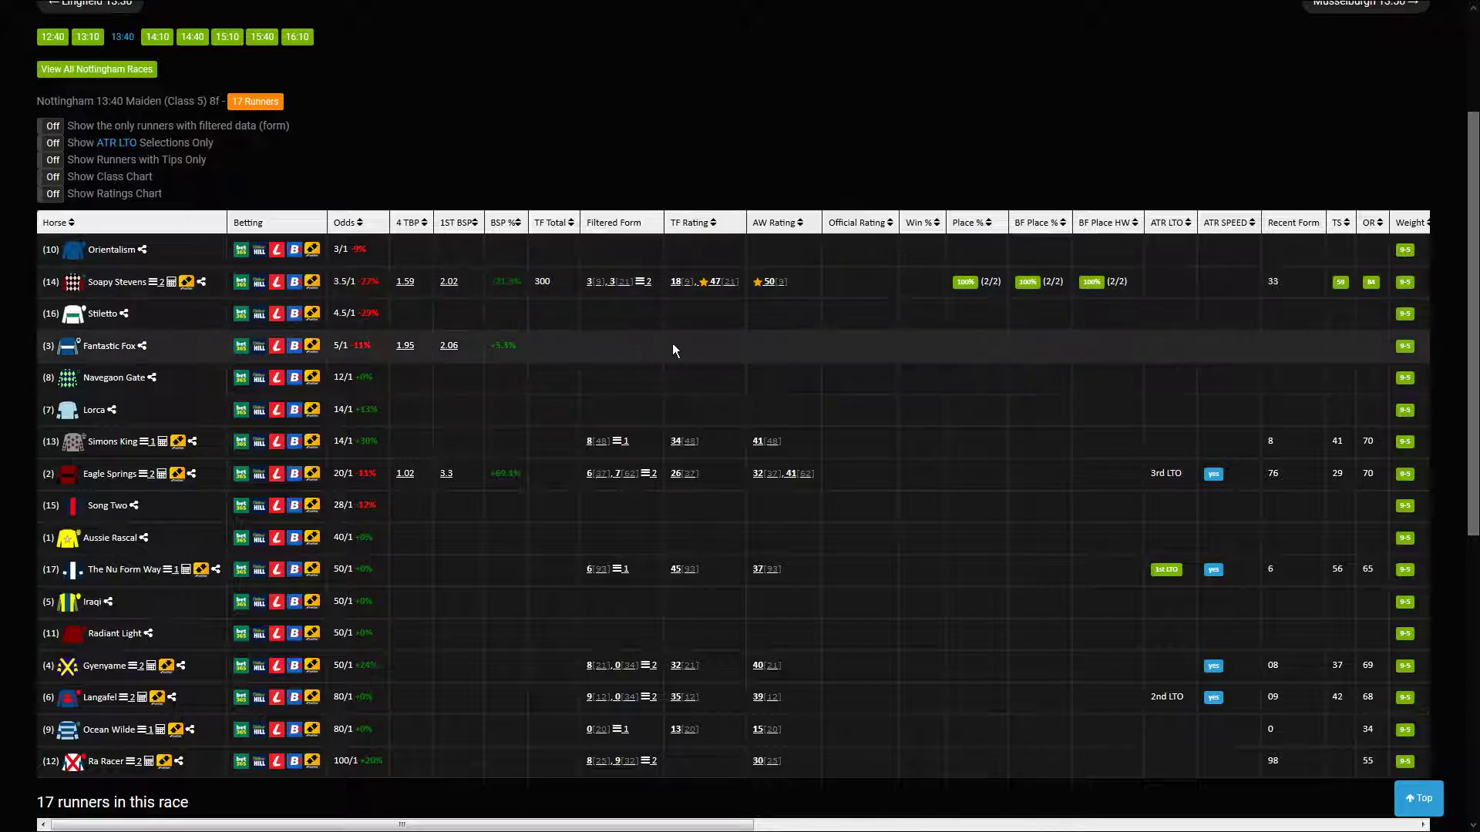
pyautogui.scroll(3)
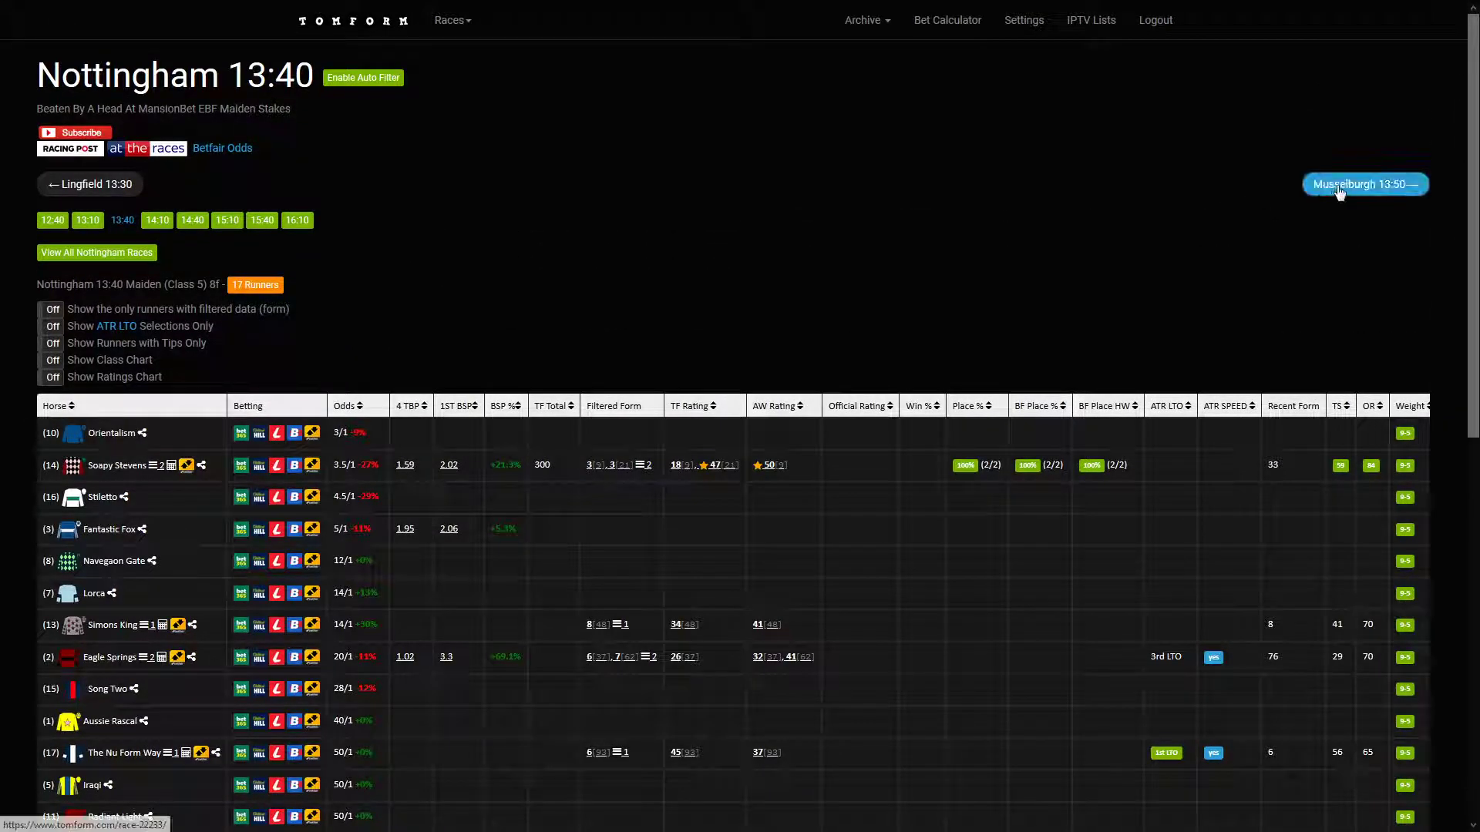
pyautogui.click(1364, 183)
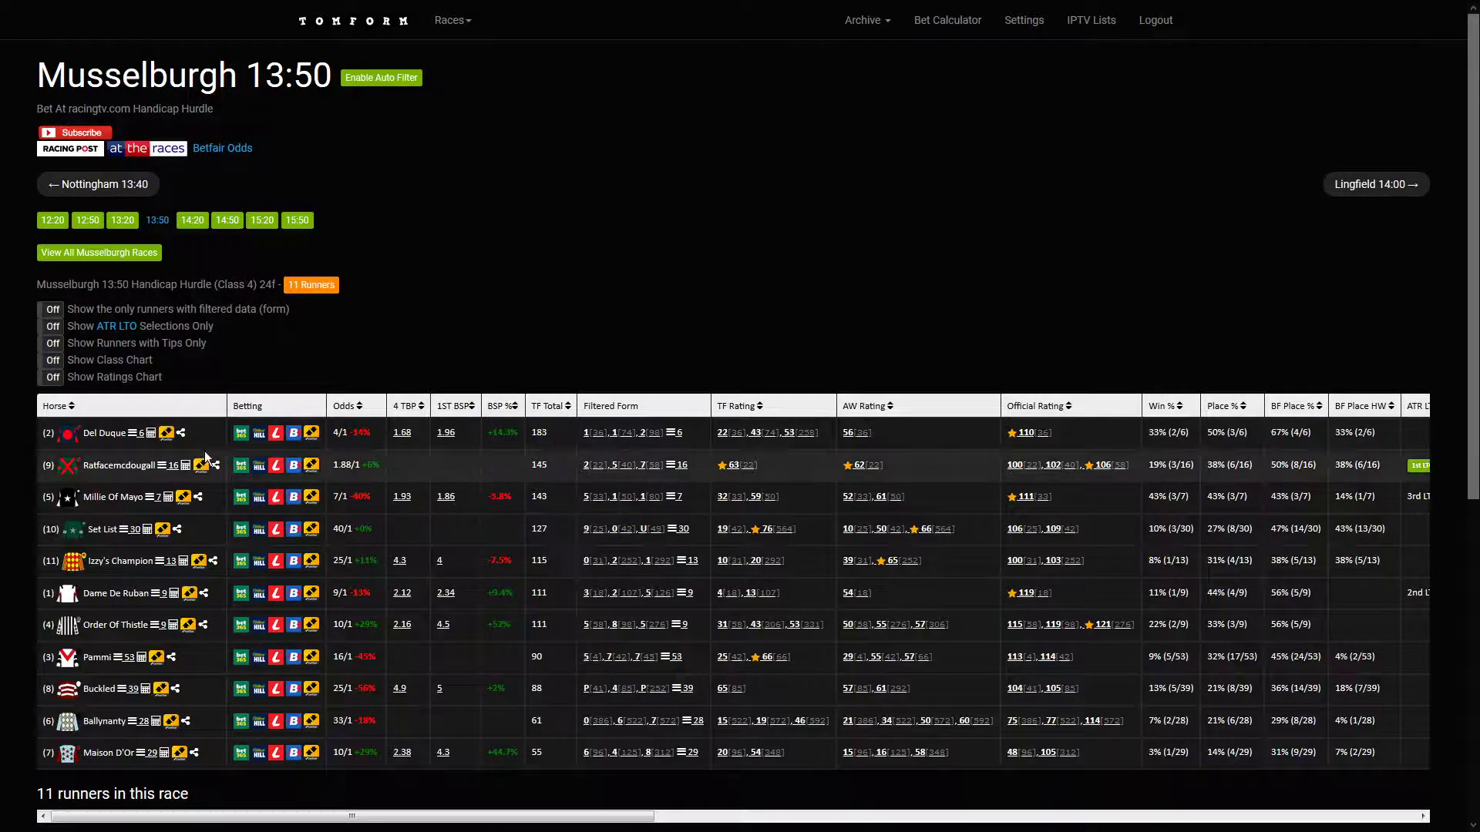
pyautogui.moveTo(384, 522)
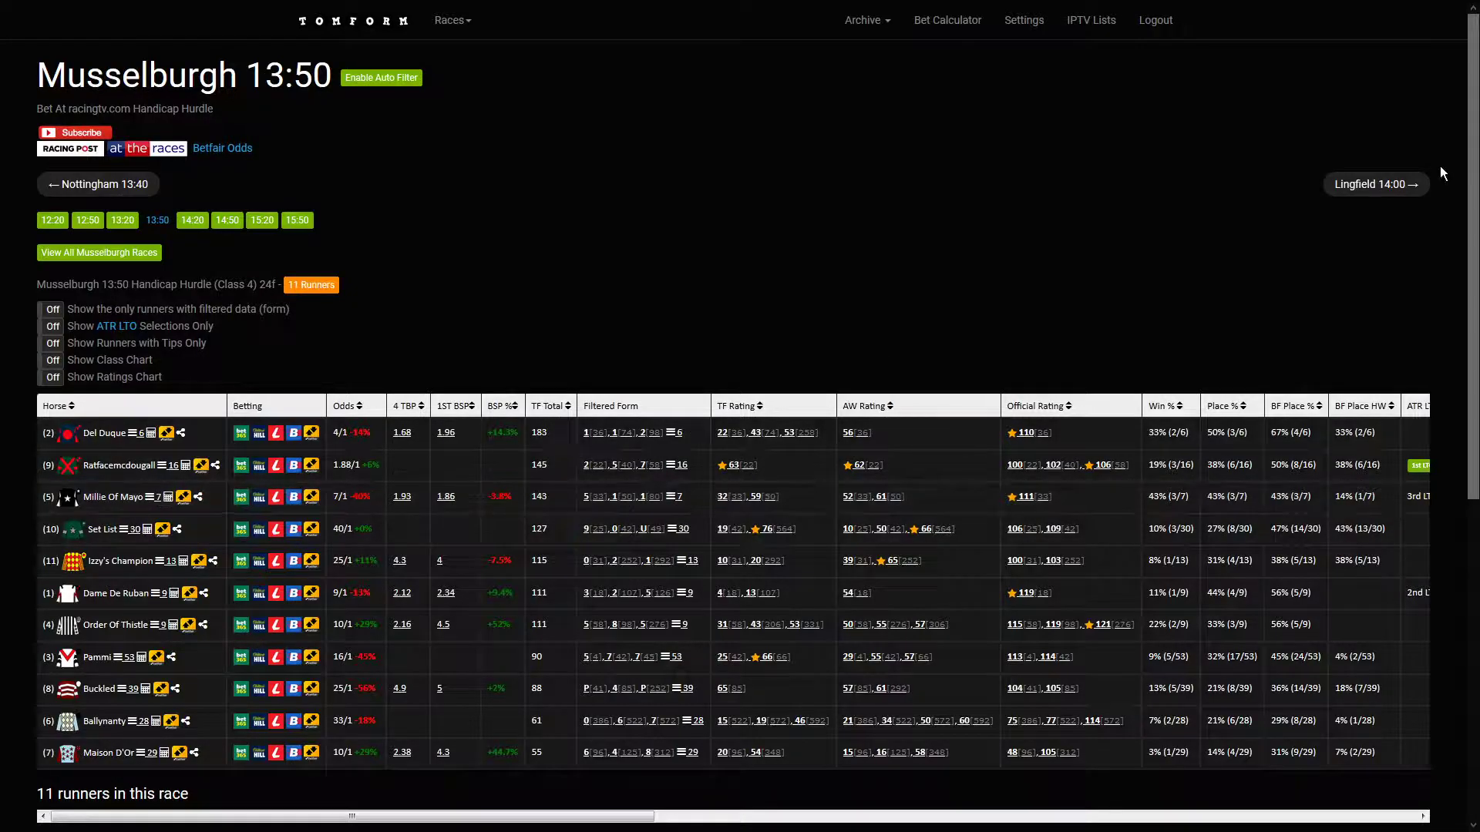
# Advance from Musselburgh 13:50 to the 12-runner Lingfield 14:00 handicap racecard.
pyautogui.click(1374, 184)
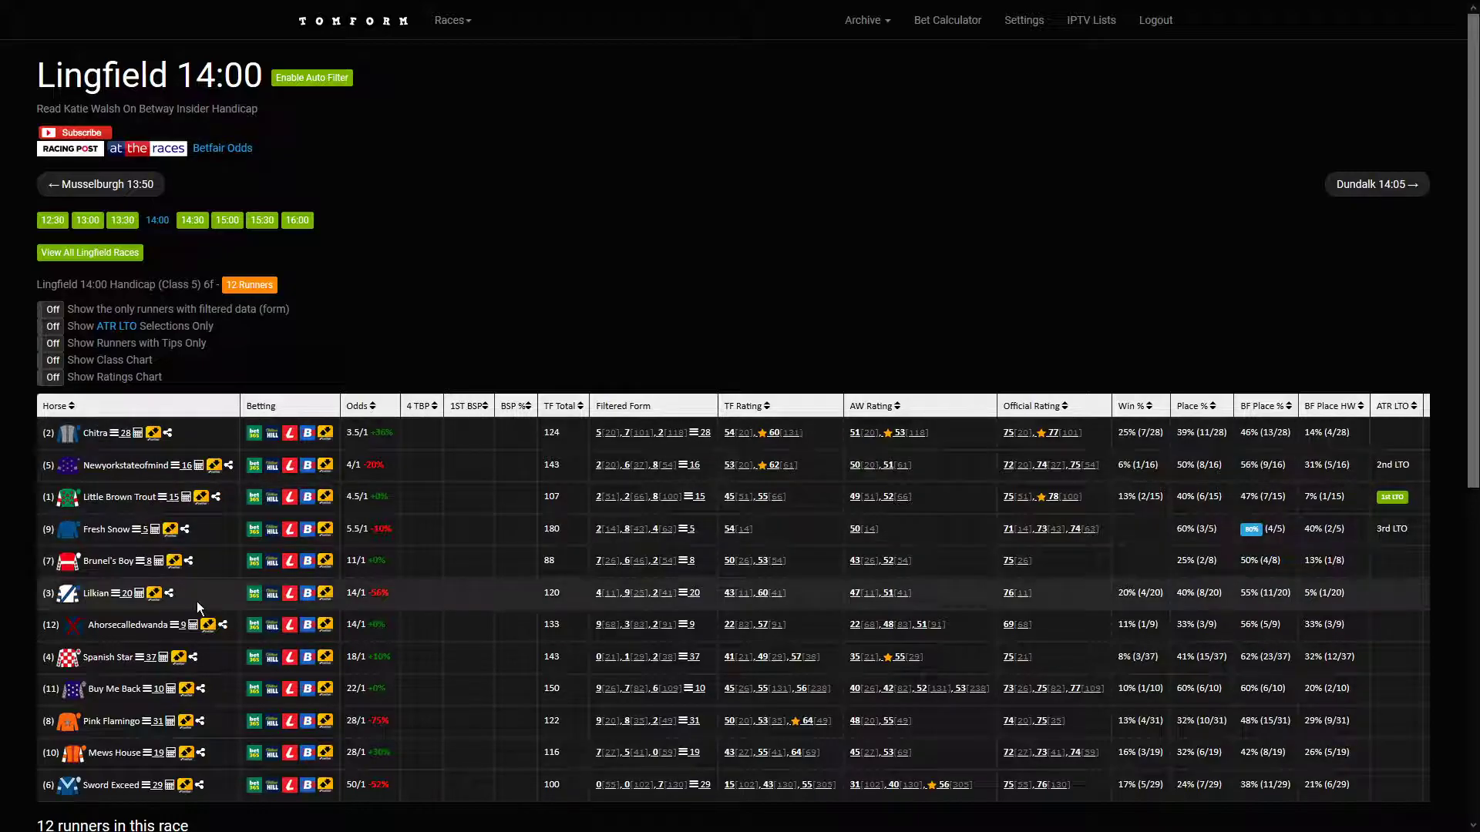
pyautogui.moveTo(85, 486)
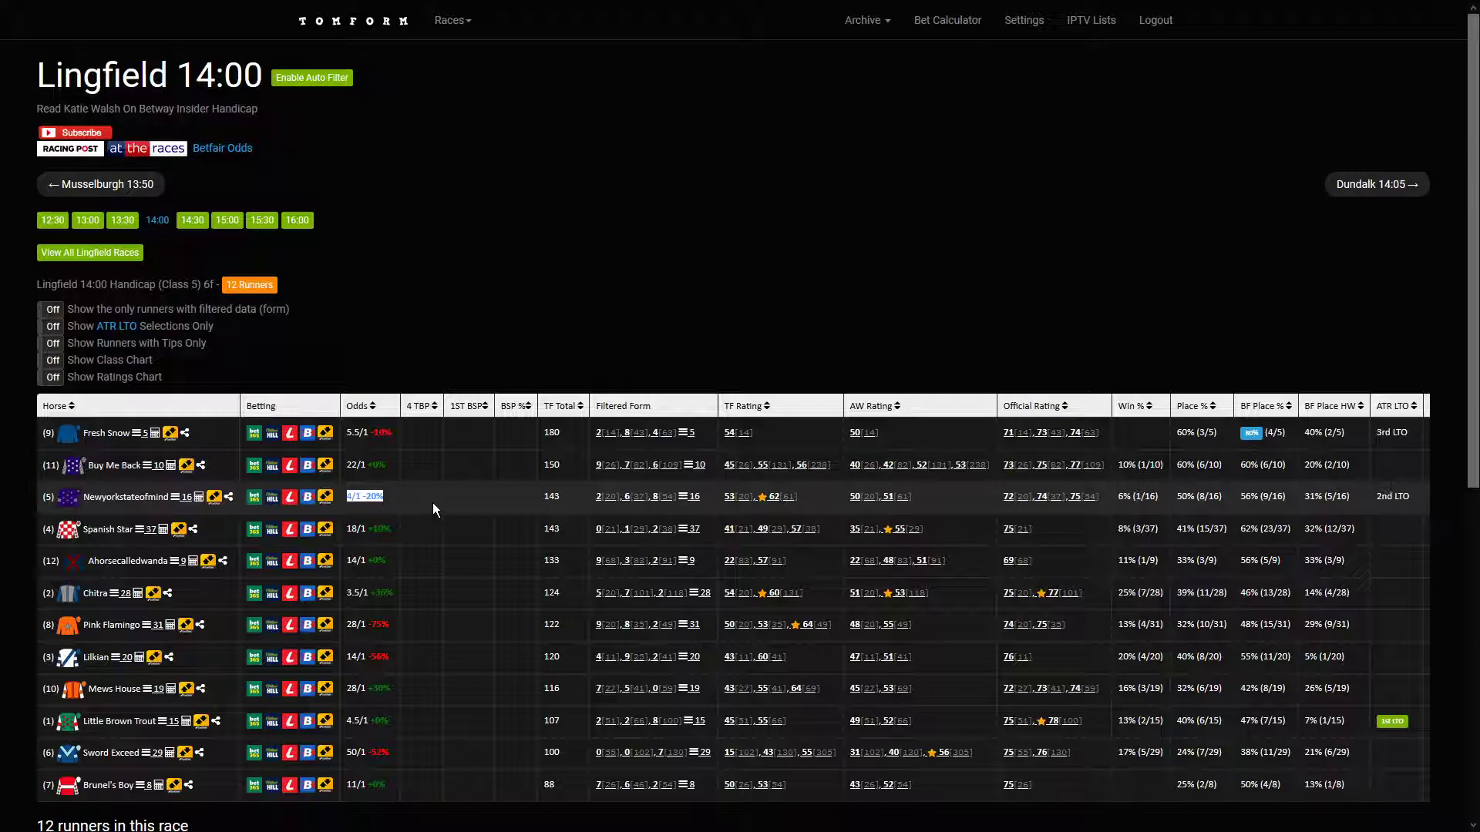
pyautogui.moveTo(481, 454)
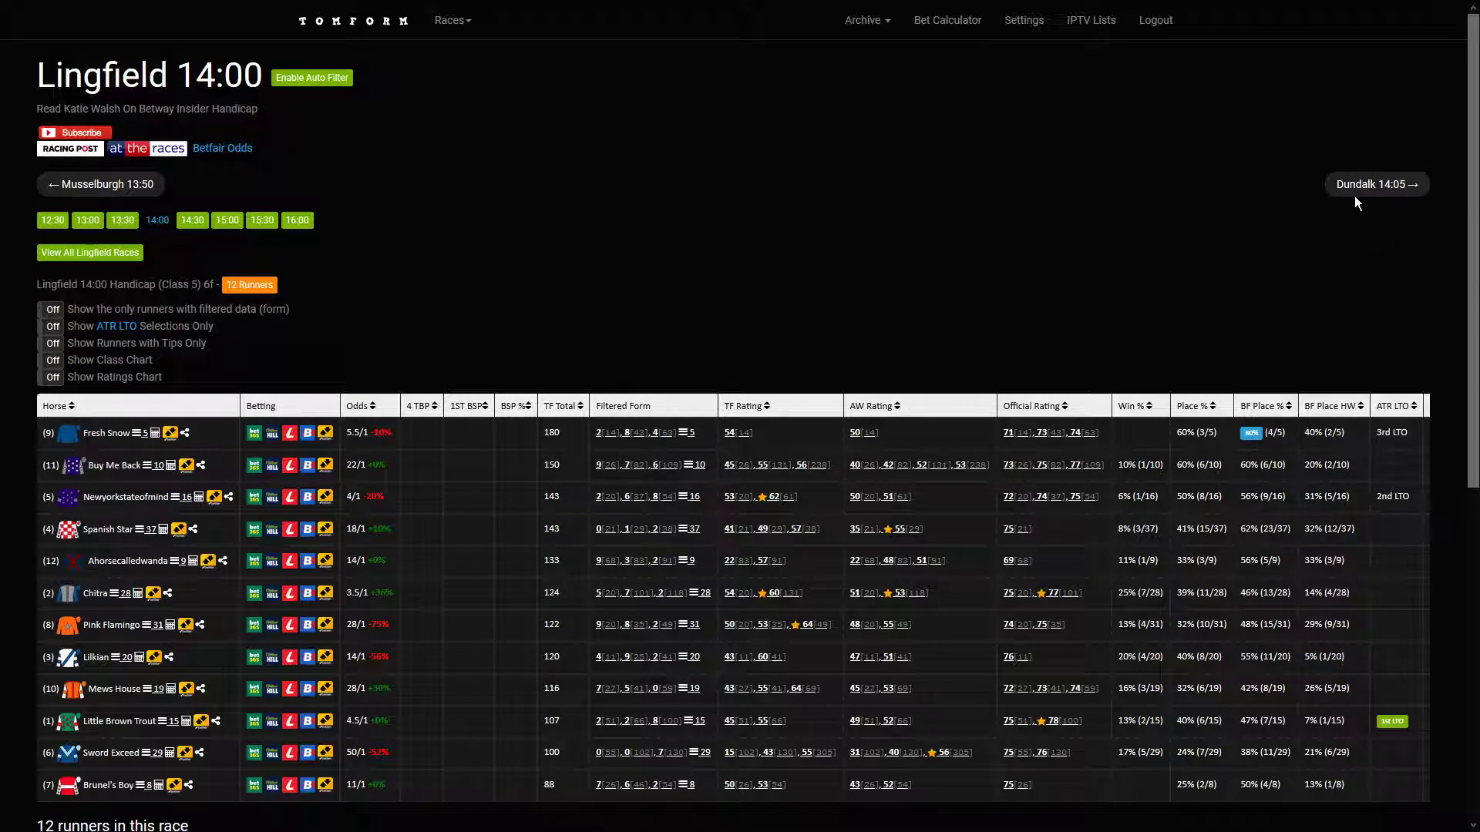
# Open the Dundalk 14:05 racecard, review its runners, then continue to Nottingham 14:10.
pyautogui.click(1375, 183)
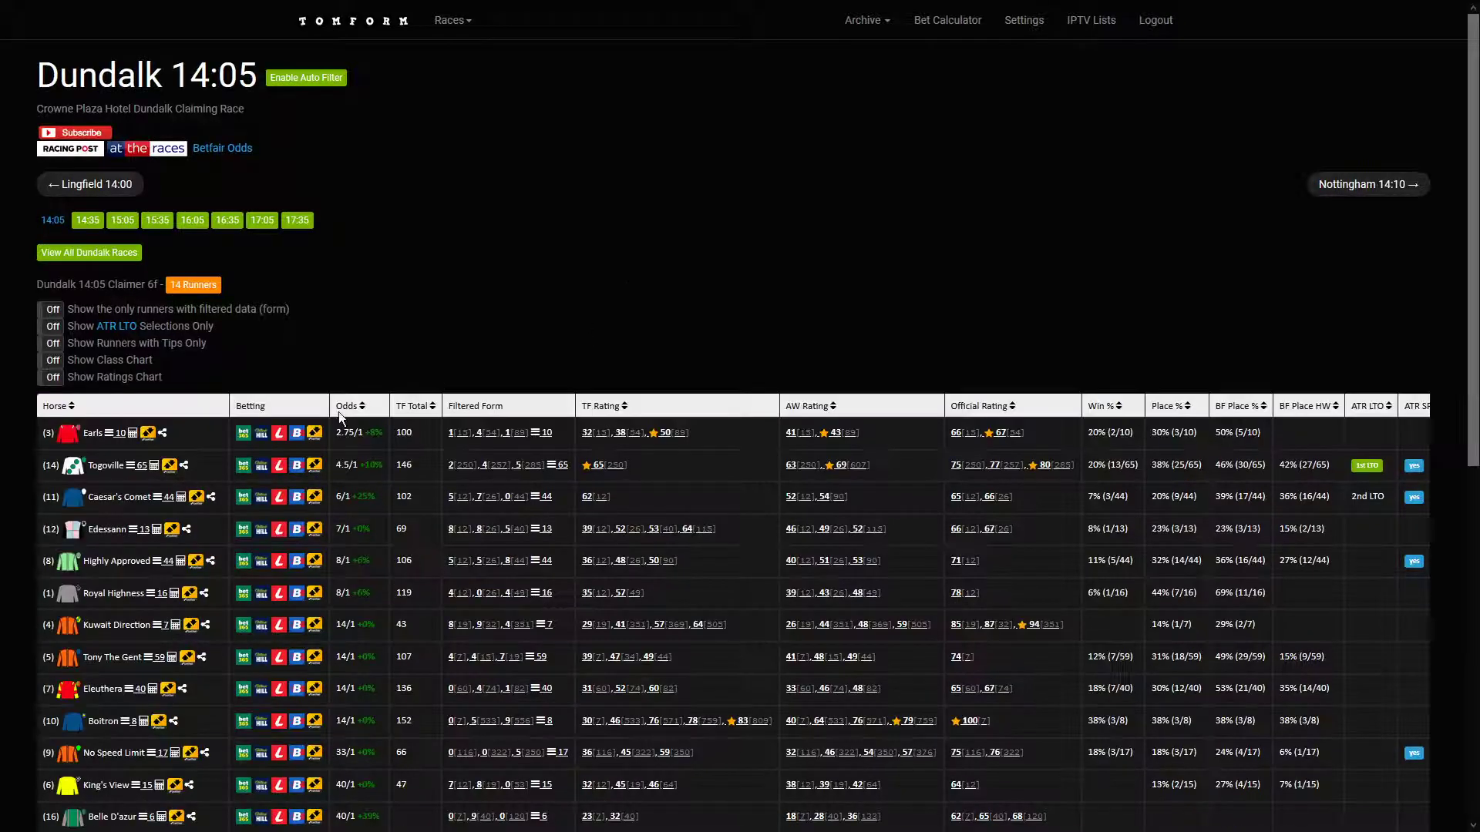
pyautogui.moveTo(393, 506)
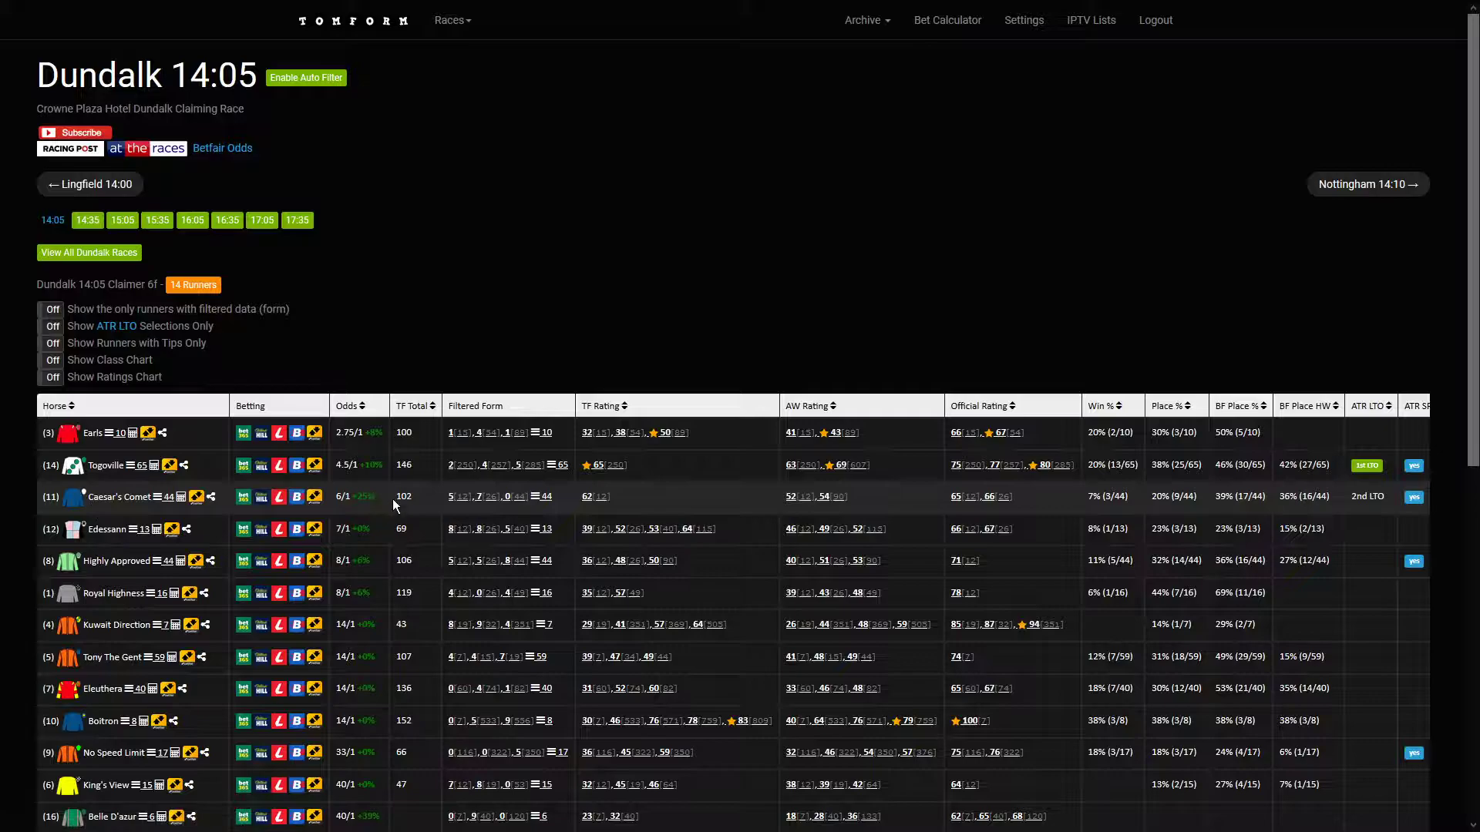
pyautogui.scroll(-3)
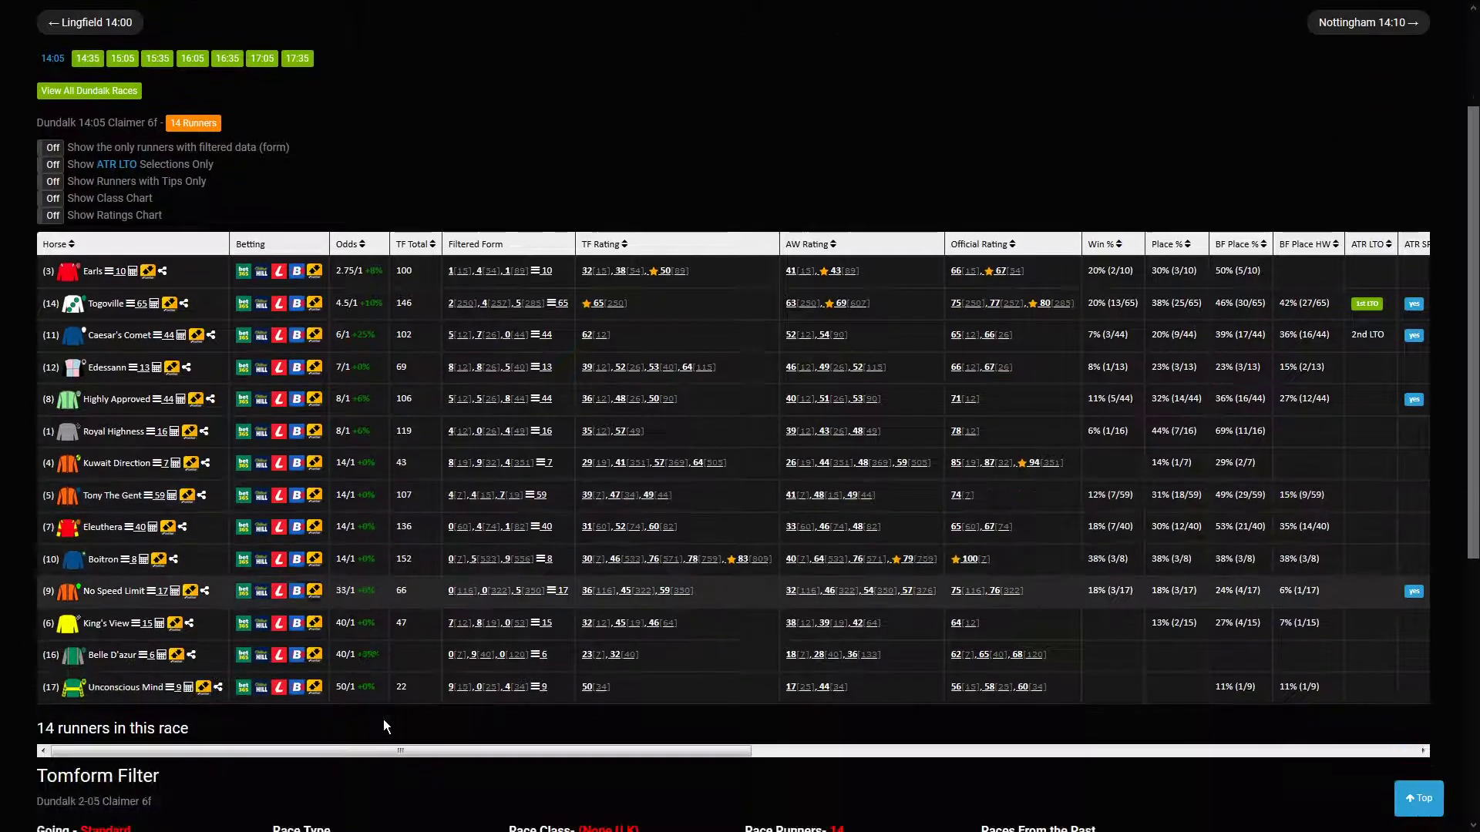
pyautogui.scroll(3)
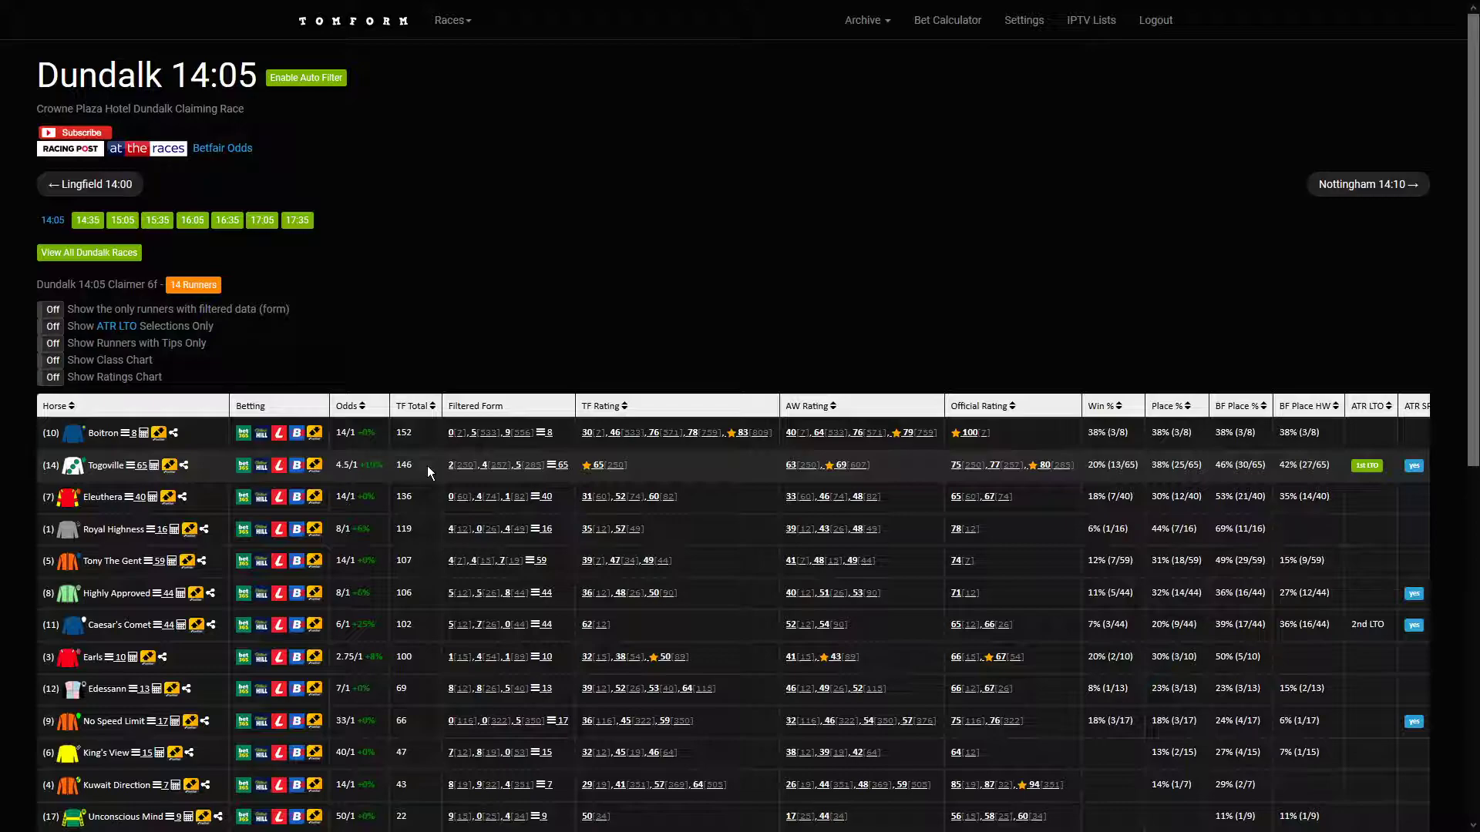
pyautogui.moveTo(344, 464)
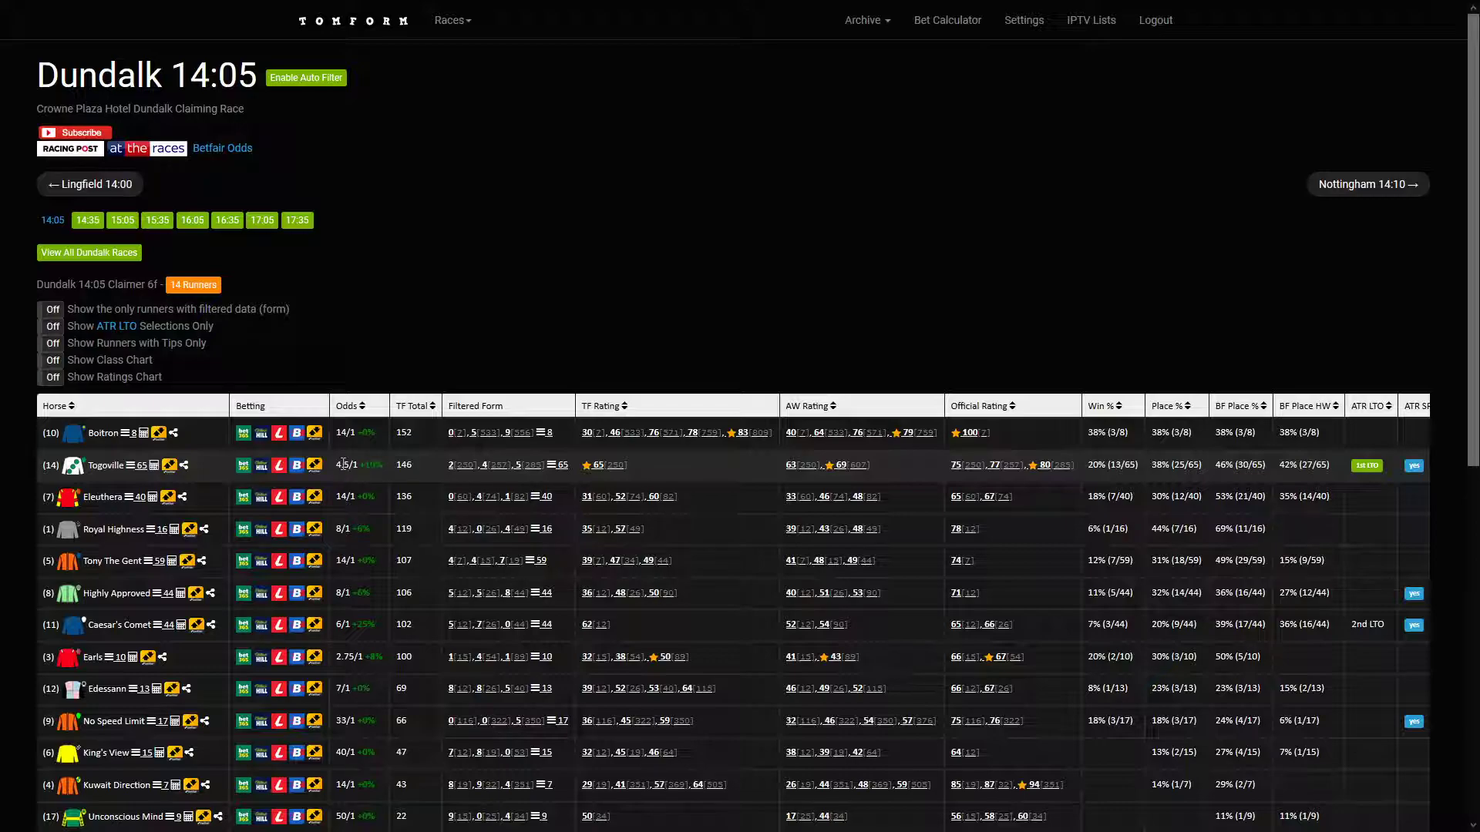
pyautogui.moveTo(424, 478)
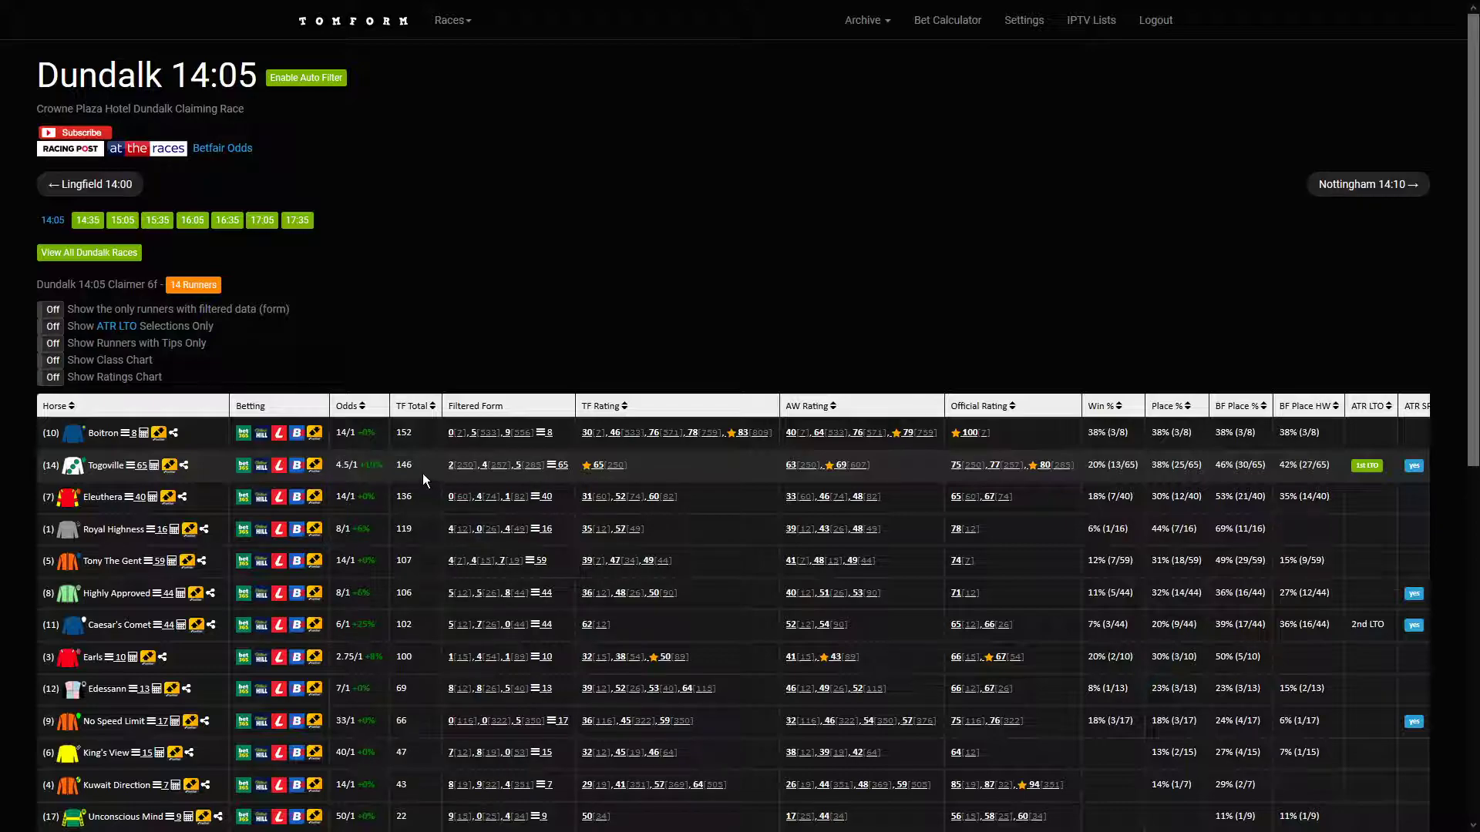
pyautogui.moveTo(485, 464)
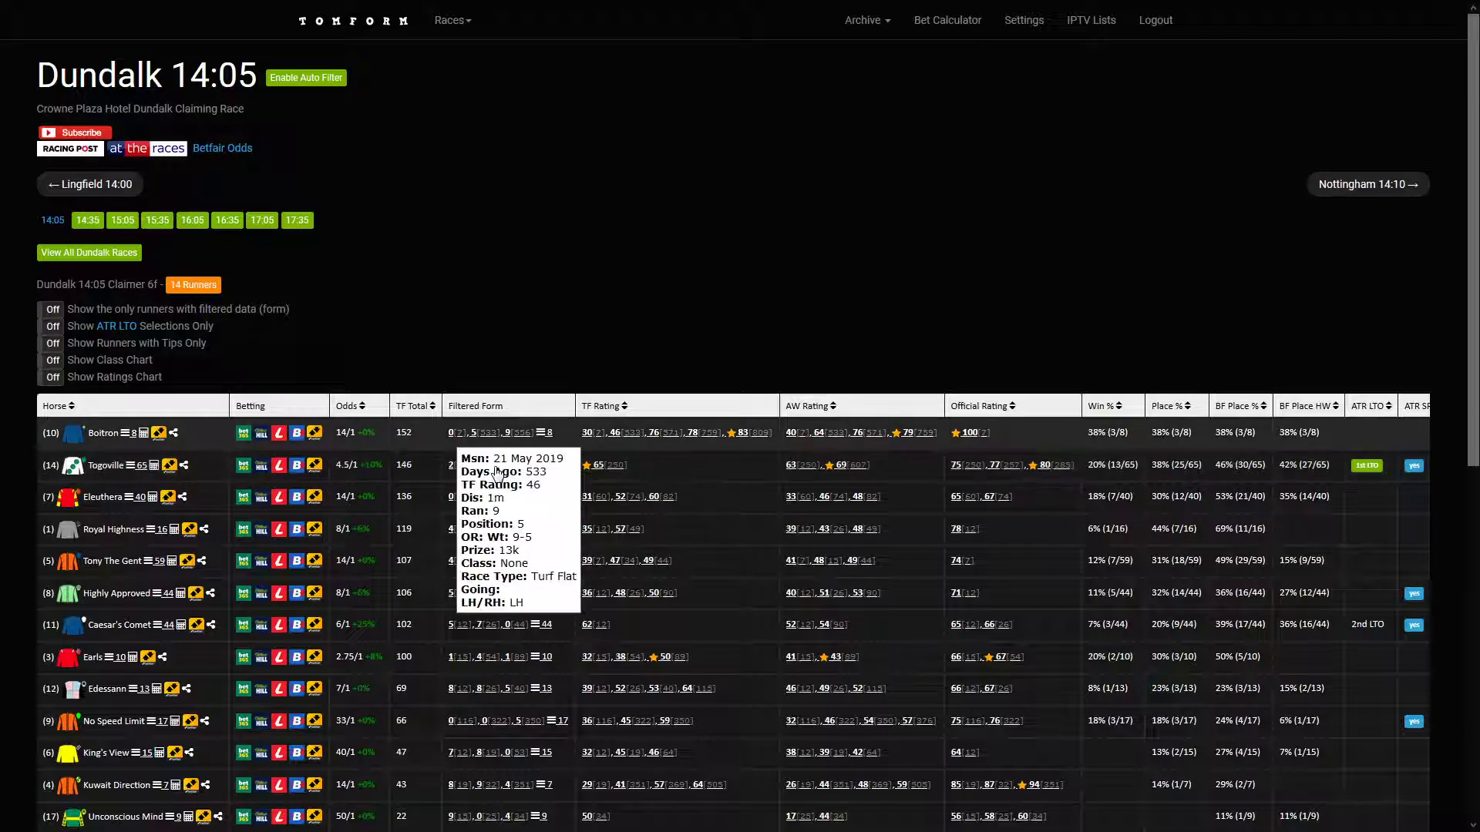
pyautogui.moveTo(1125, 207)
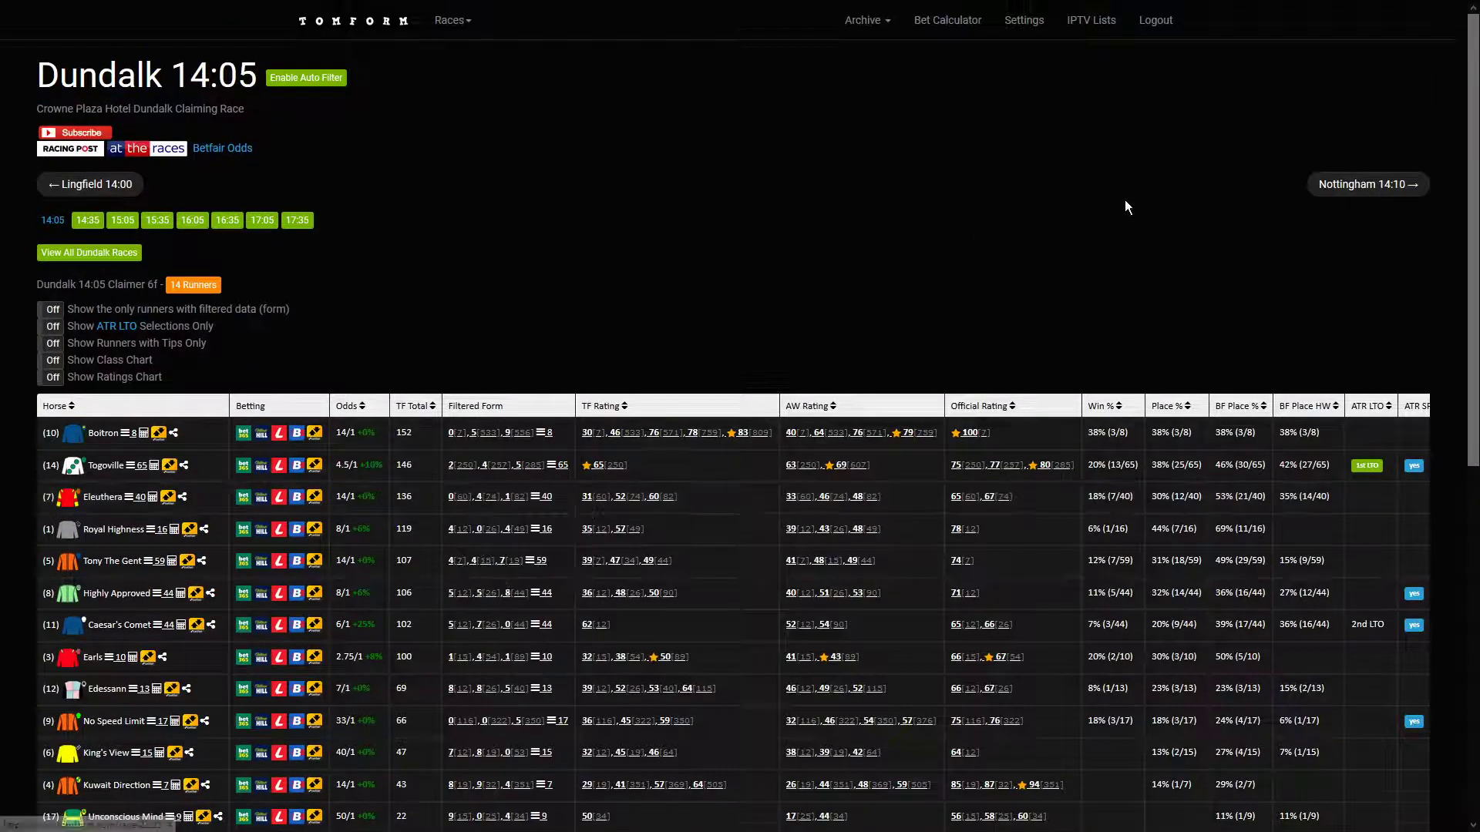
pyautogui.click(1367, 184)
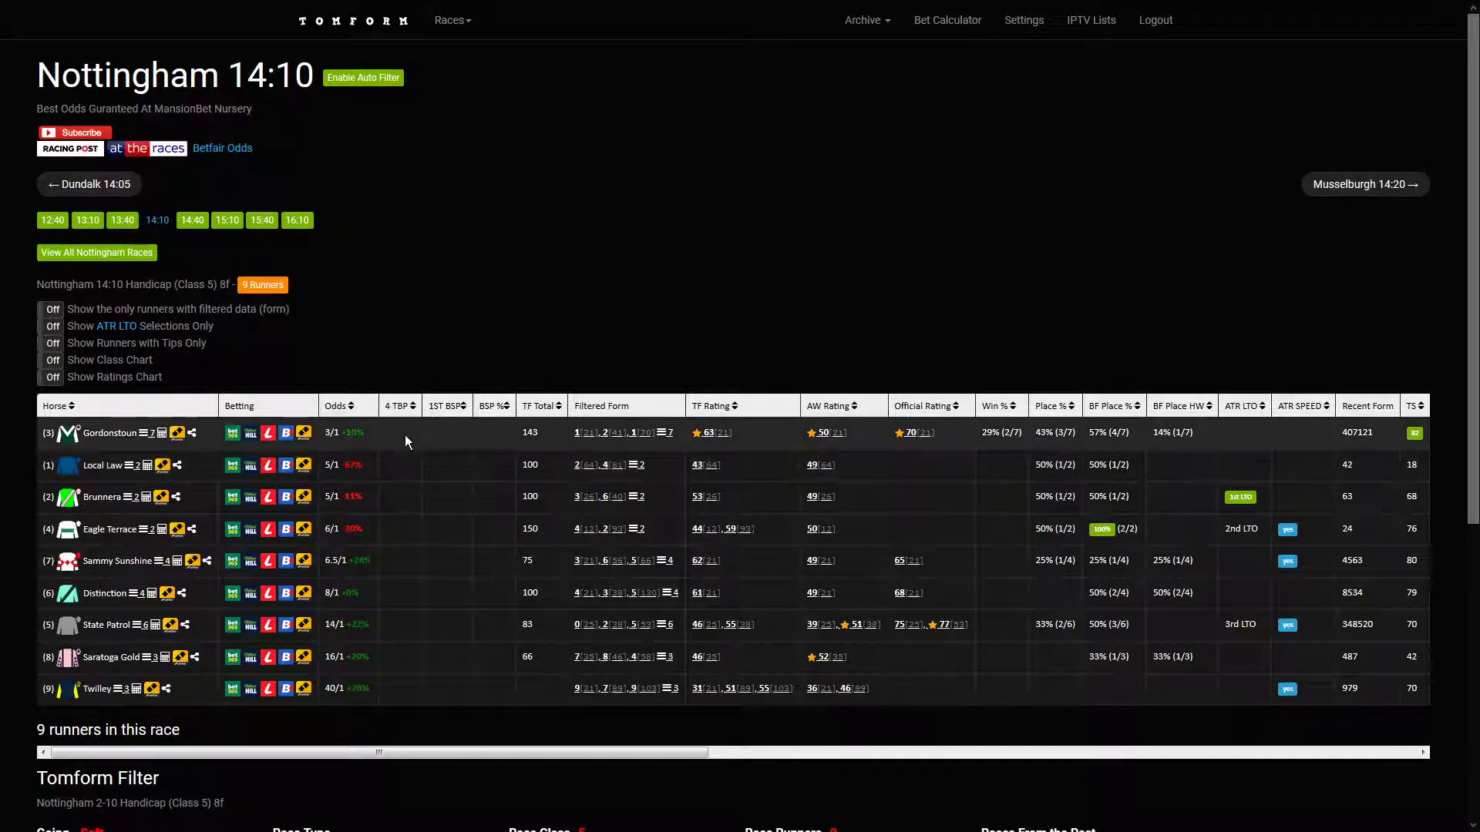
pyautogui.moveTo(534, 274)
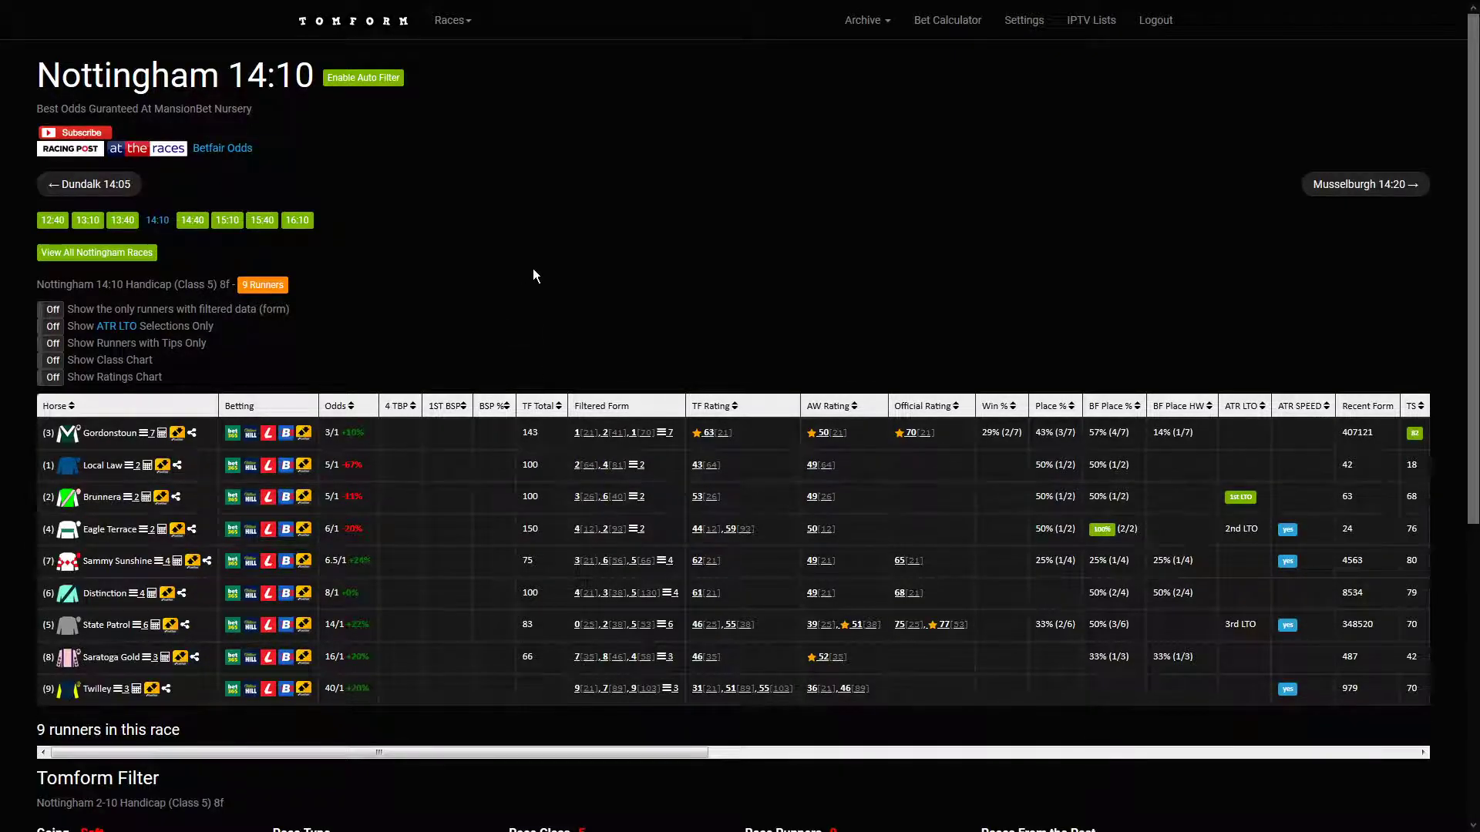
pyautogui.moveTo(504, 350)
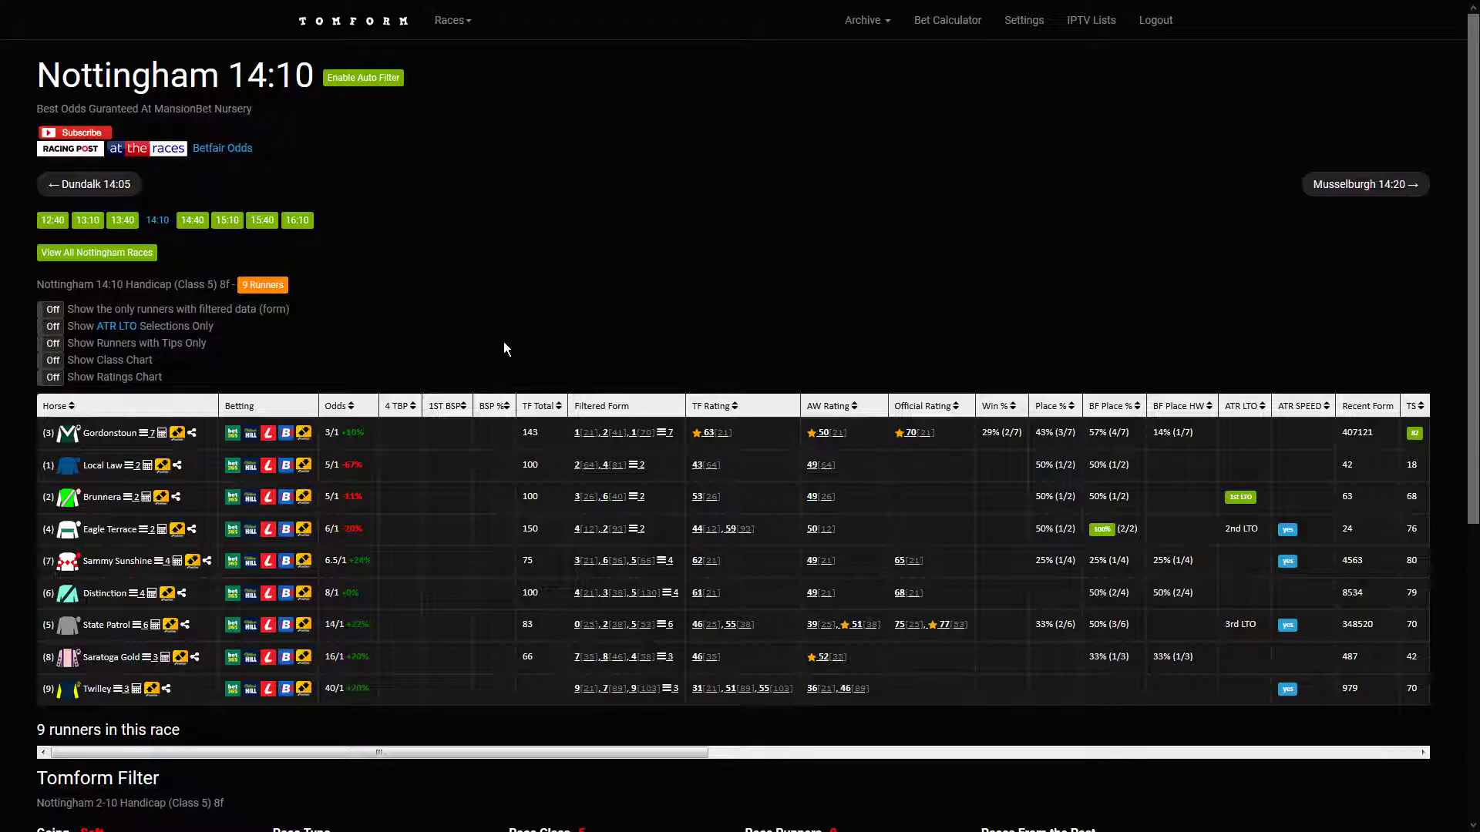
pyautogui.moveTo(534, 348)
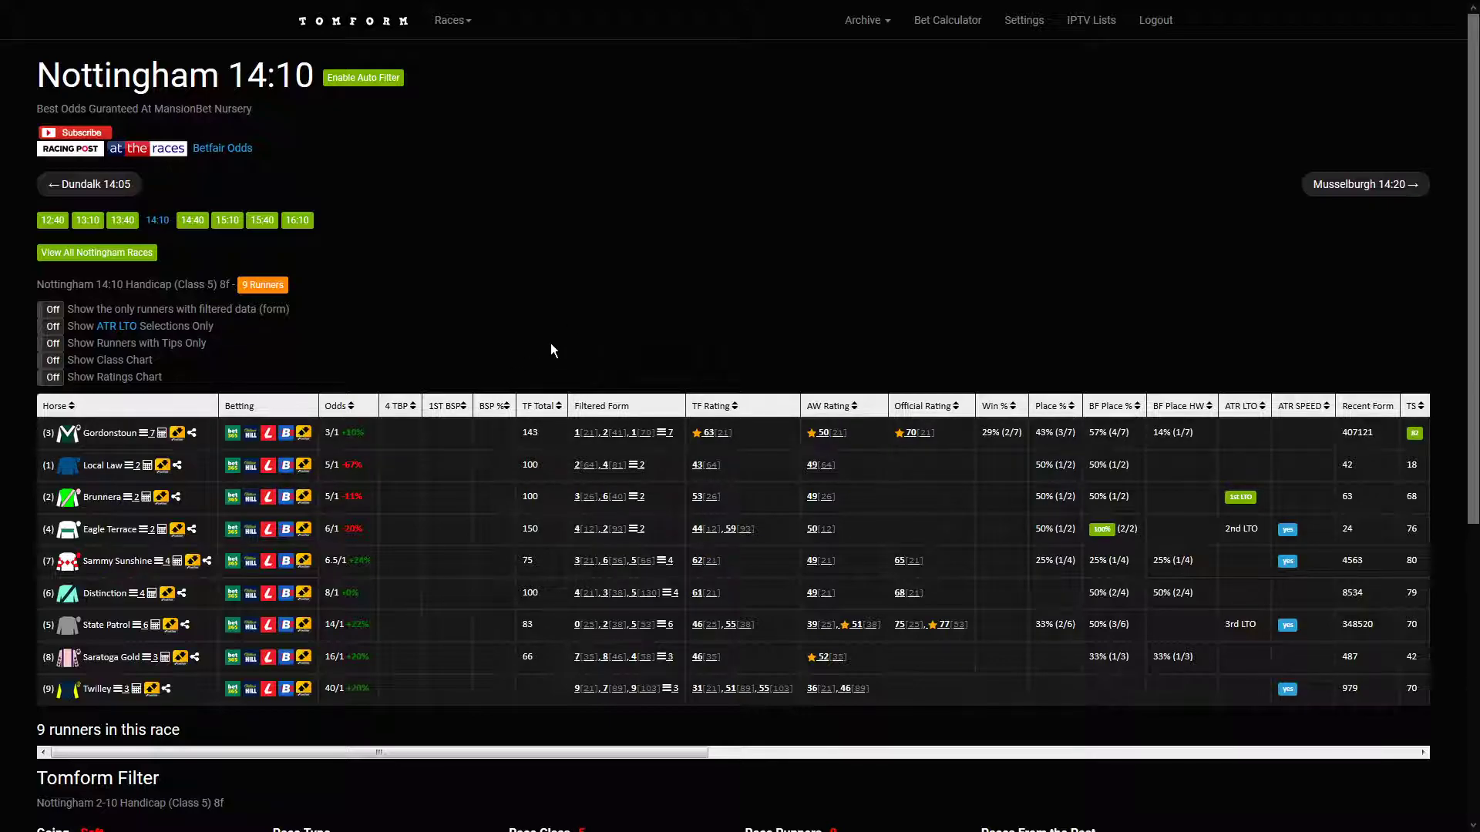
pyautogui.moveTo(552, 378)
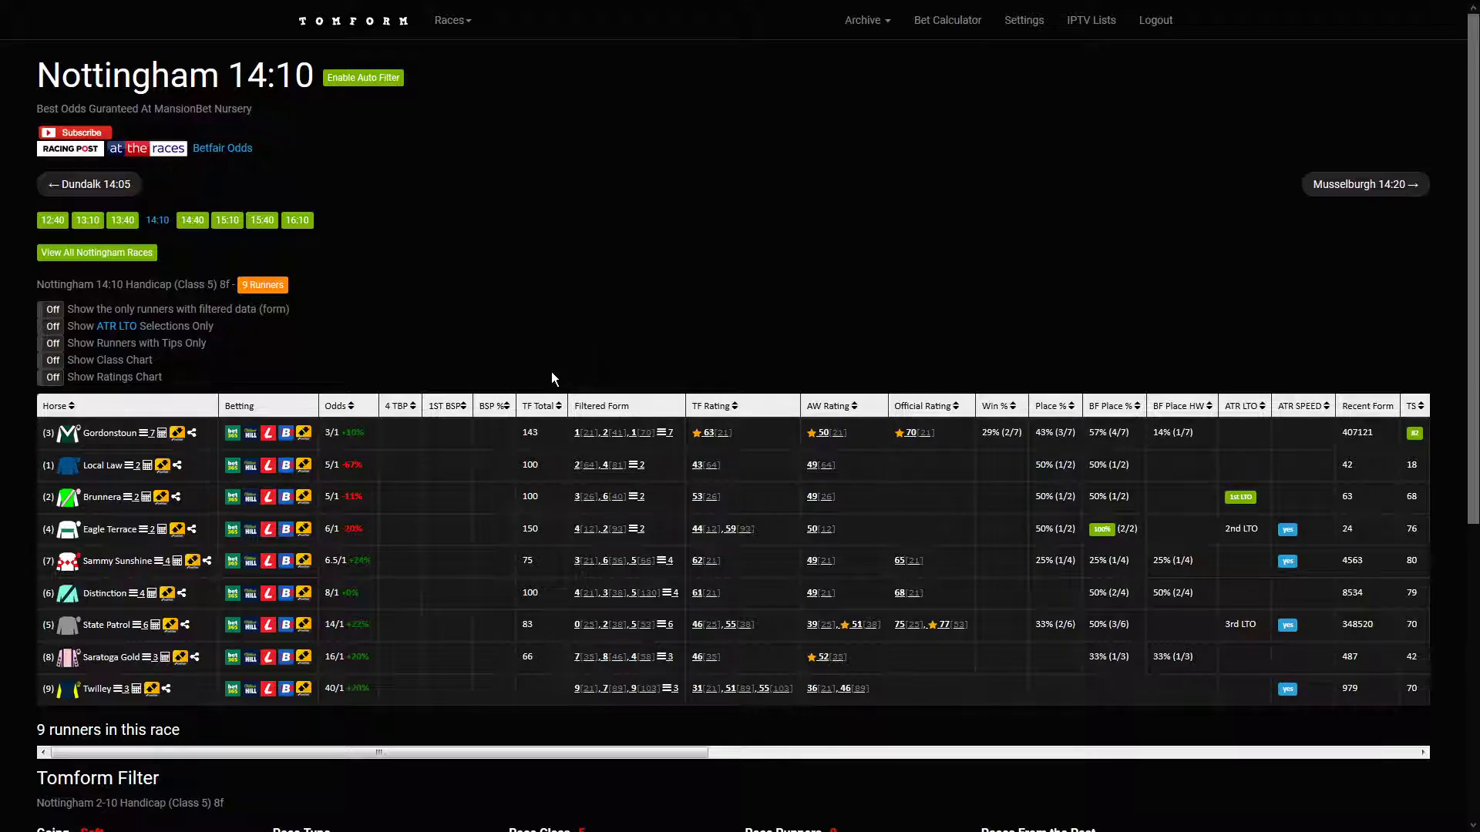
pyautogui.moveTo(529, 344)
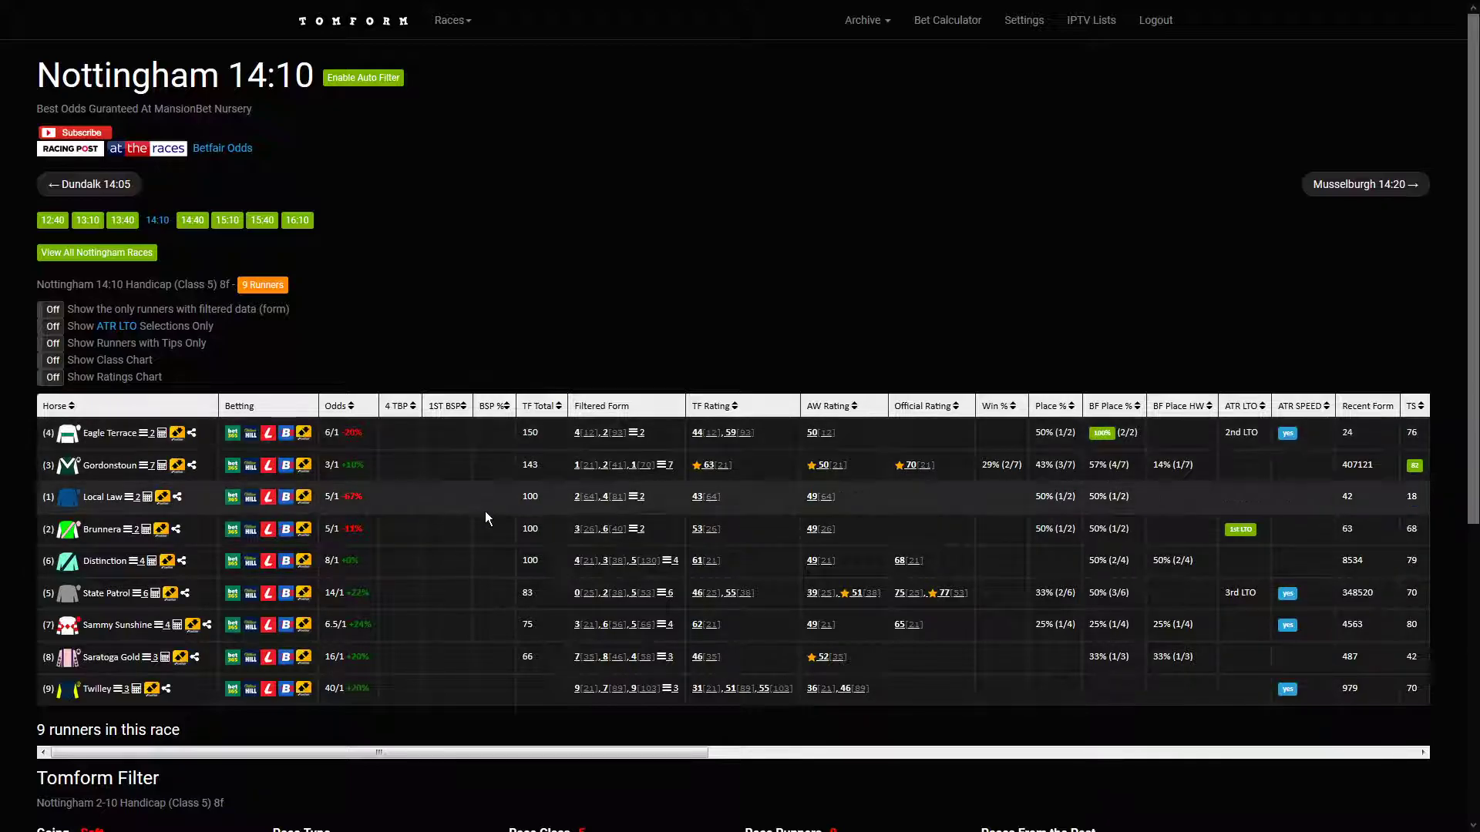
pyautogui.moveTo(1365, 183)
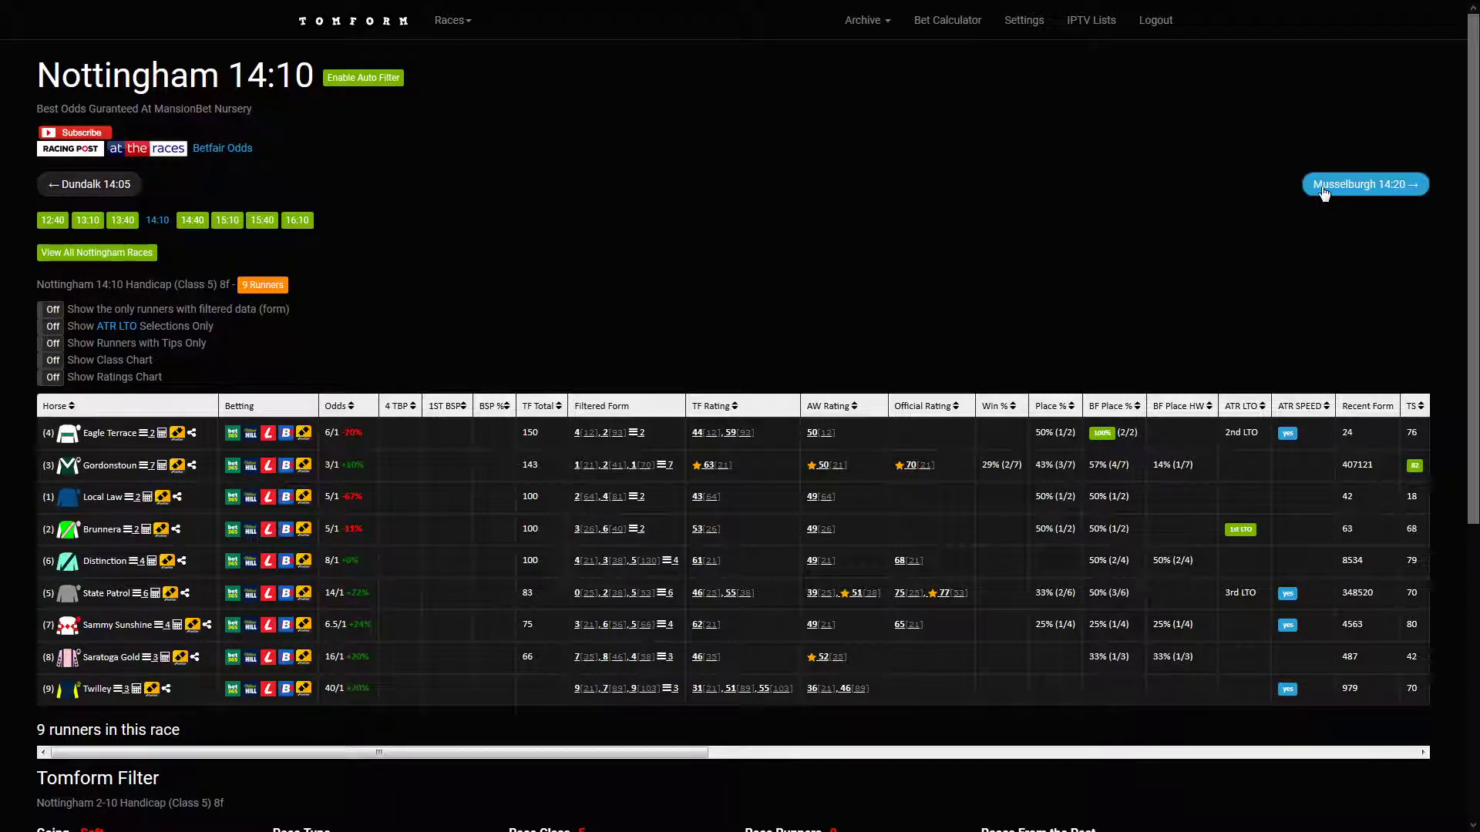
# Move on from Nottingham 14:10 to the Musselburgh 14:20 racecard.
pyautogui.click(1362, 183)
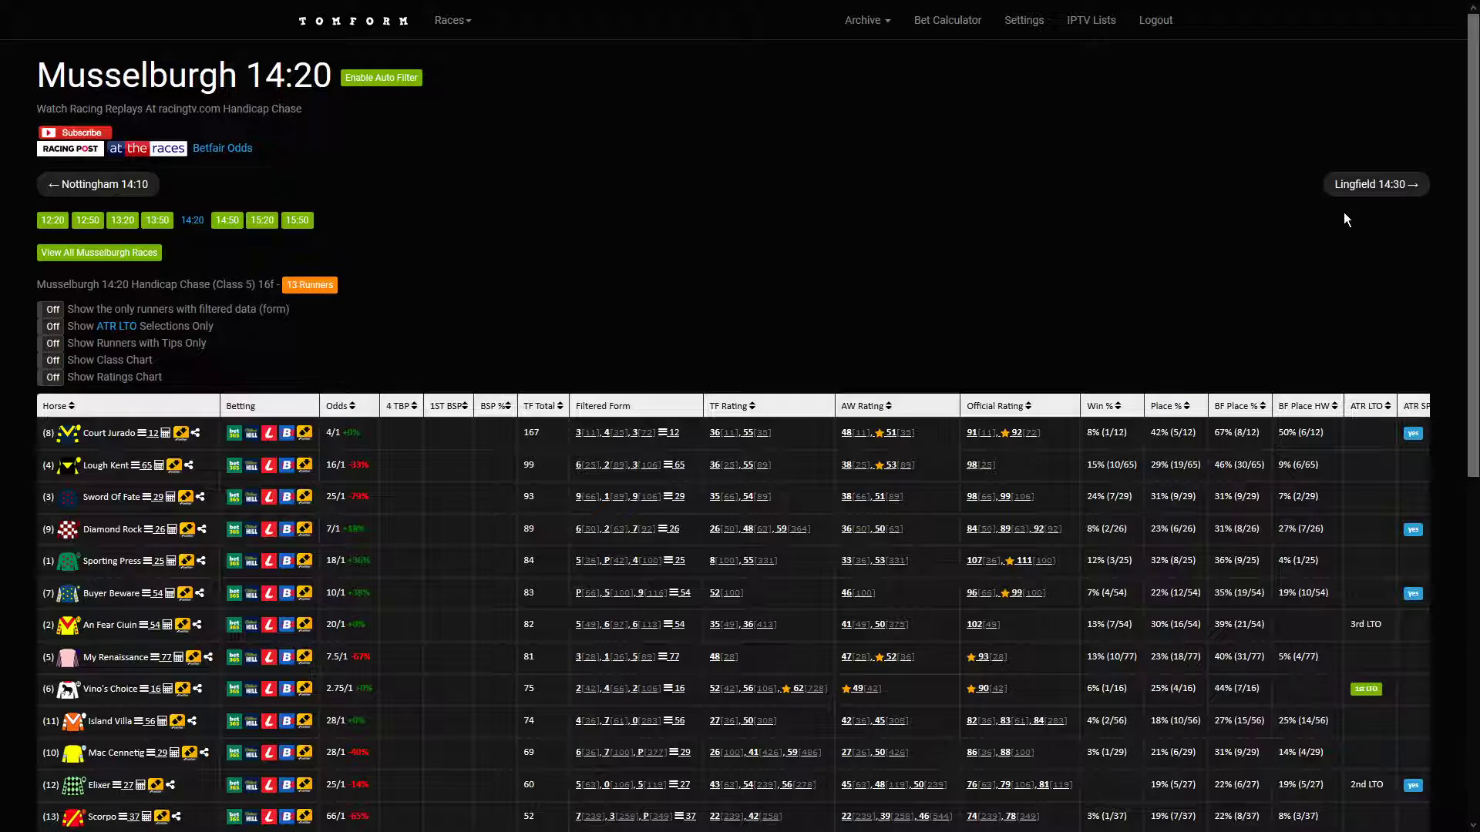
# Move on from Musselburgh 14:20 to the Lingfield 14:30 racecard.
pyautogui.click(1374, 184)
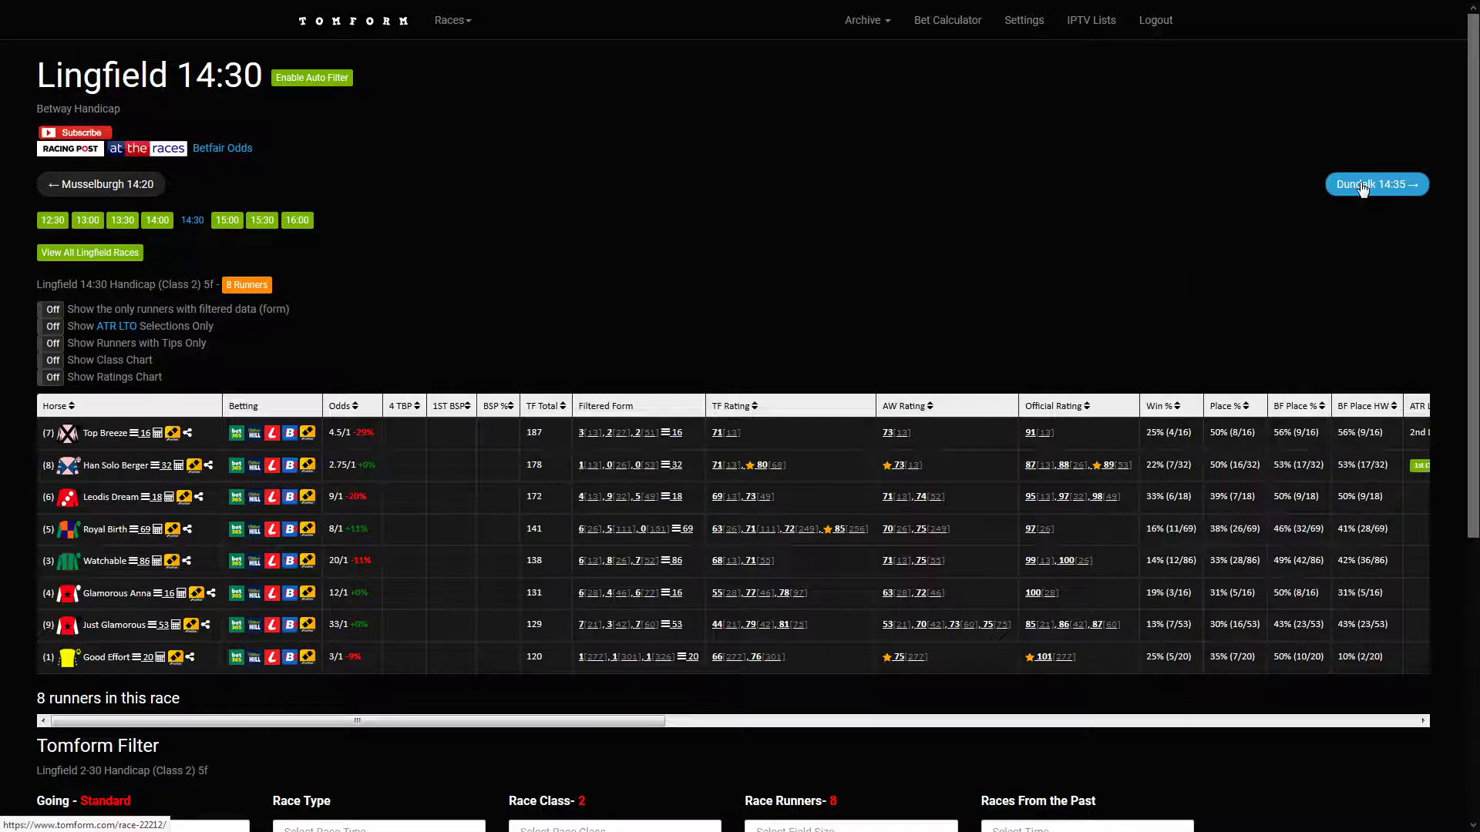
# Load the Dundalk 14:35 nursery handicap and scan its 14 runners ranked by TF Total.
pyautogui.click(1377, 183)
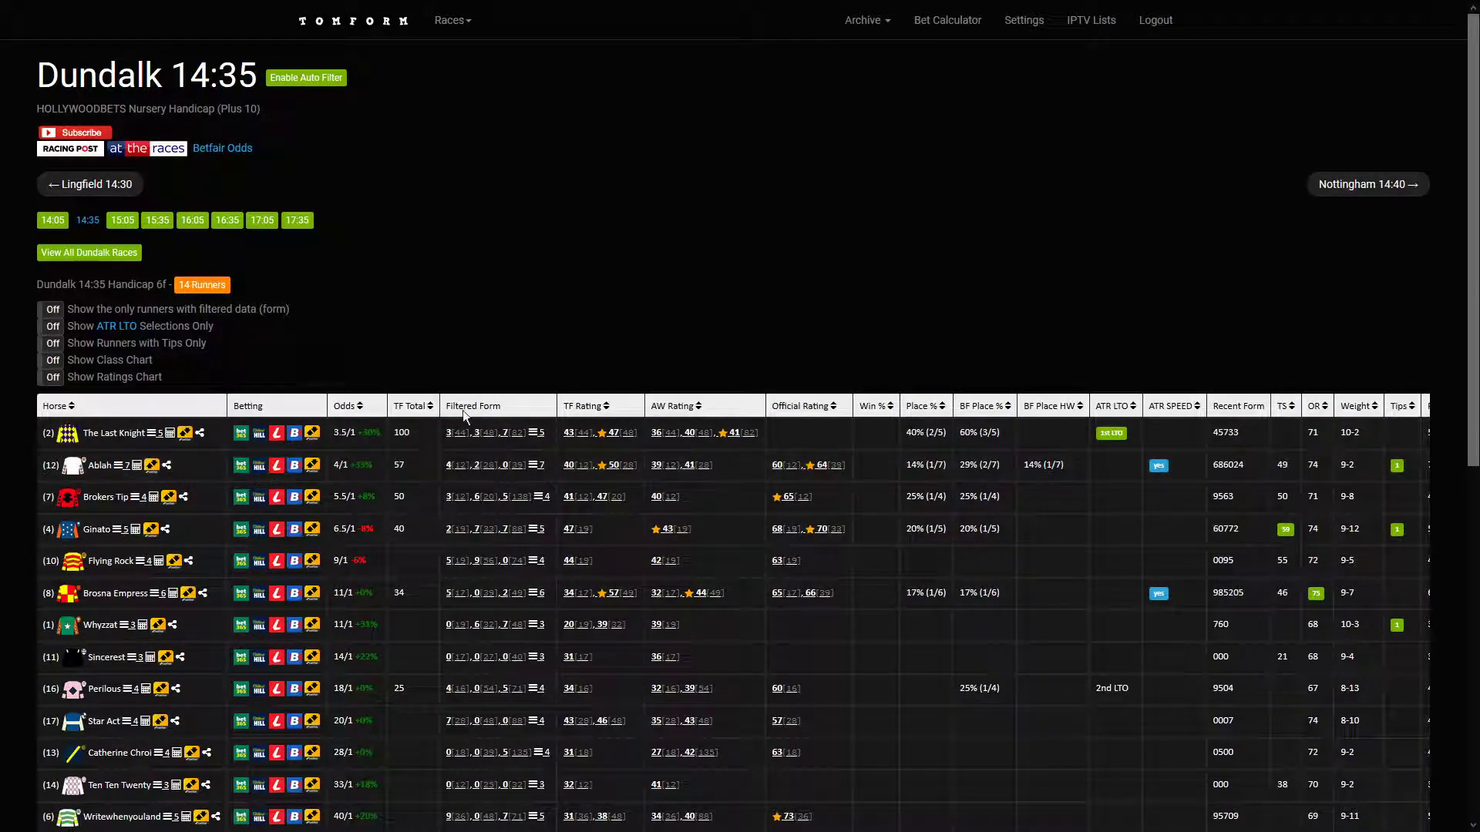
pyautogui.moveTo(213, 457)
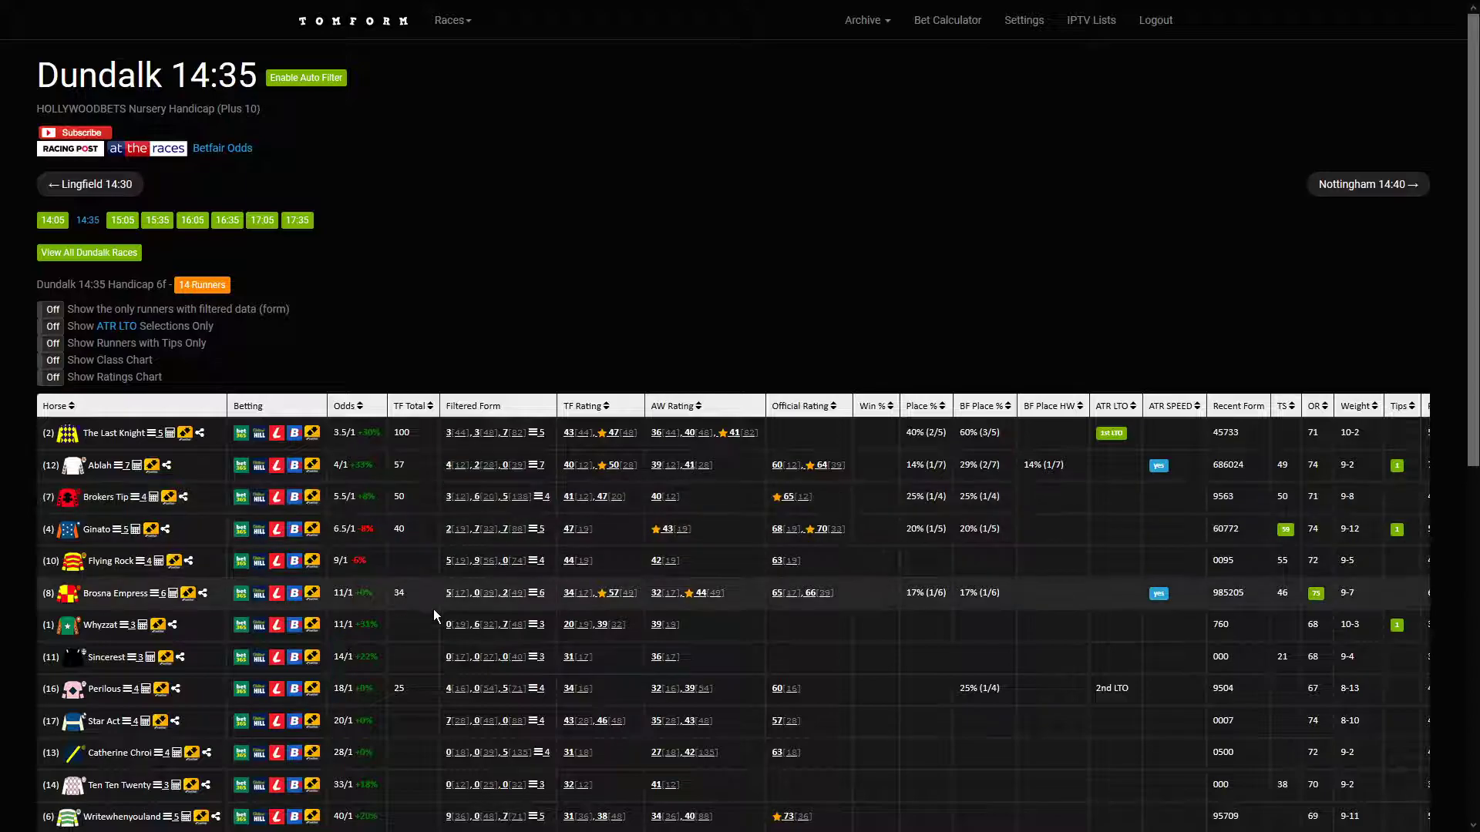
pyautogui.scroll(-3)
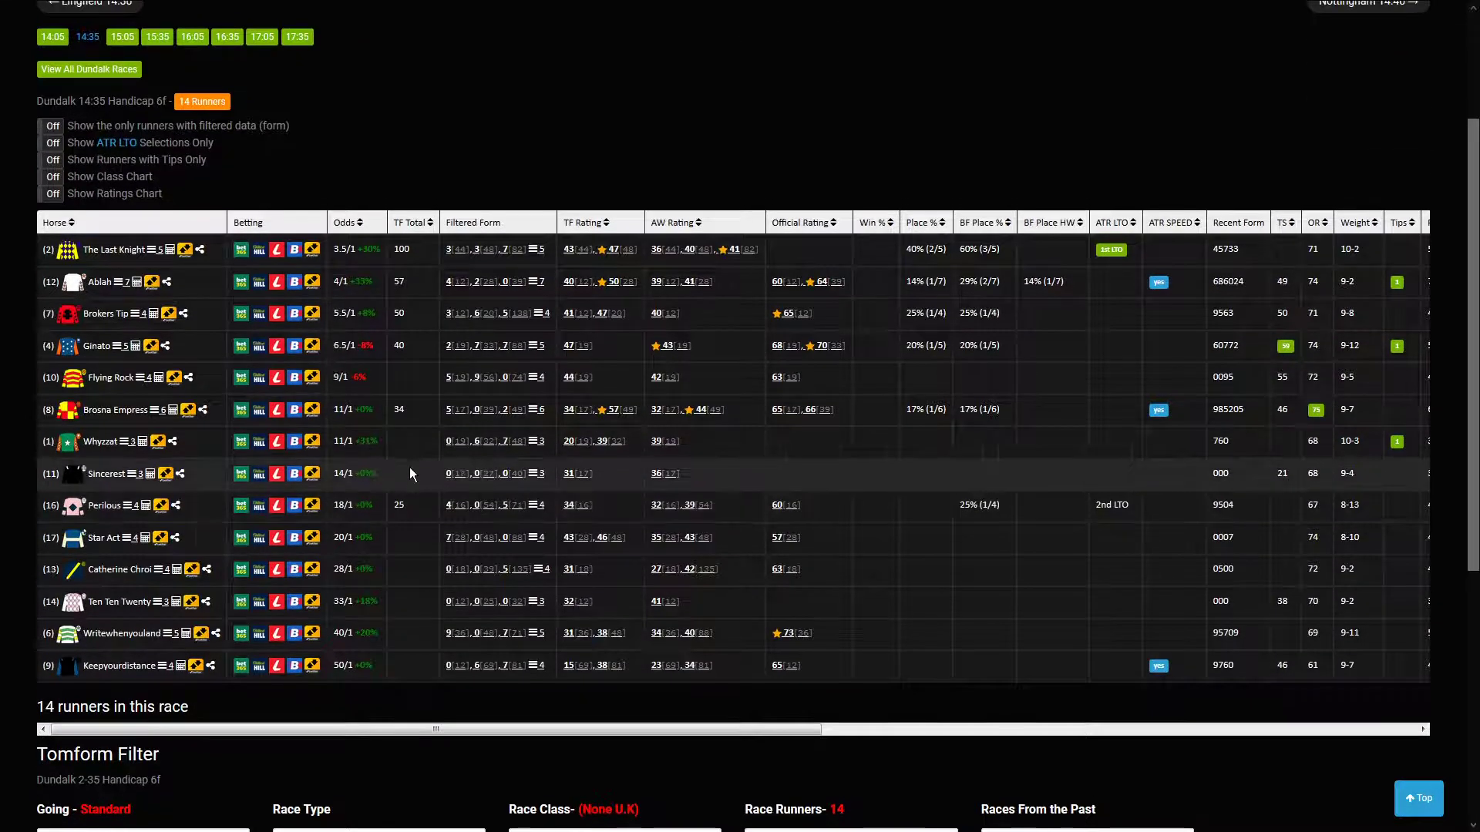
pyautogui.scroll(3)
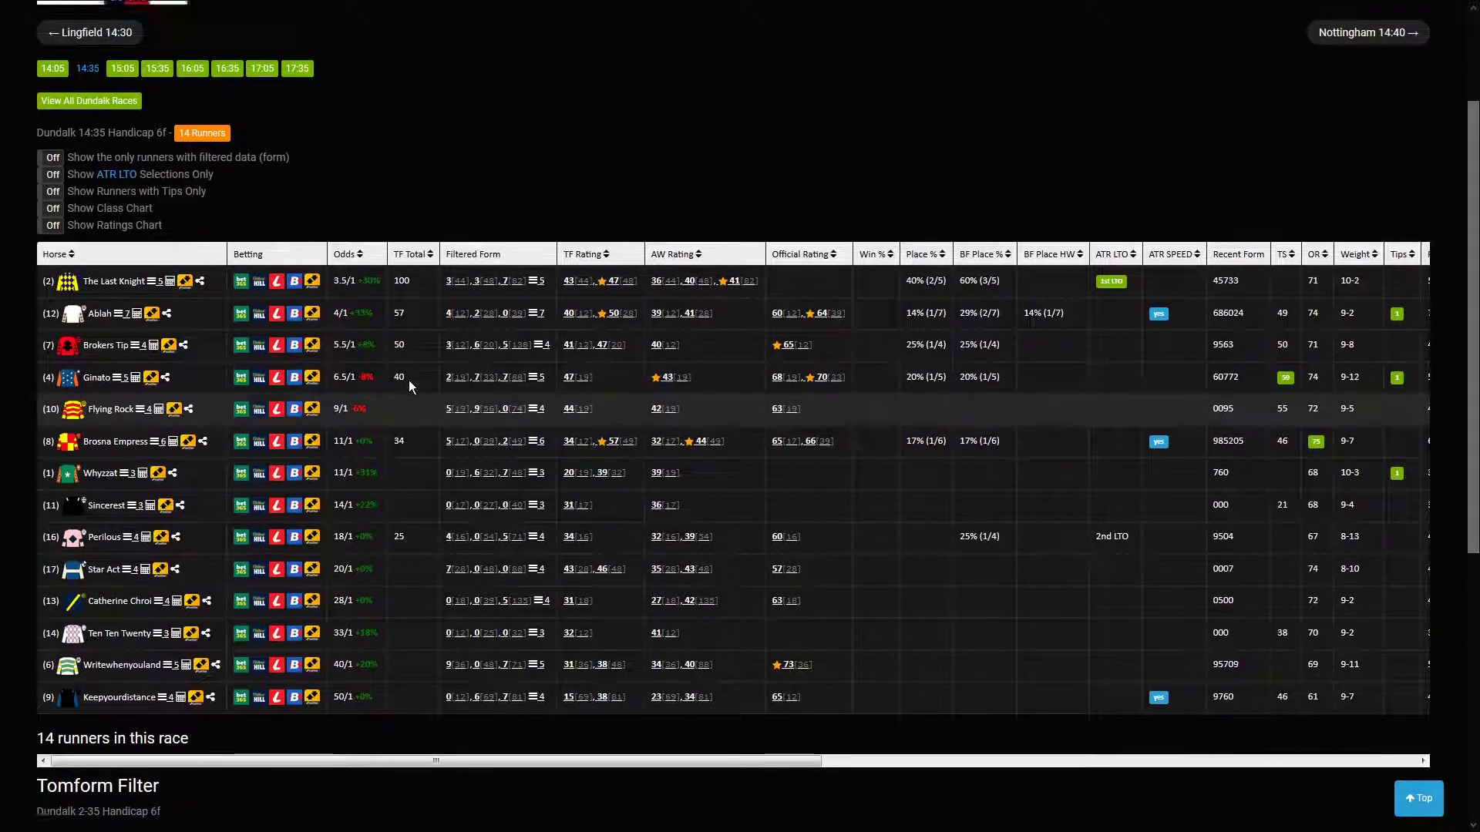
pyautogui.scroll(3)
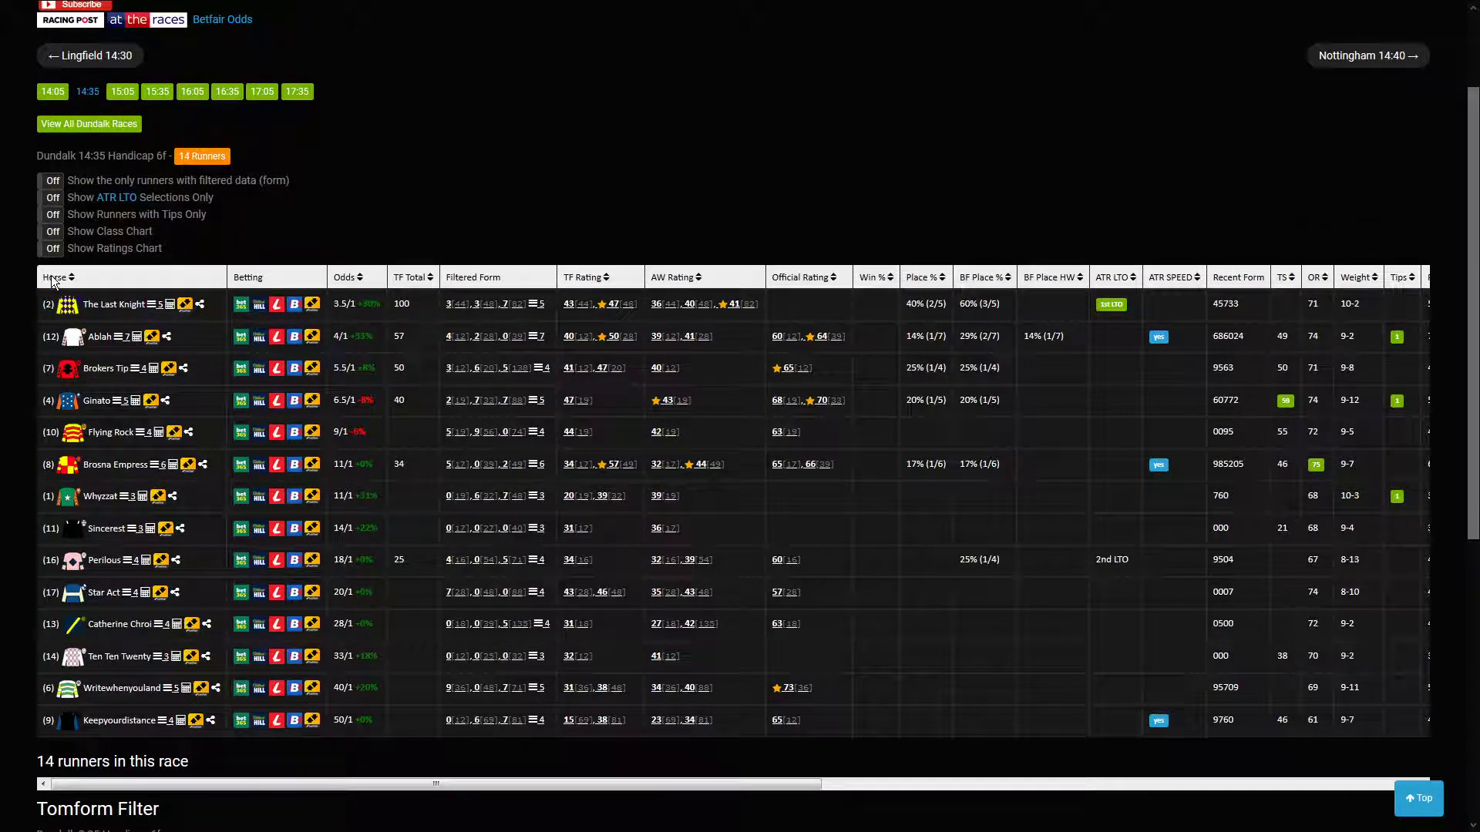
pyautogui.moveTo(419, 279)
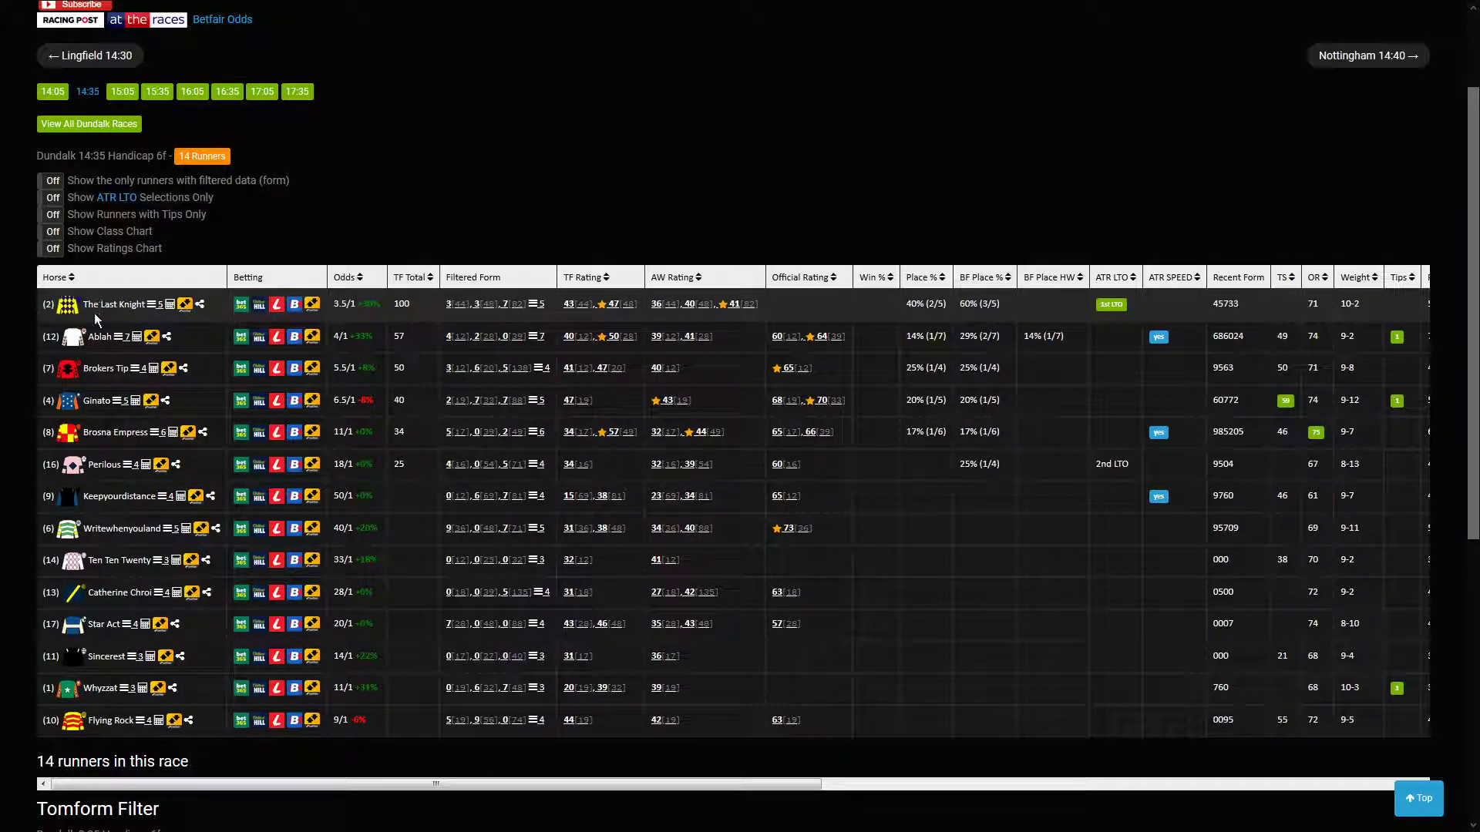
pyautogui.moveTo(168, 328)
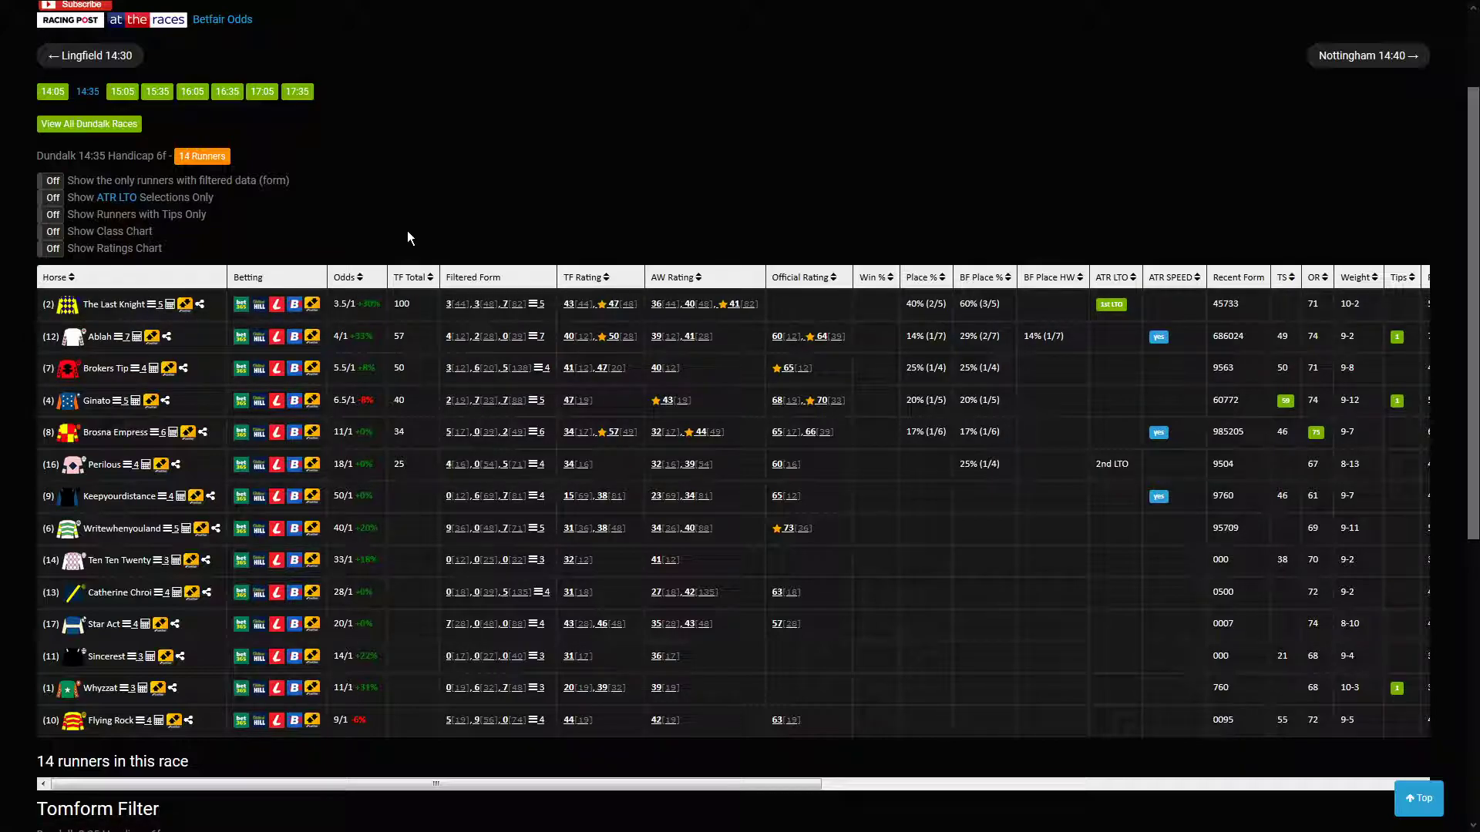
pyautogui.scroll(3)
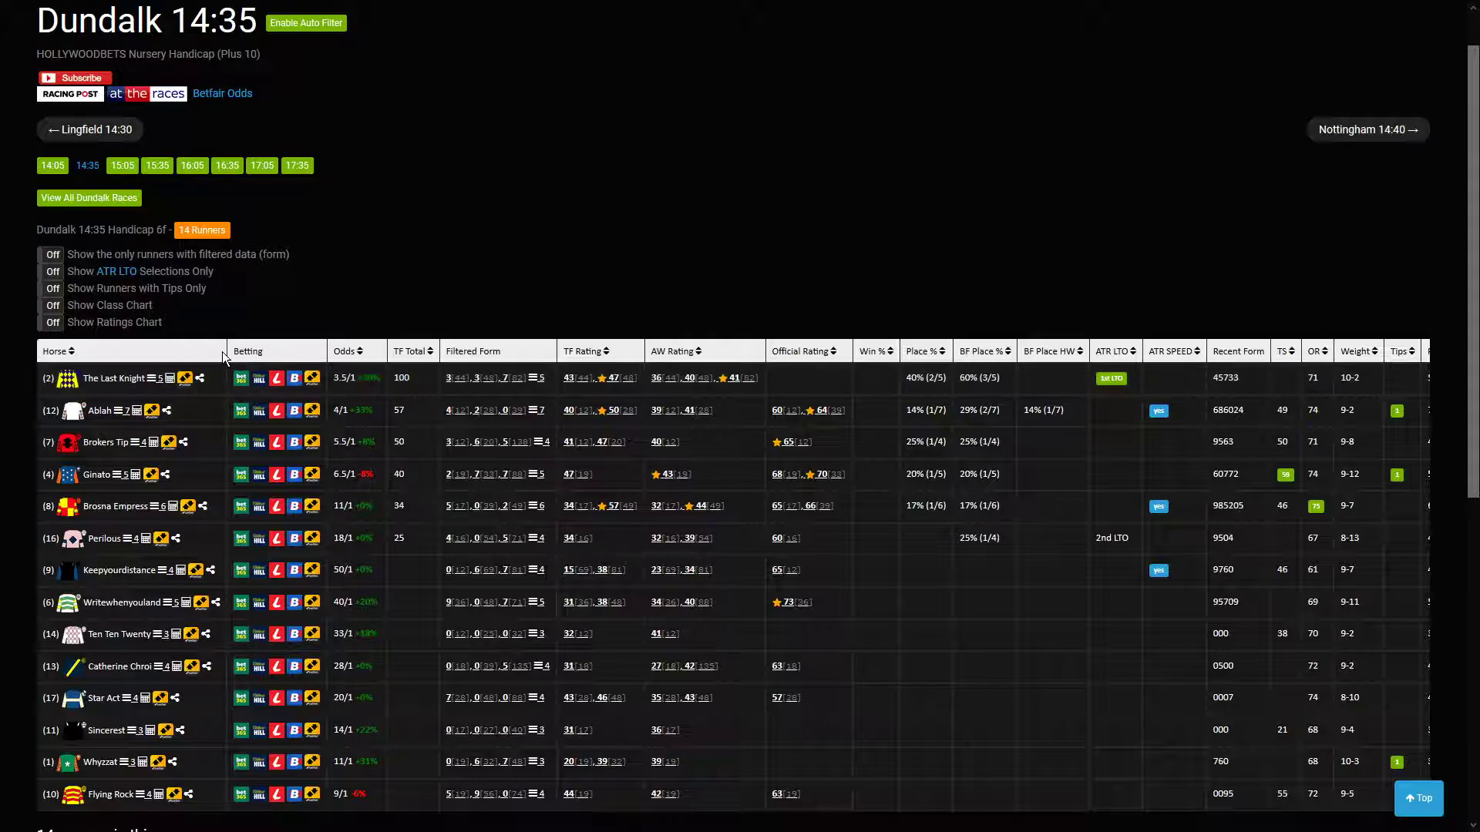
pyautogui.click(350, 352)
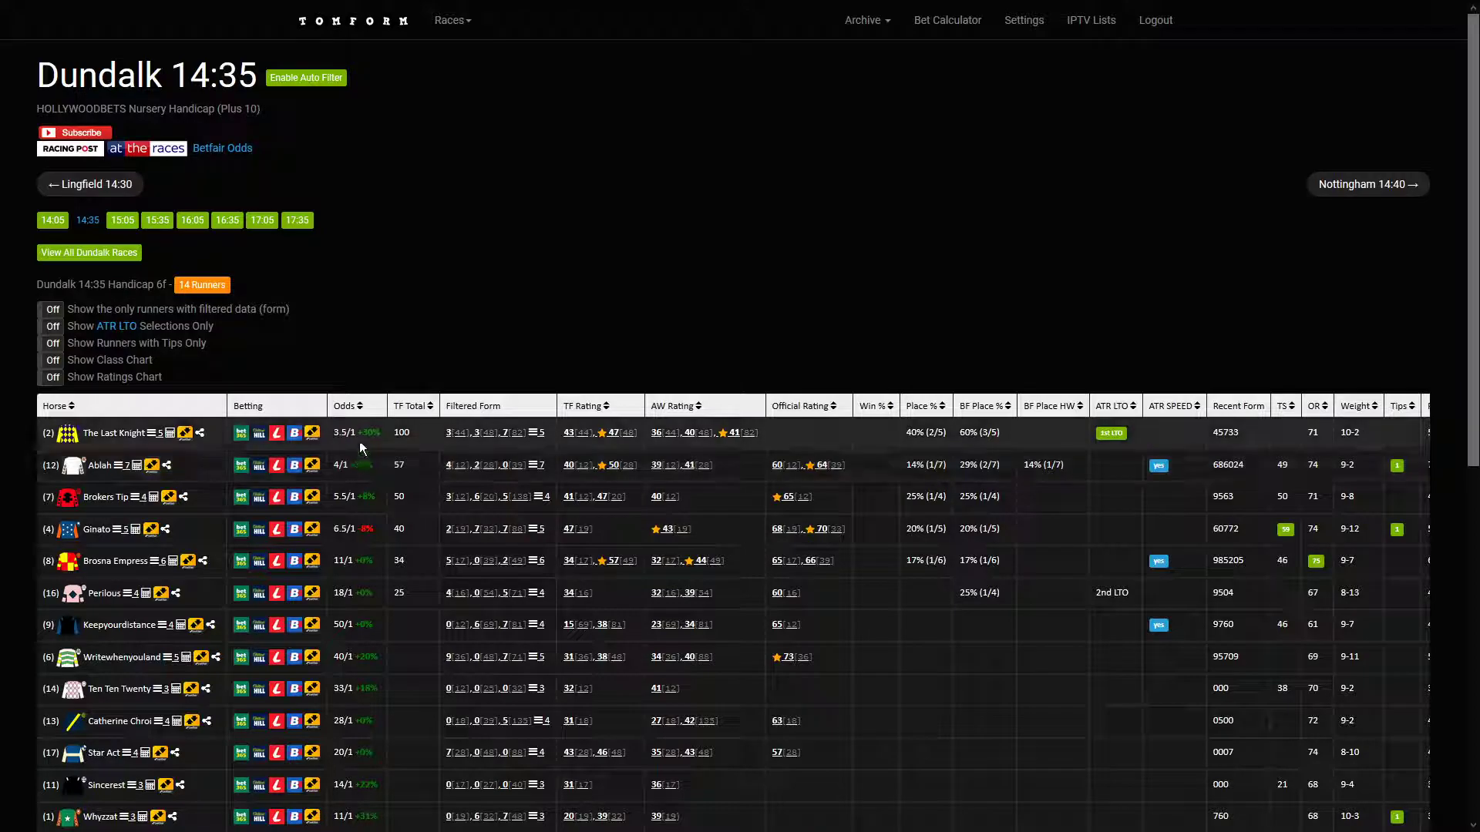
pyautogui.scroll(-3)
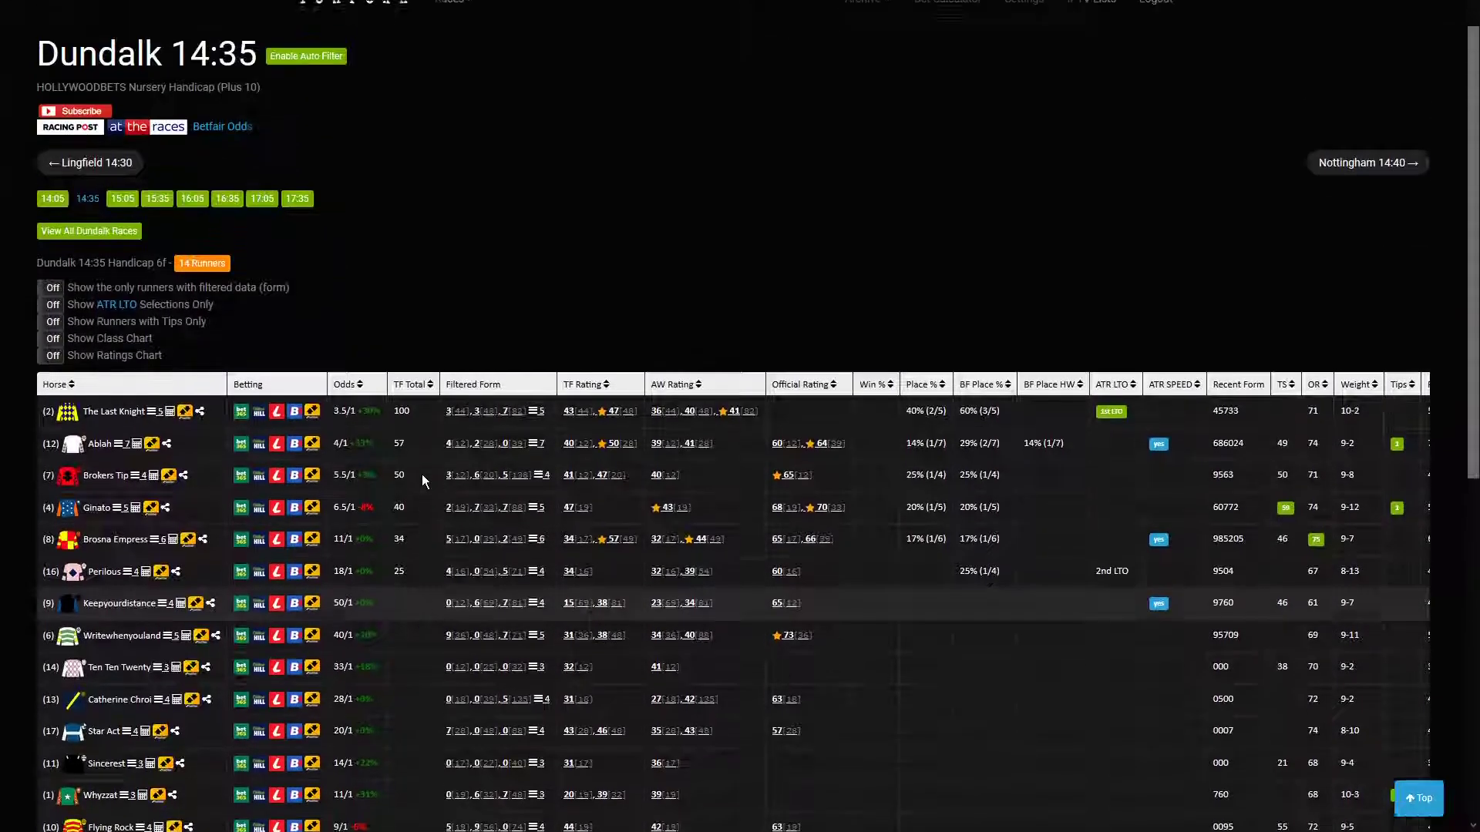
pyautogui.scroll(3)
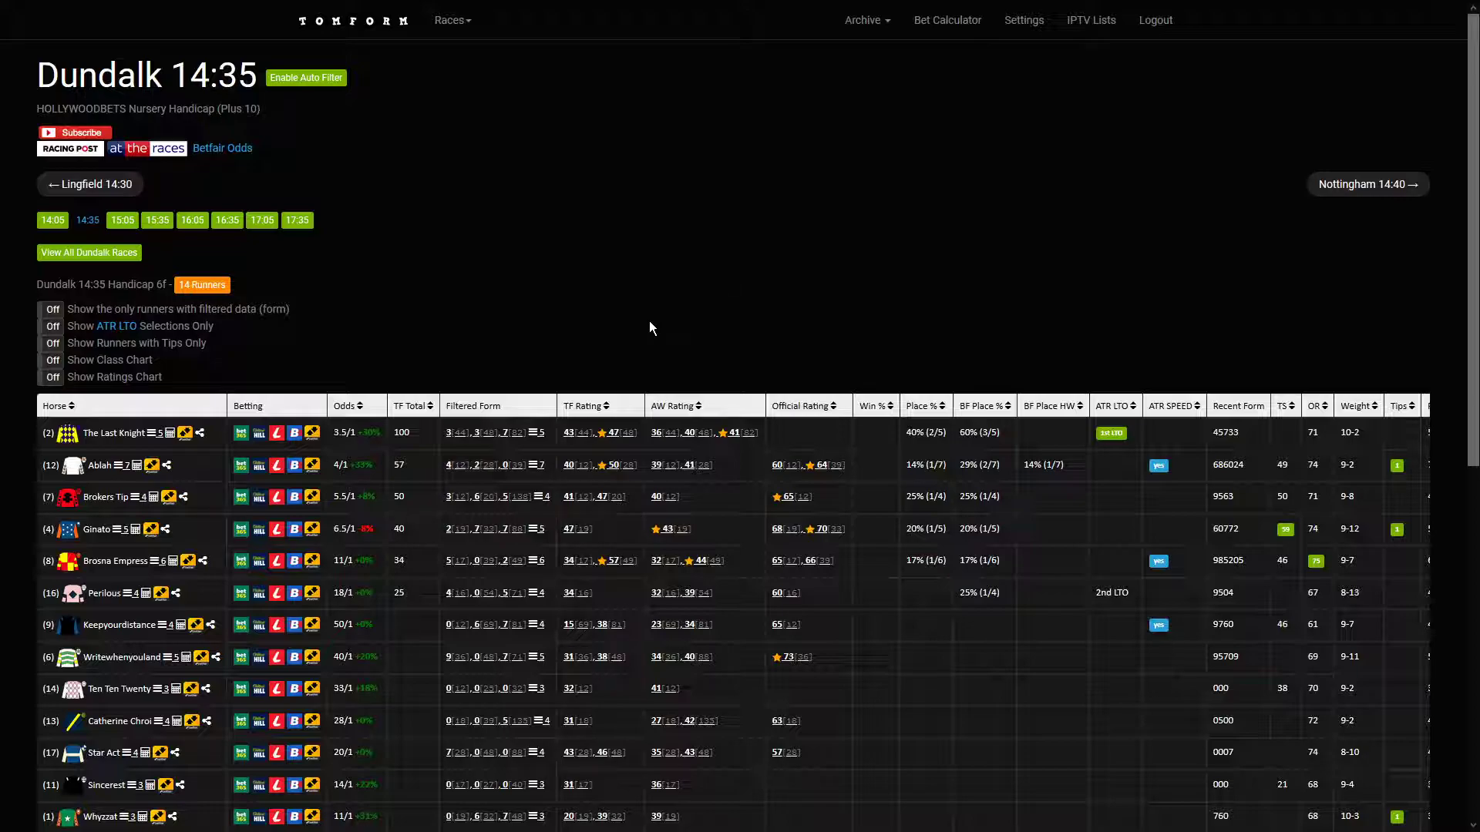
pyautogui.moveTo(499, 215)
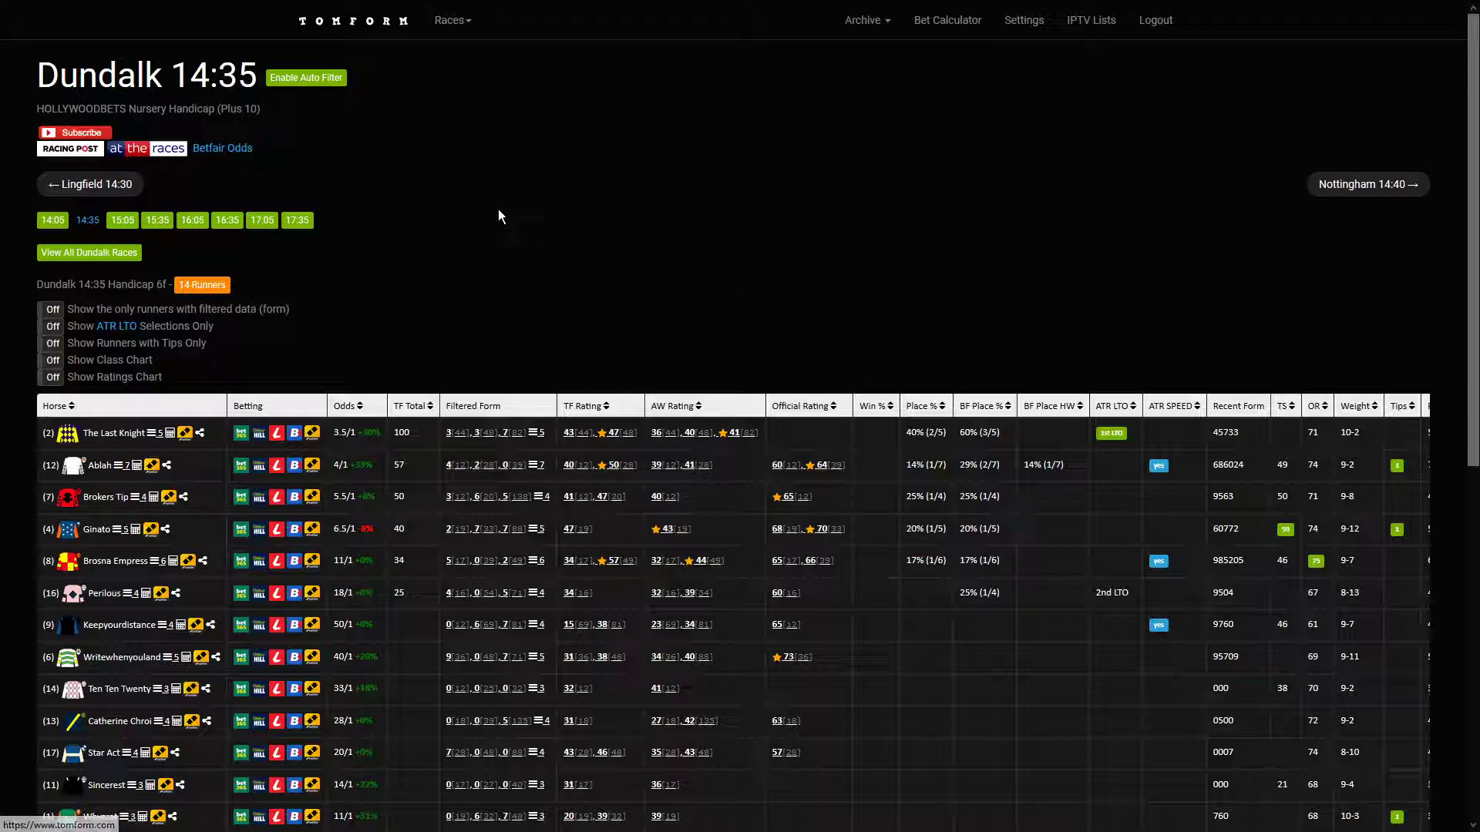